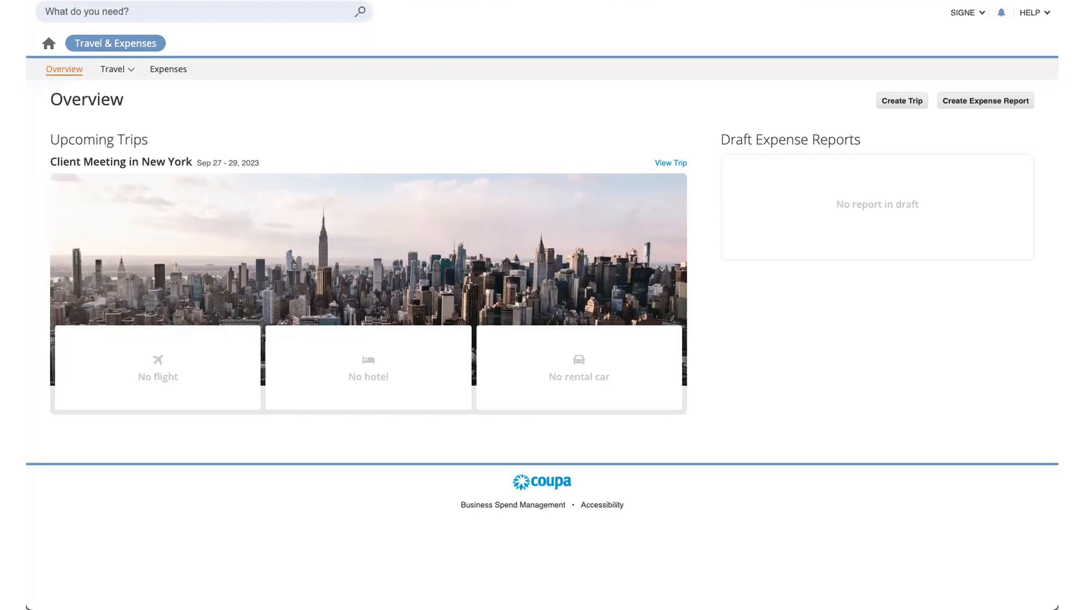
pyautogui.moveTo(272, 148)
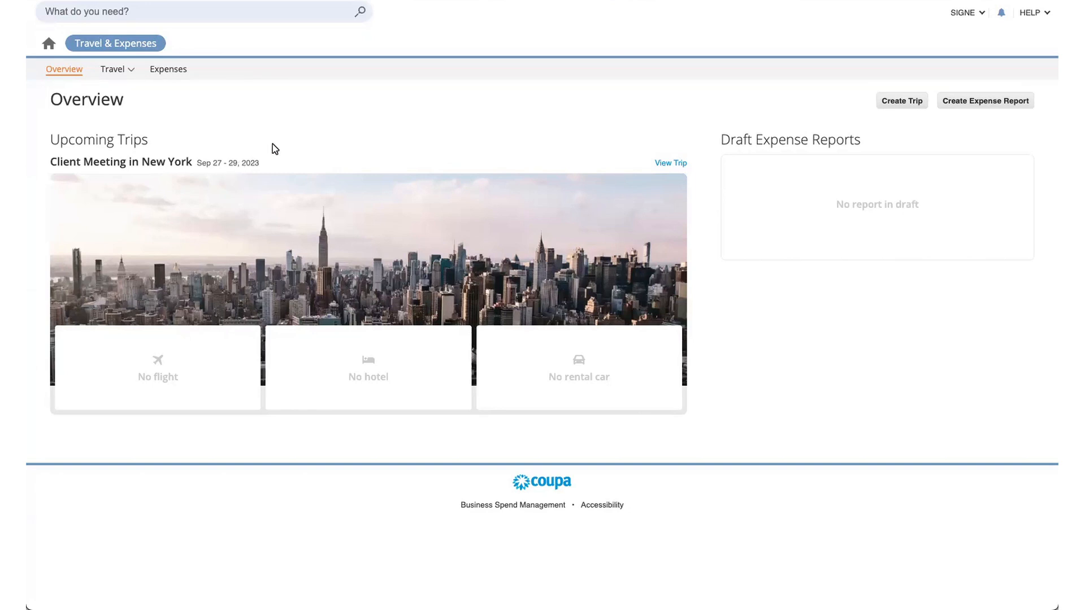
pyautogui.moveTo(154, 61)
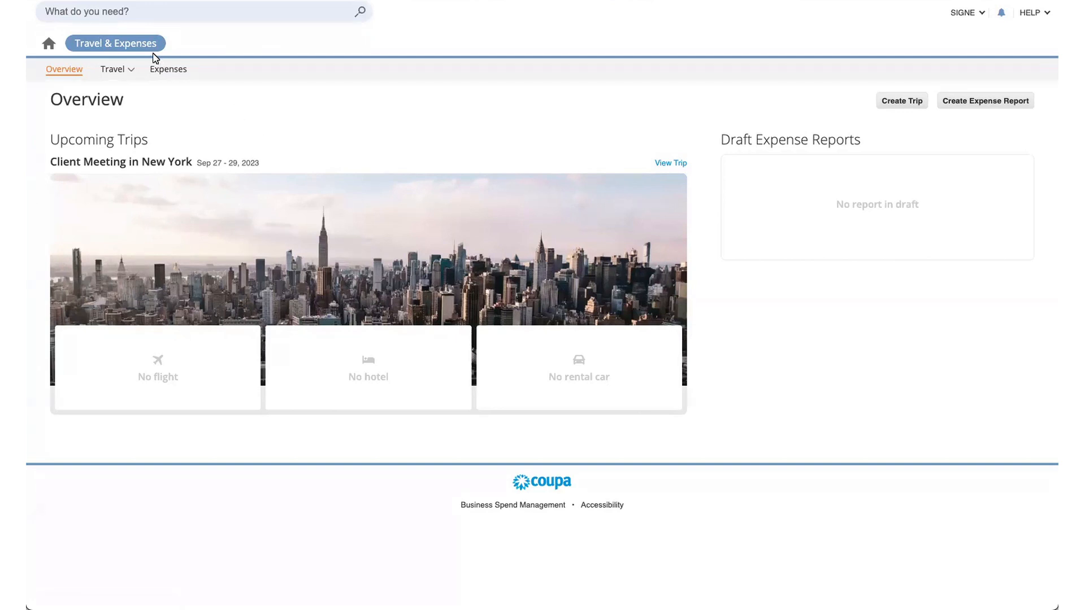
pyautogui.moveTo(115, 43)
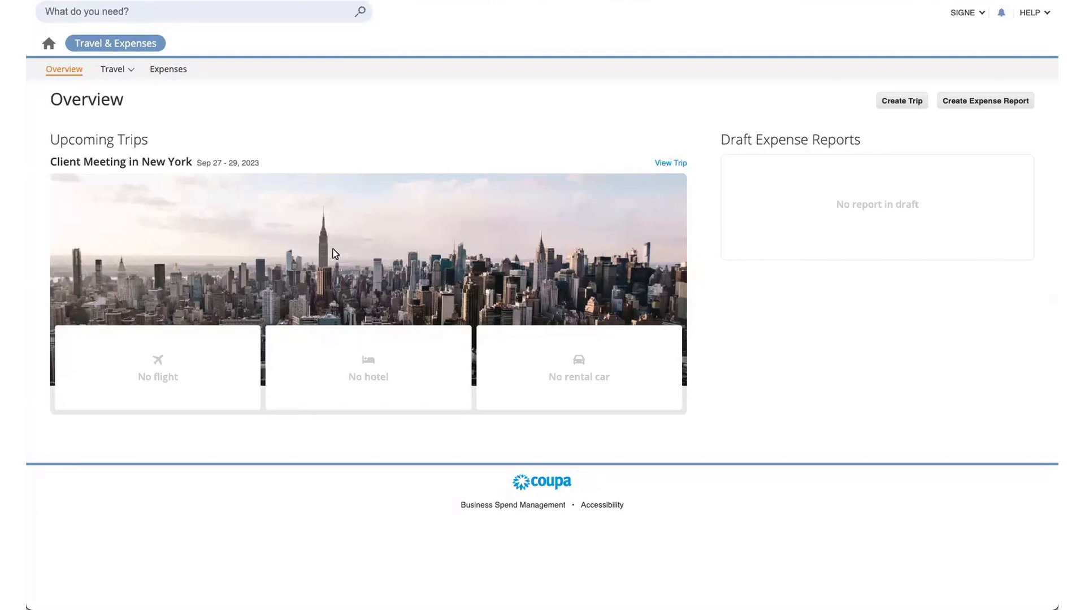
pyautogui.moveTo(1030, 193)
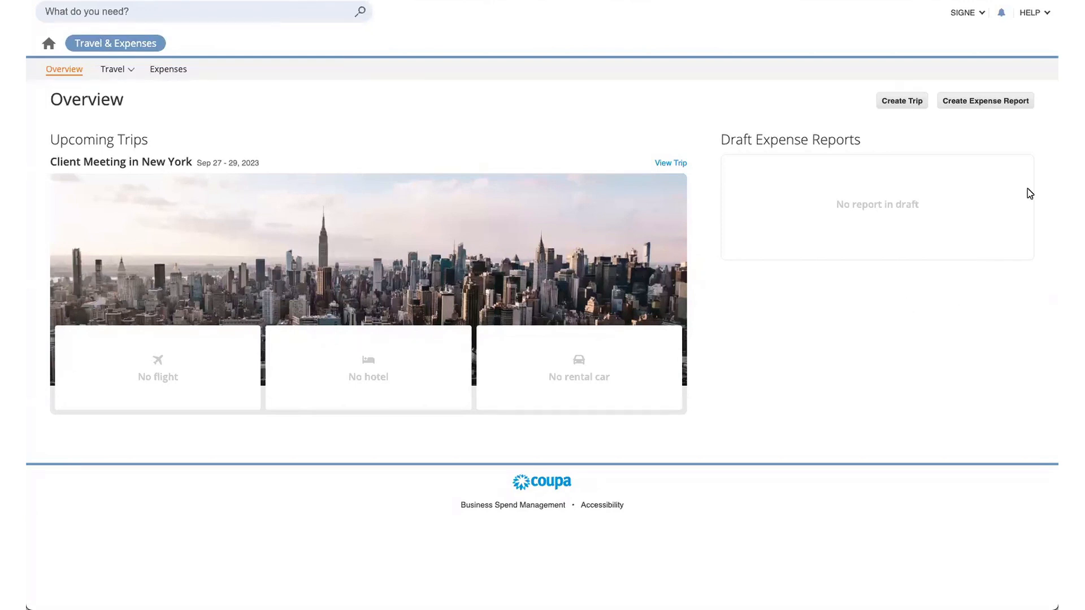
pyautogui.moveTo(807, 305)
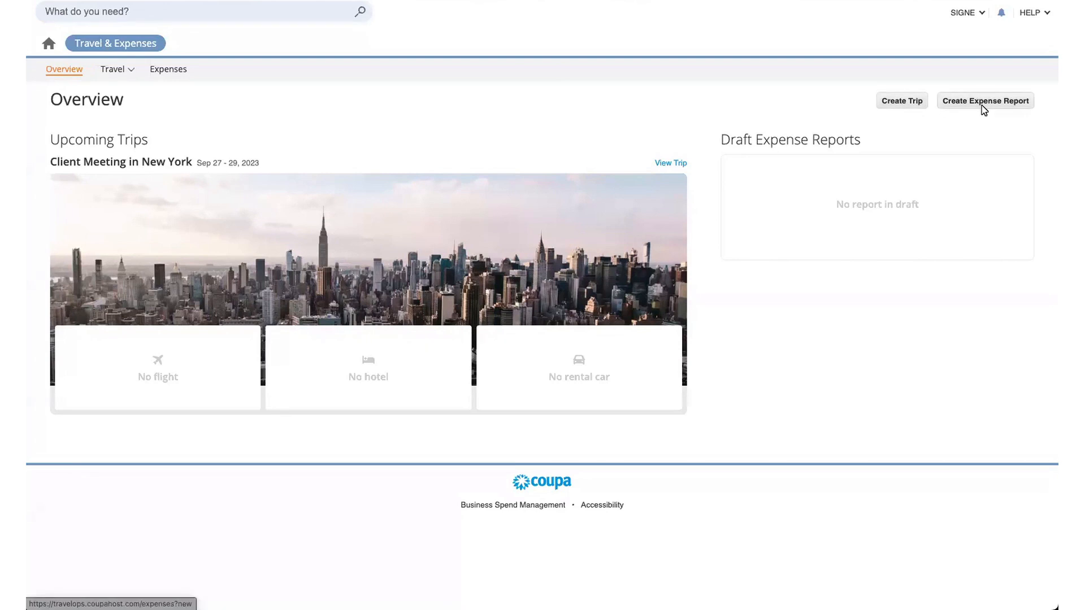
pyautogui.moveTo(168, 92)
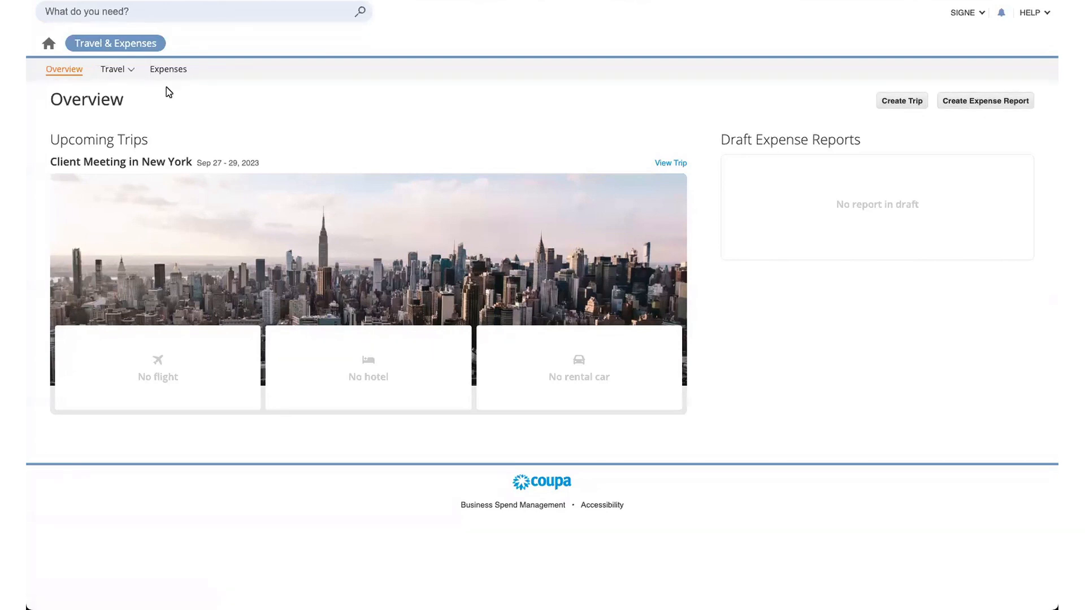
# Review My Account, Traveler Profile, Loyalty Numbers and Payment Methods on the profile page
pyautogui.click(113, 68)
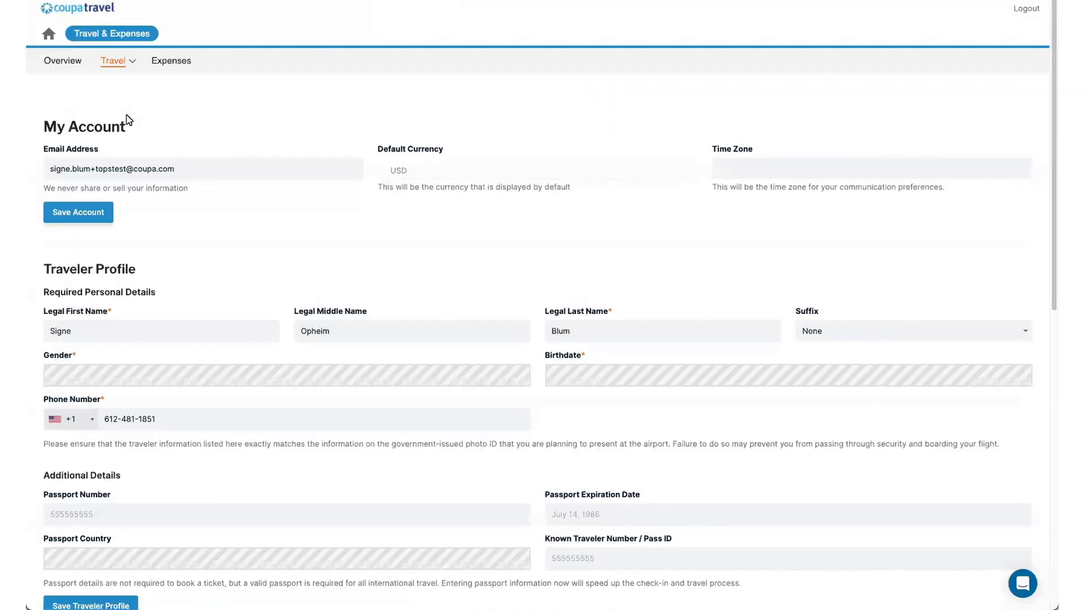
pyautogui.moveTo(367, 299)
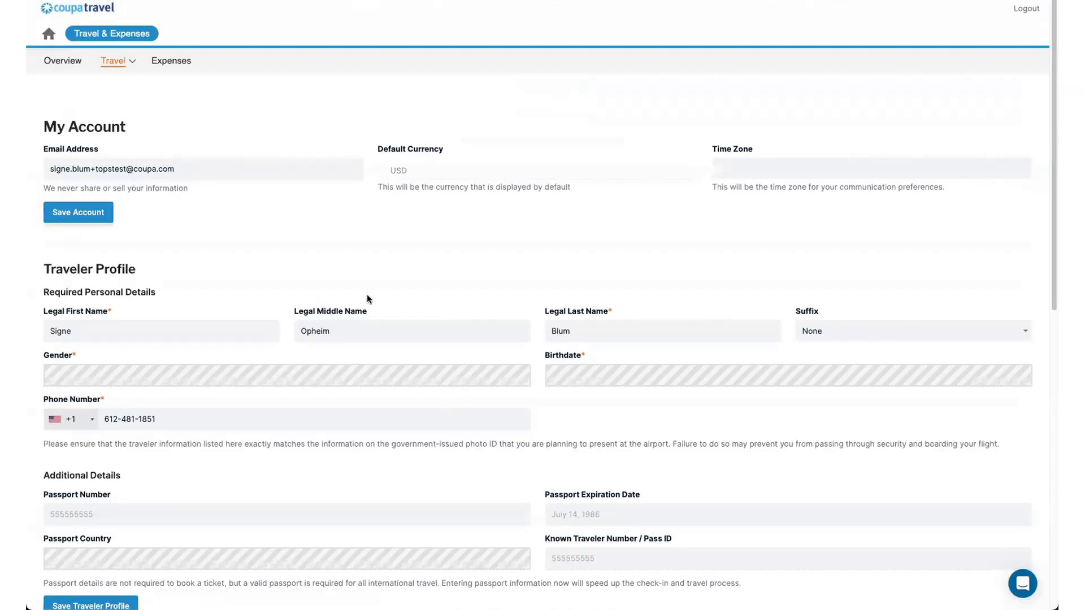
pyautogui.moveTo(378, 263)
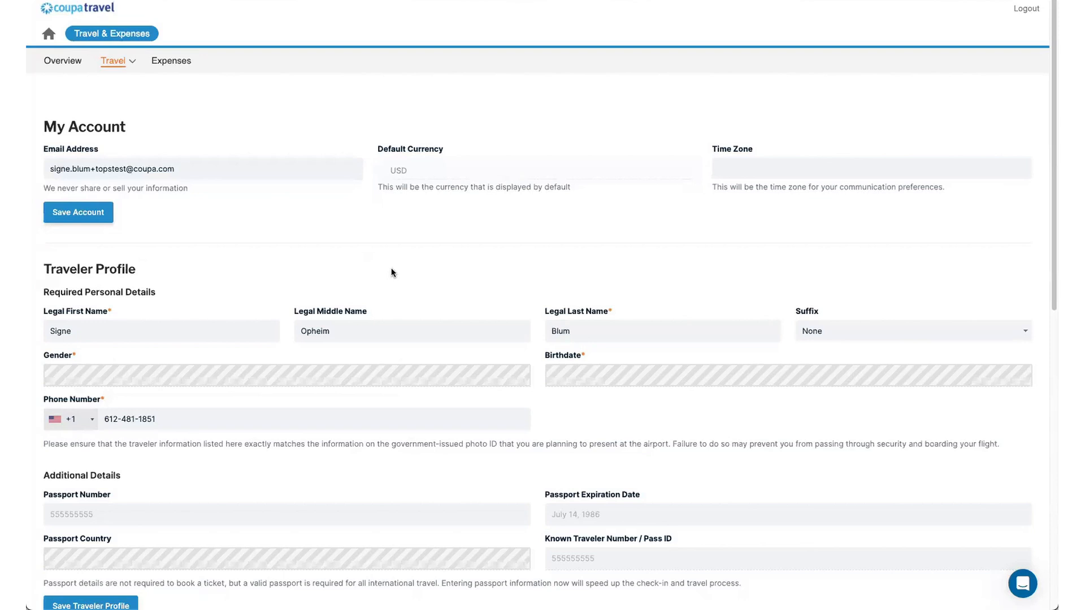
pyautogui.scroll(-3)
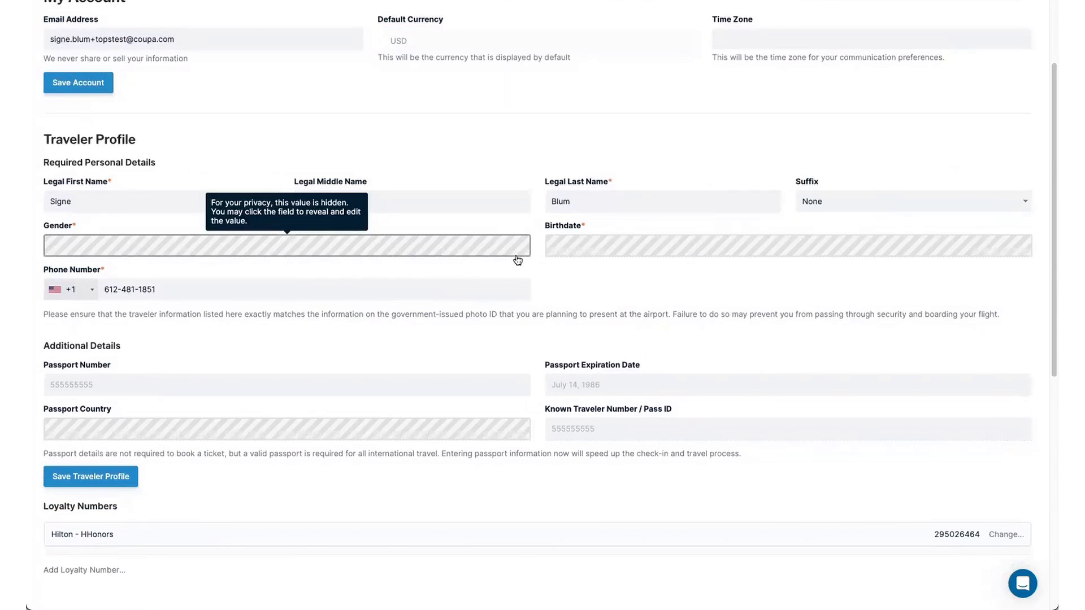
pyautogui.moveTo(509, 259)
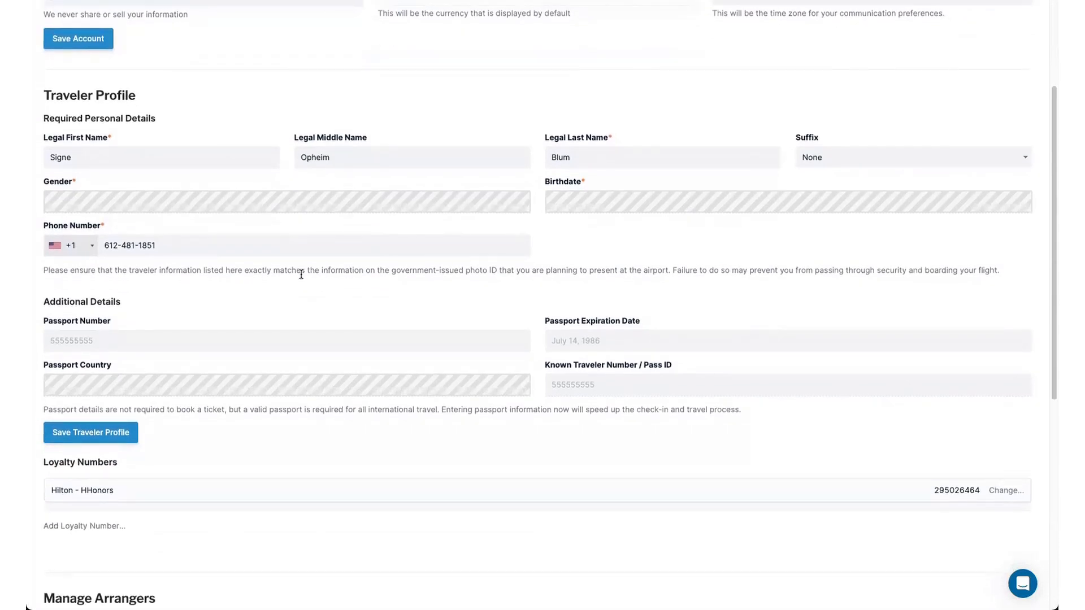
pyautogui.moveTo(495, 358)
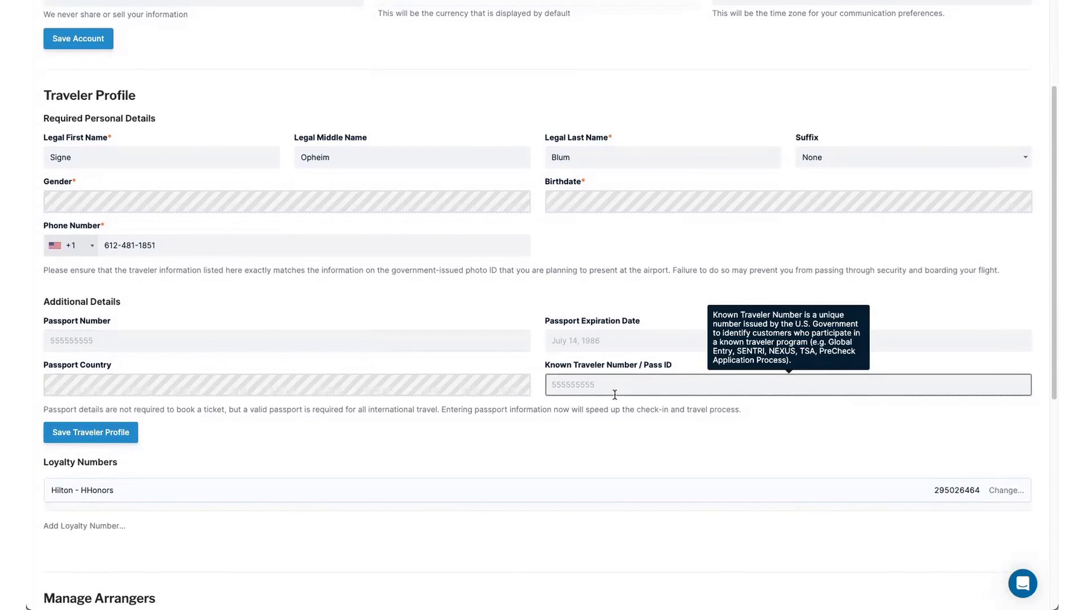
pyautogui.moveTo(707, 410)
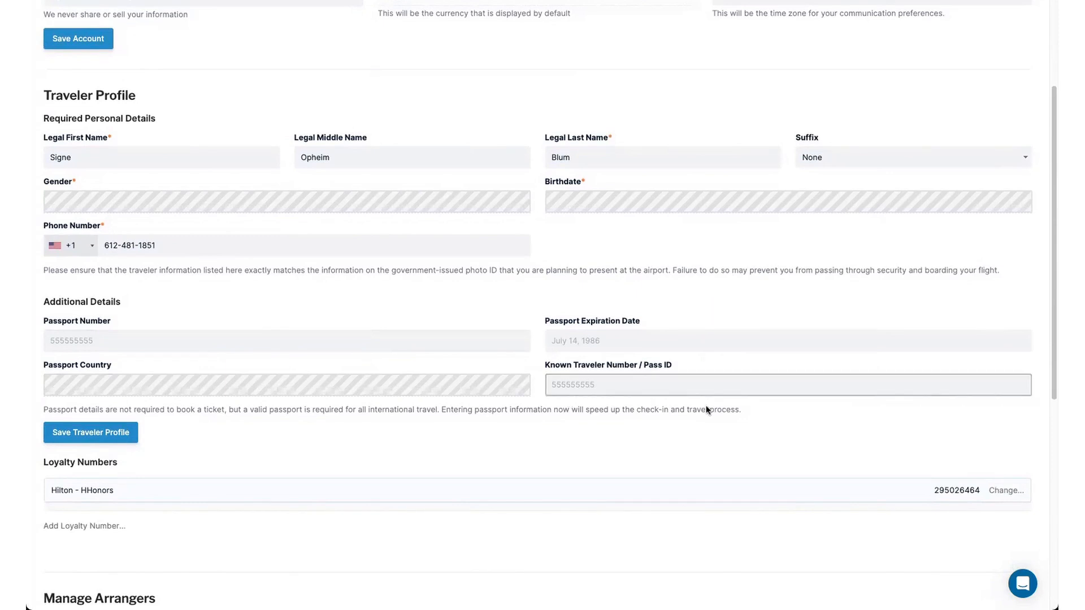
pyautogui.scroll(-3)
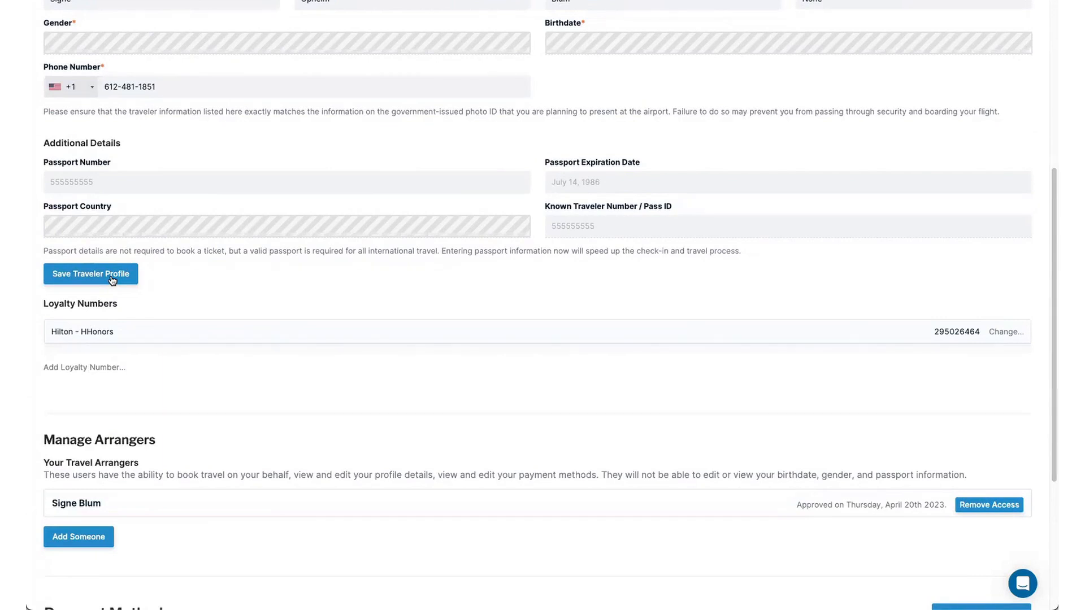
pyautogui.moveTo(228, 290)
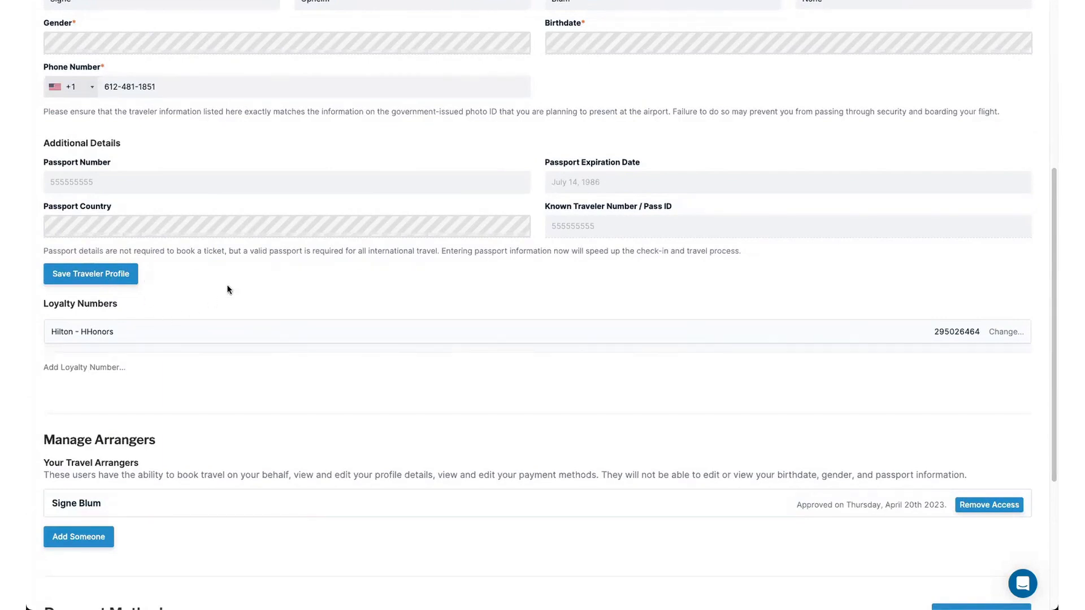
pyautogui.scroll(-3)
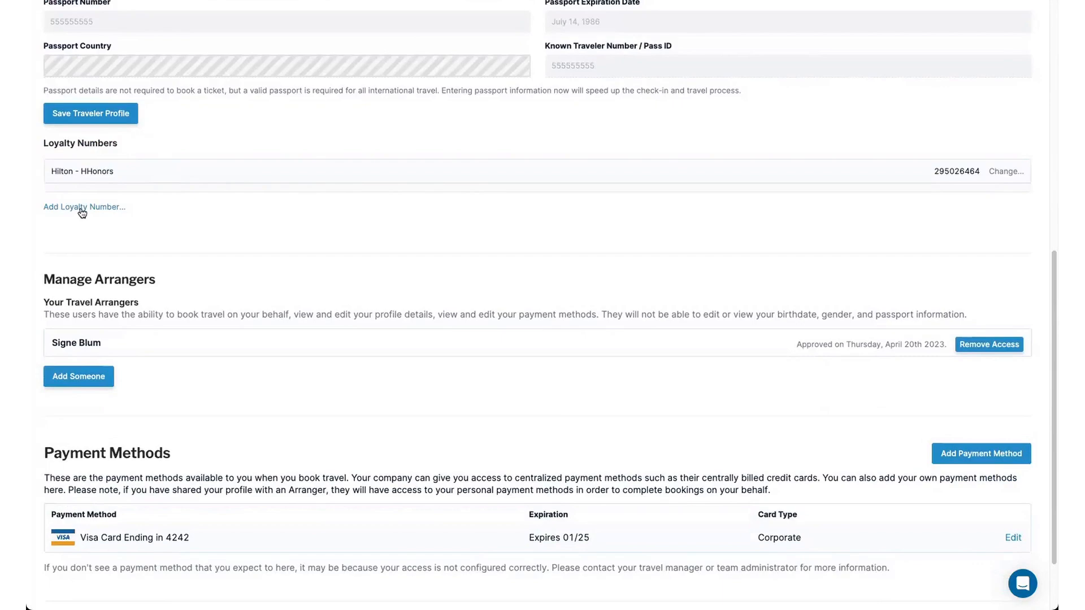
pyautogui.click(83, 206)
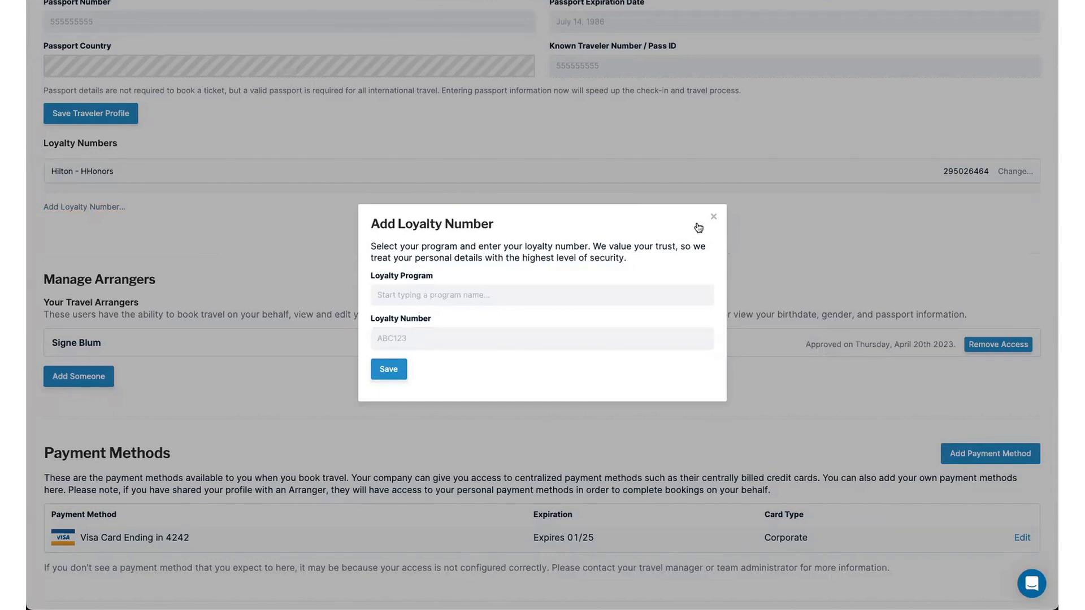
pyautogui.click(713, 217)
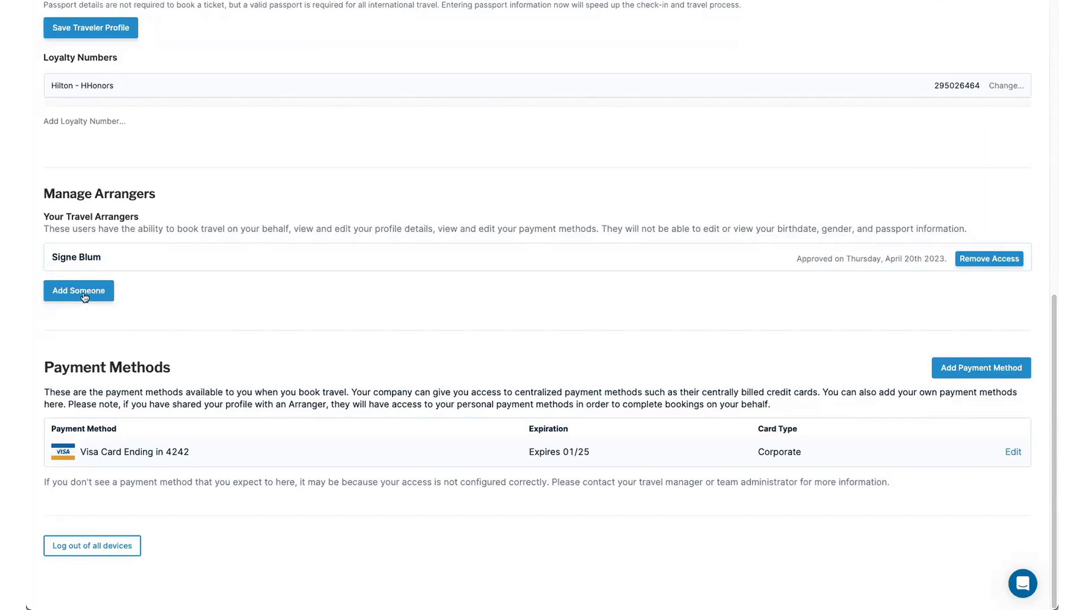
pyautogui.click(78, 290)
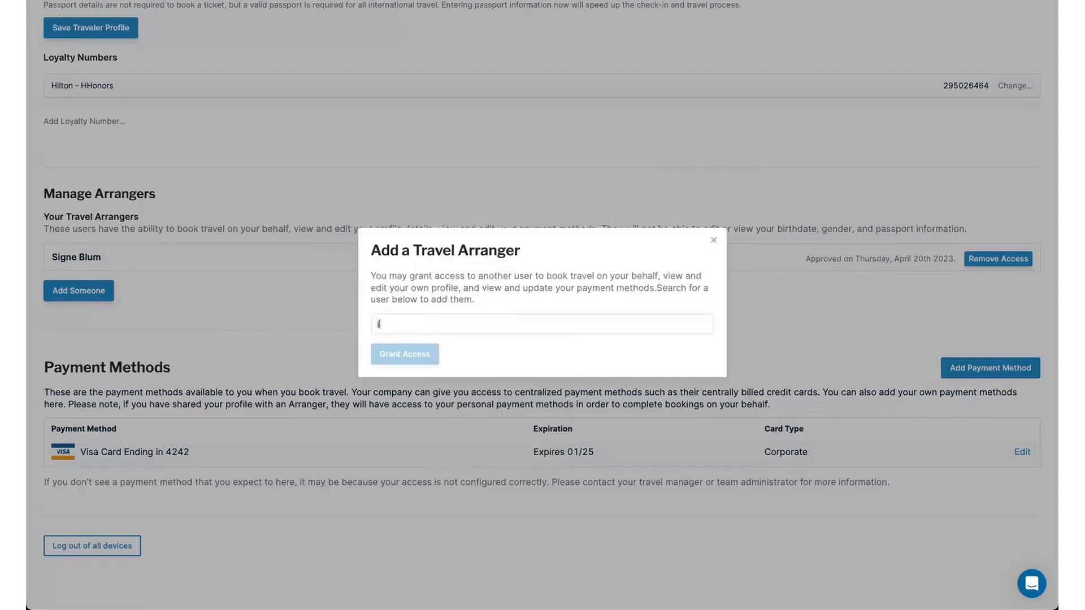
pyautogui.write('janic')
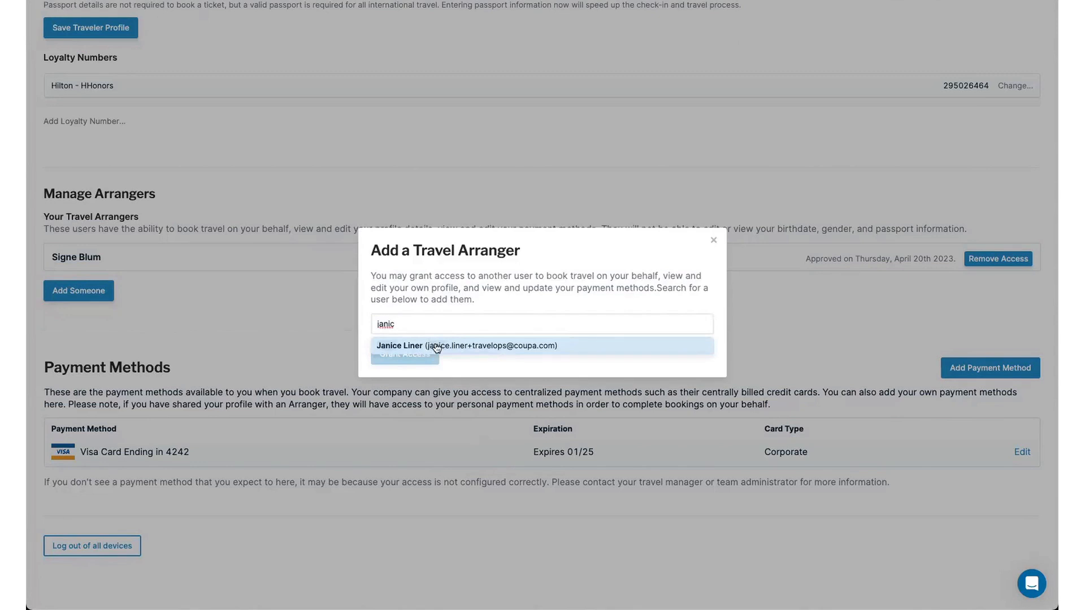
pyautogui.click(468, 345)
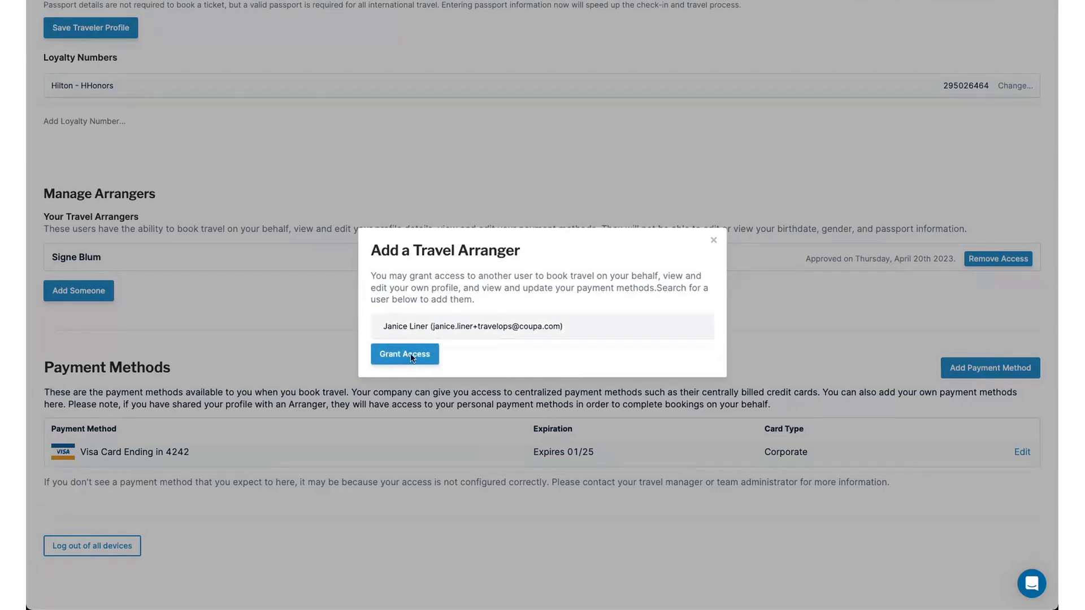
pyautogui.click(404, 354)
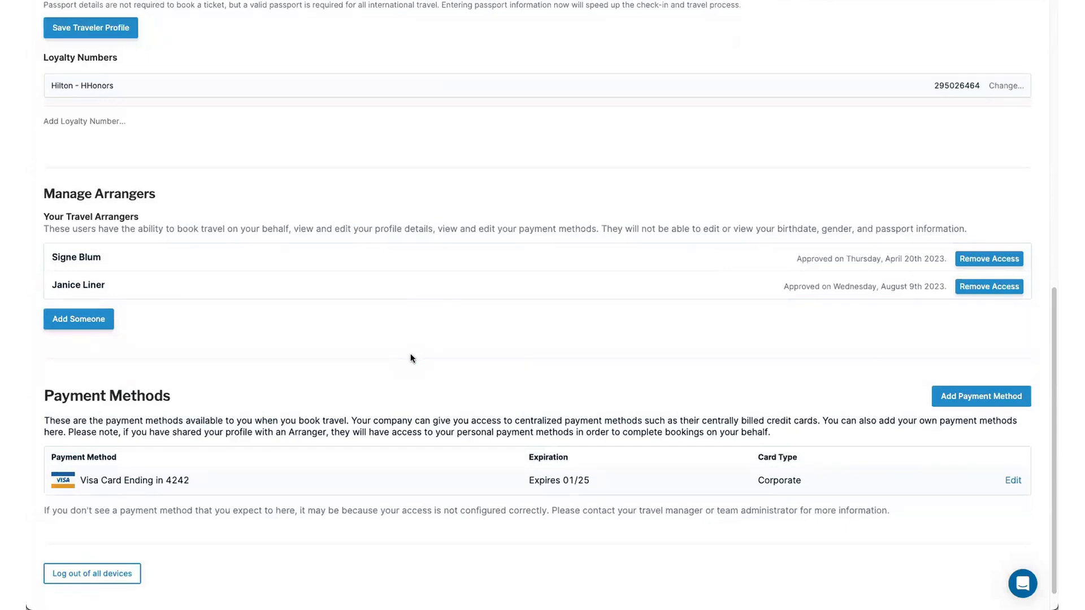
pyautogui.scroll(-3)
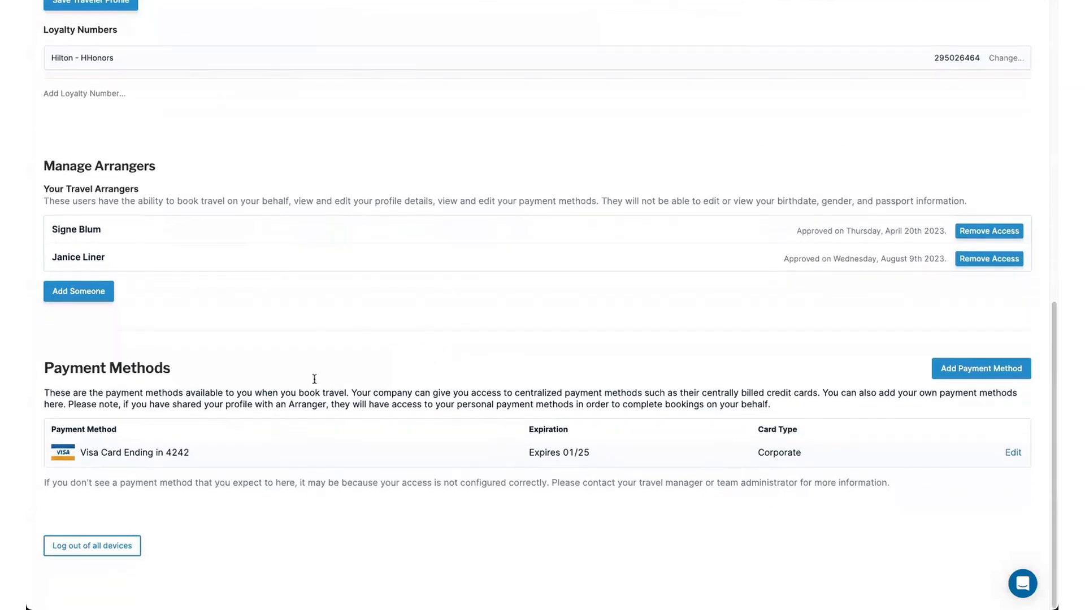
pyautogui.moveTo(181, 492)
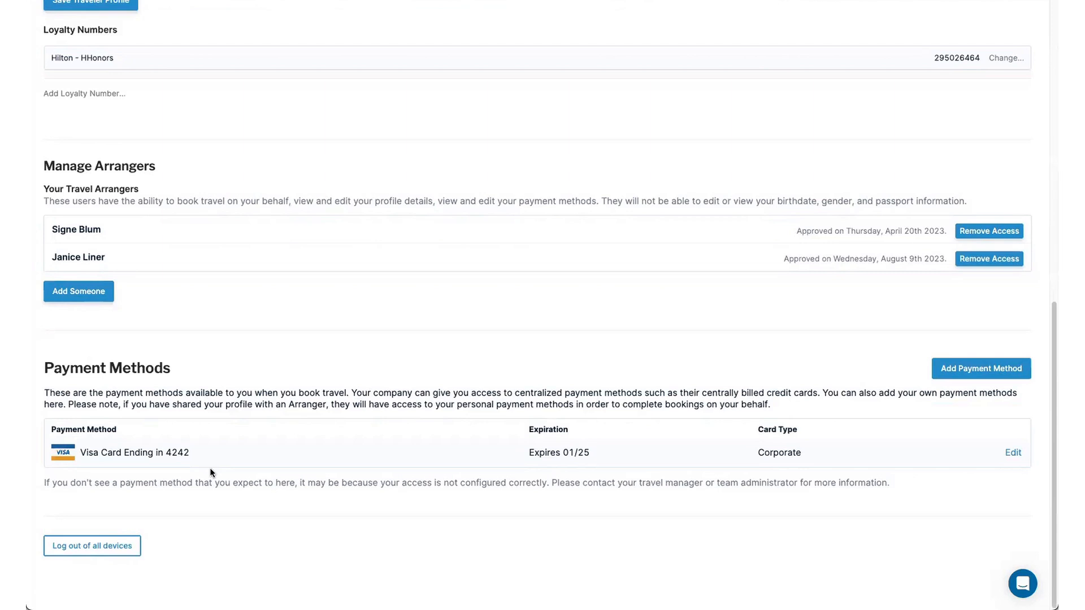
pyautogui.moveTo(767, 462)
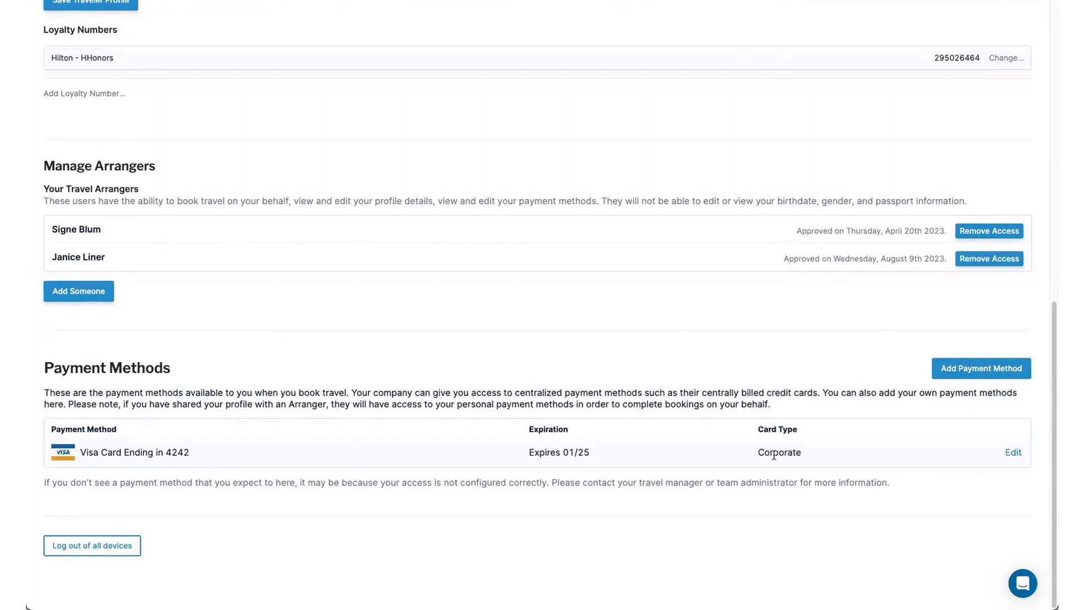
pyautogui.moveTo(953, 458)
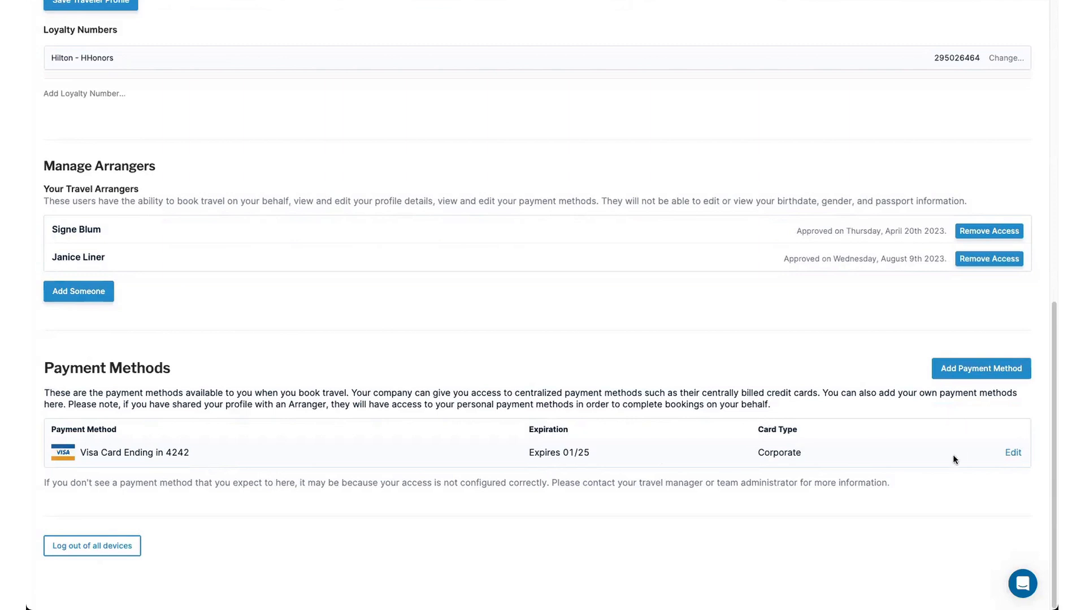
pyautogui.click(980, 368)
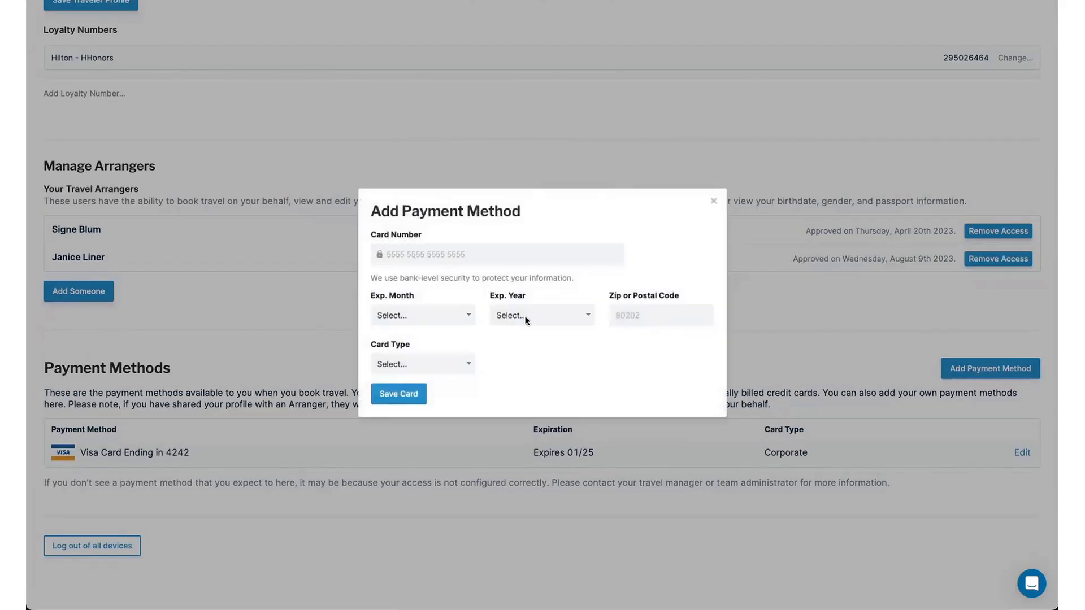
pyautogui.click(423, 363)
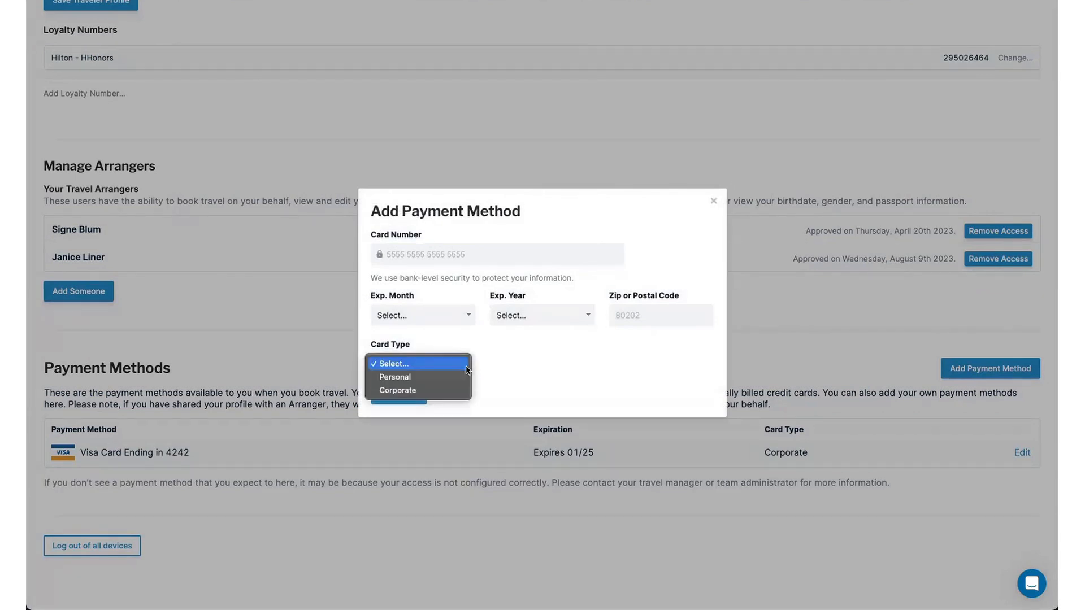
pyautogui.moveTo(661, 217)
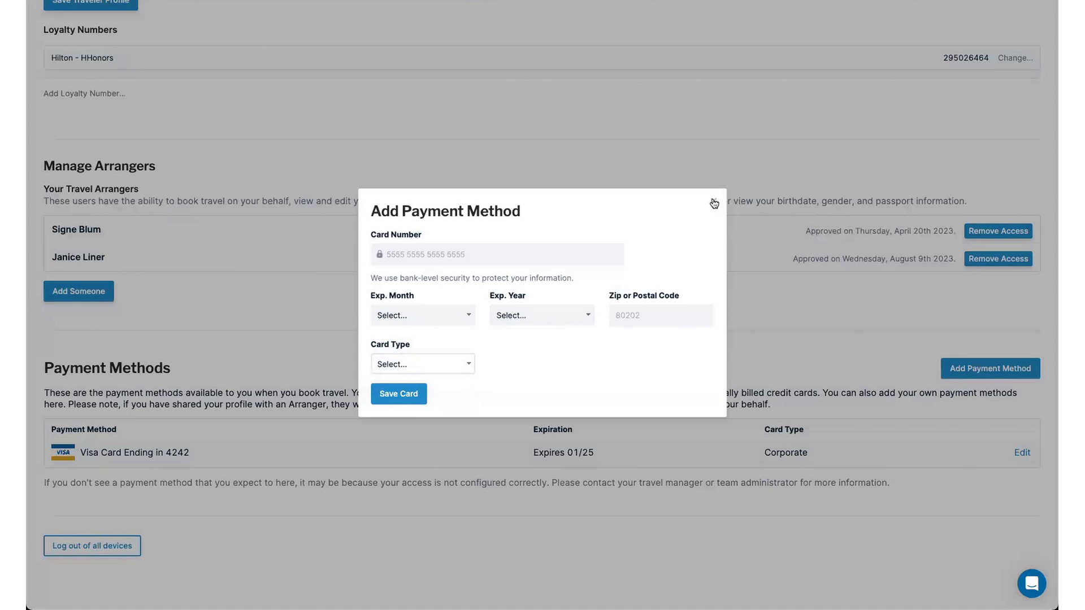
pyautogui.click(713, 203)
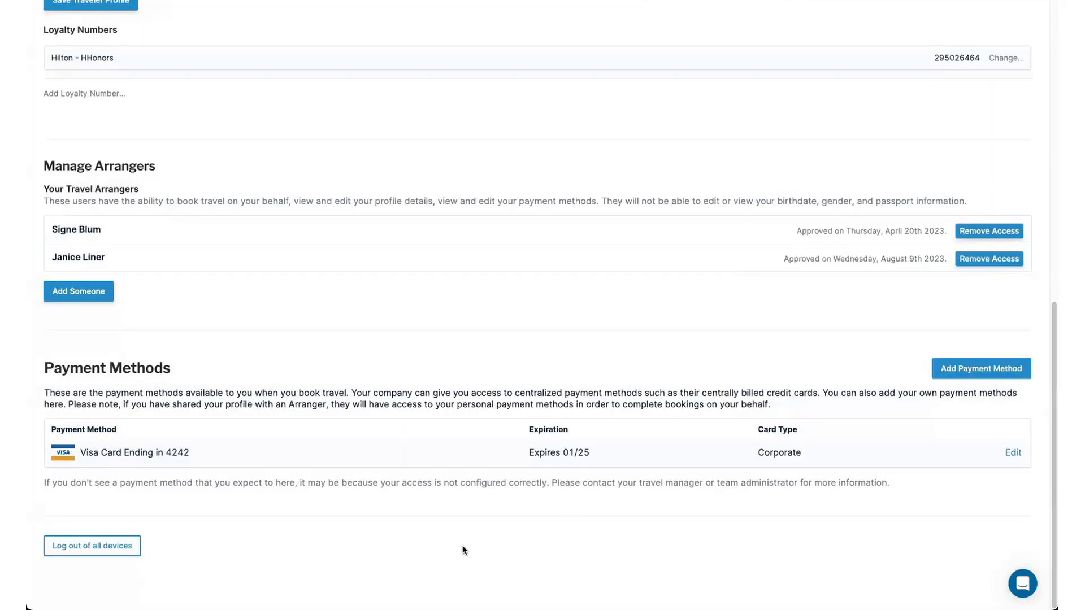
pyautogui.moveTo(473, 477)
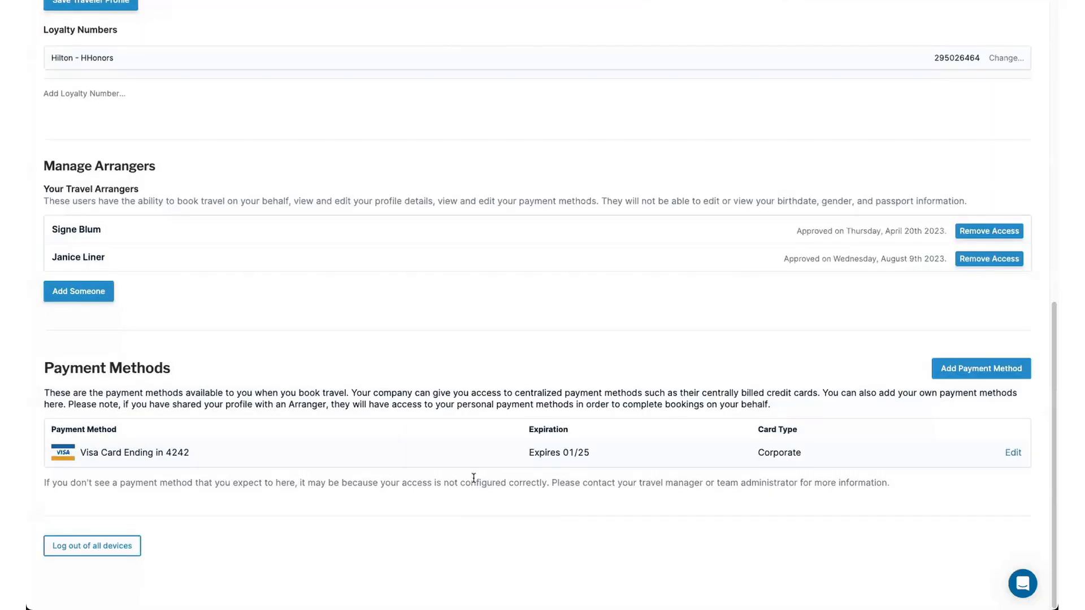
# Return to the top of the profile page and show the Travel menu's Trips and My Travel Profile choices
pyautogui.scroll(3)
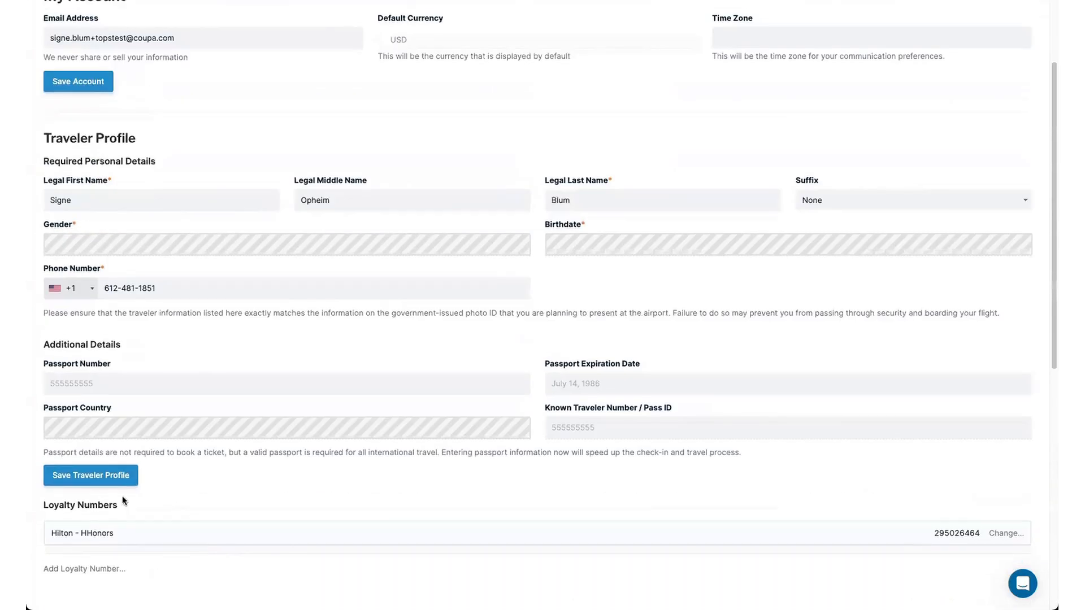
pyautogui.click(90, 477)
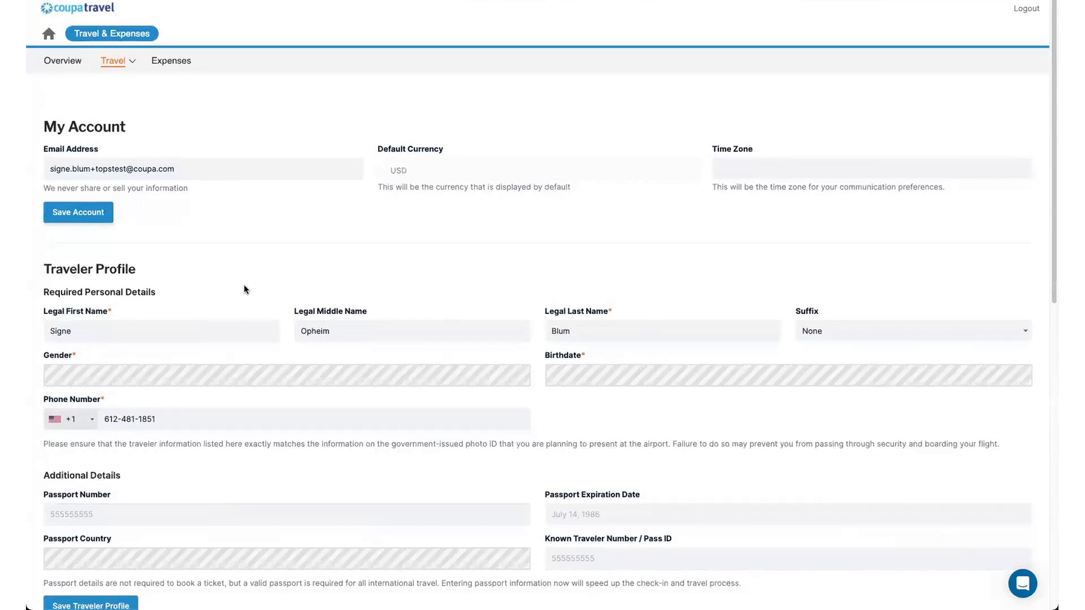
pyautogui.click(112, 61)
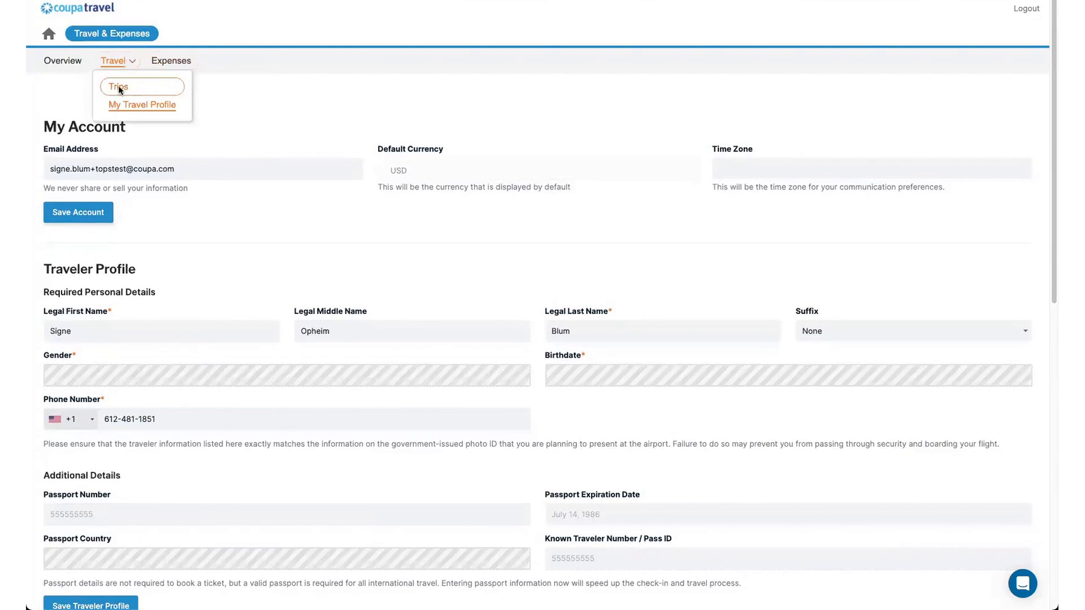
# Go to My Trips, listing the upcoming New York and Chicago trips
pyautogui.click(118, 86)
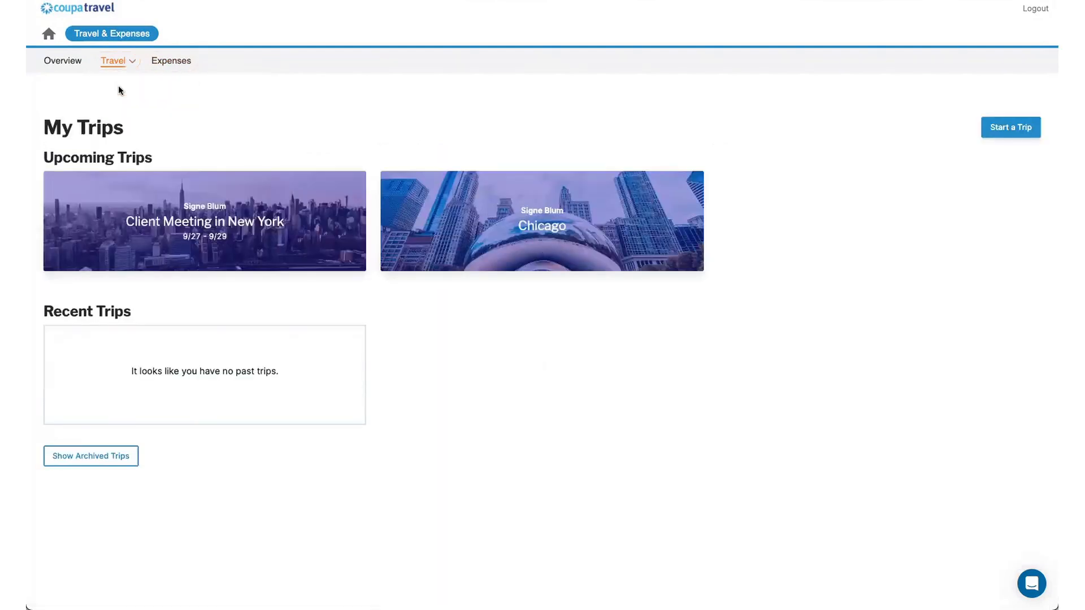
pyautogui.moveTo(164, 89)
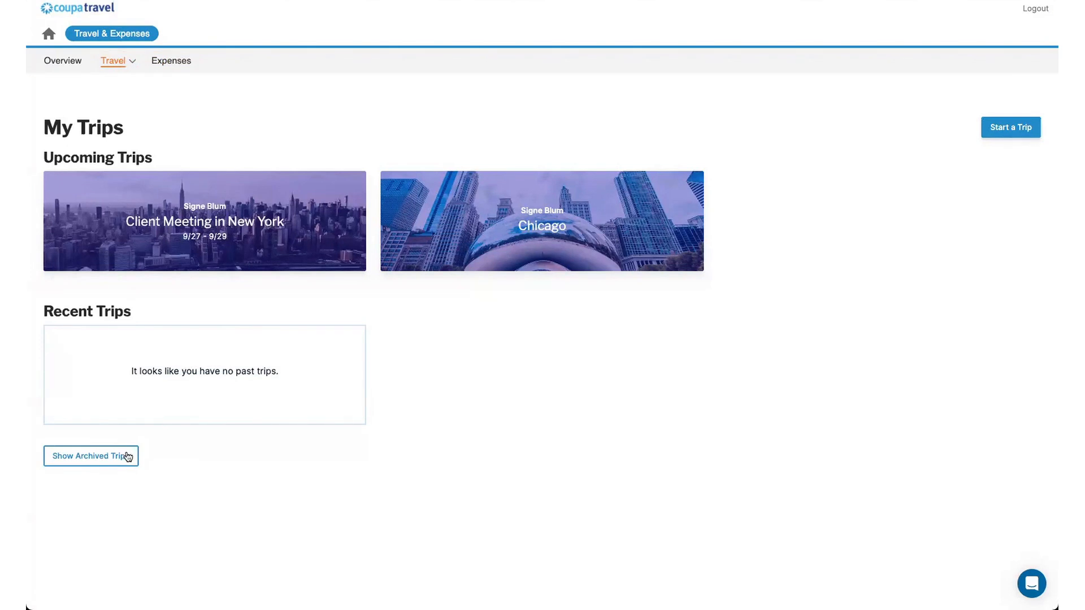
pyautogui.moveTo(112, 463)
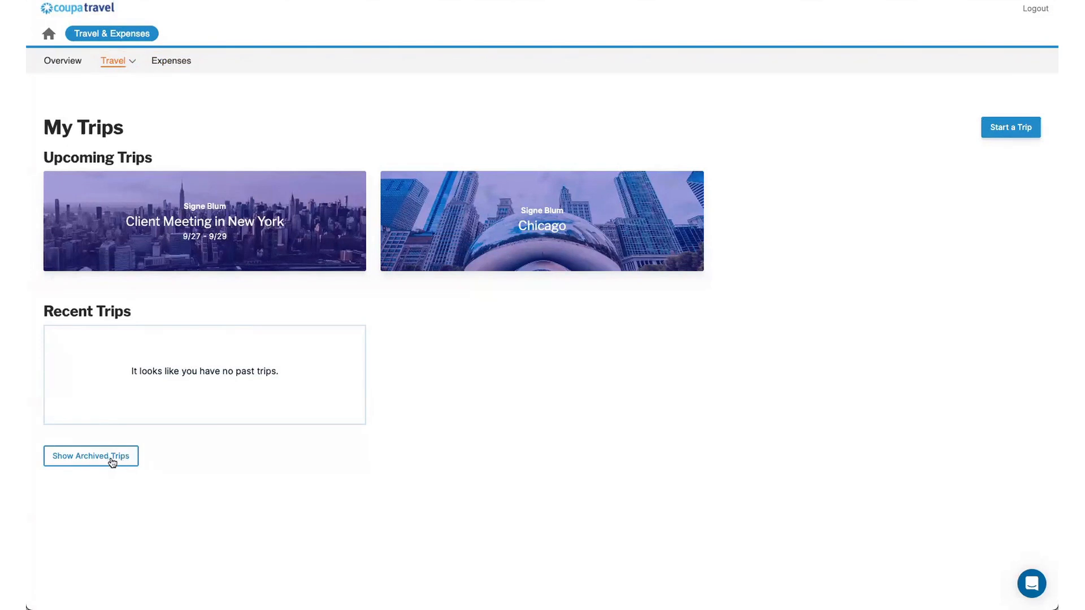
pyautogui.moveTo(474, 227)
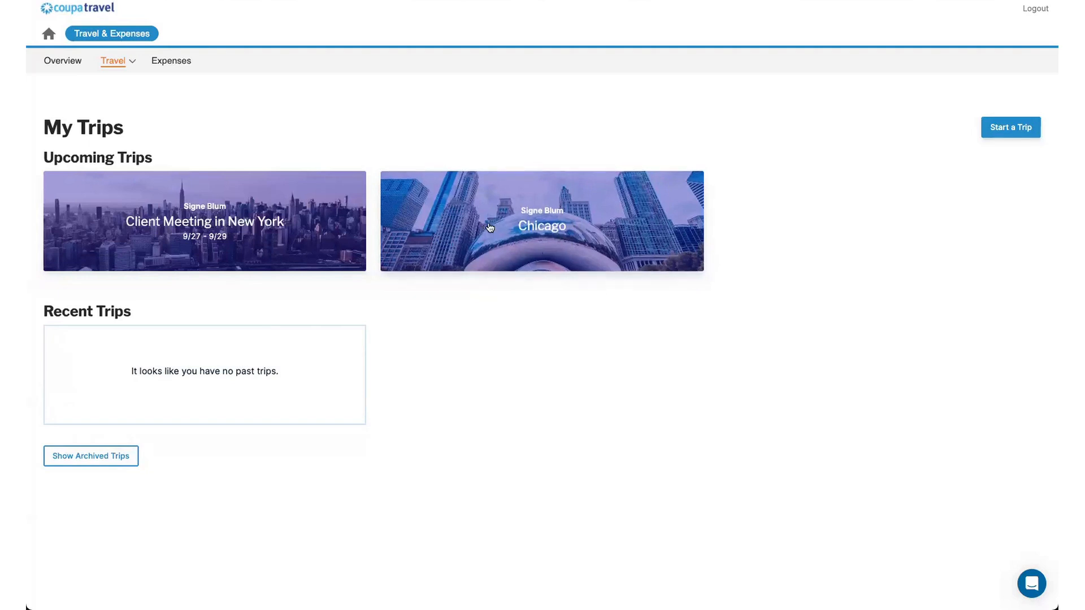
# Archive the Chicago trip from its Trip Settings so only New York remains upcoming
pyautogui.click(542, 221)
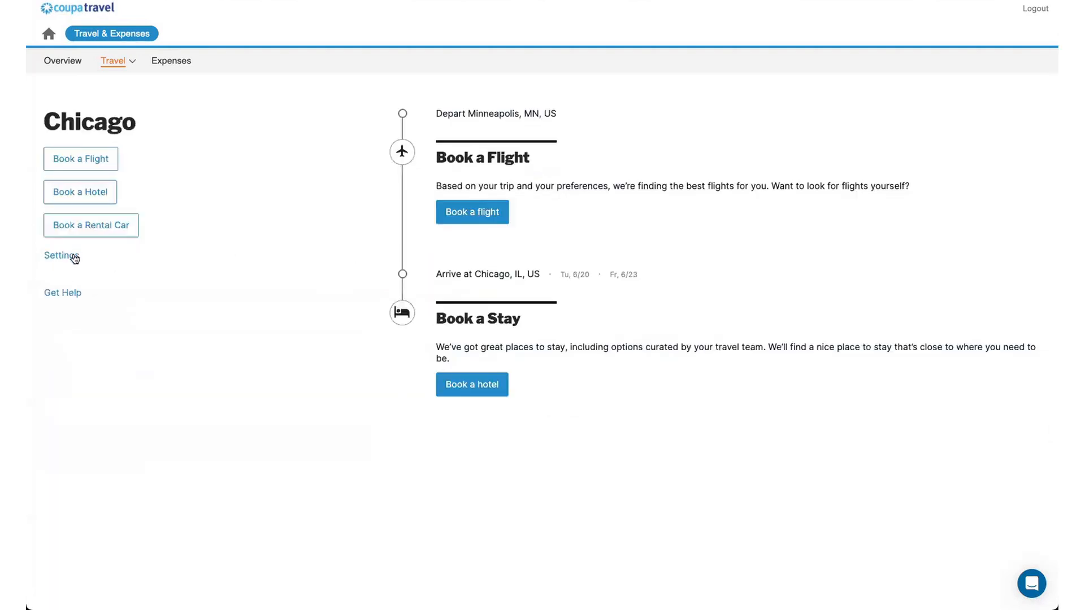
pyautogui.click(61, 256)
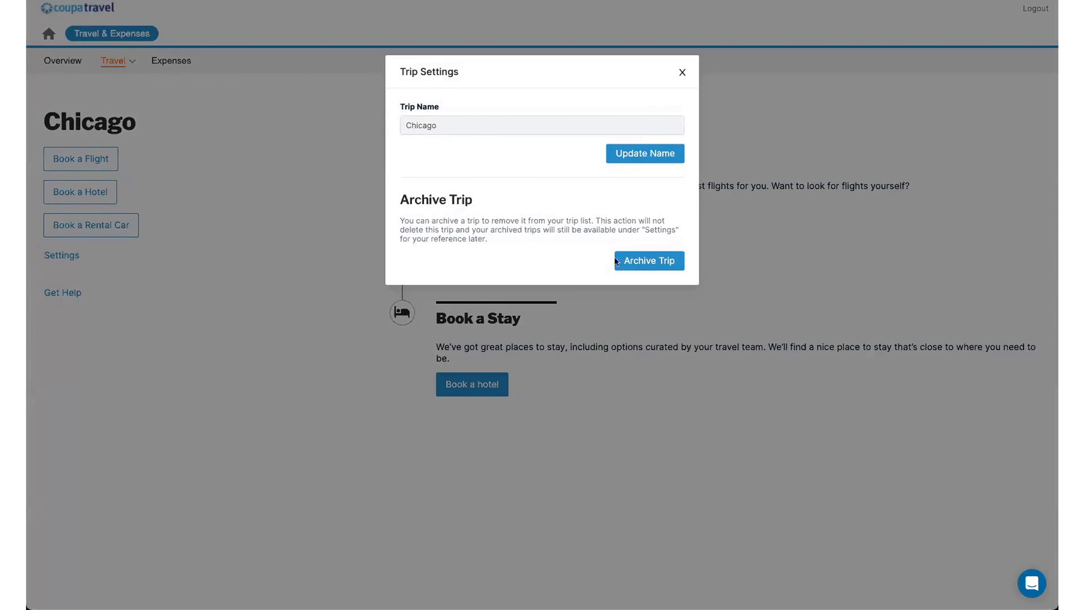
pyautogui.click(648, 261)
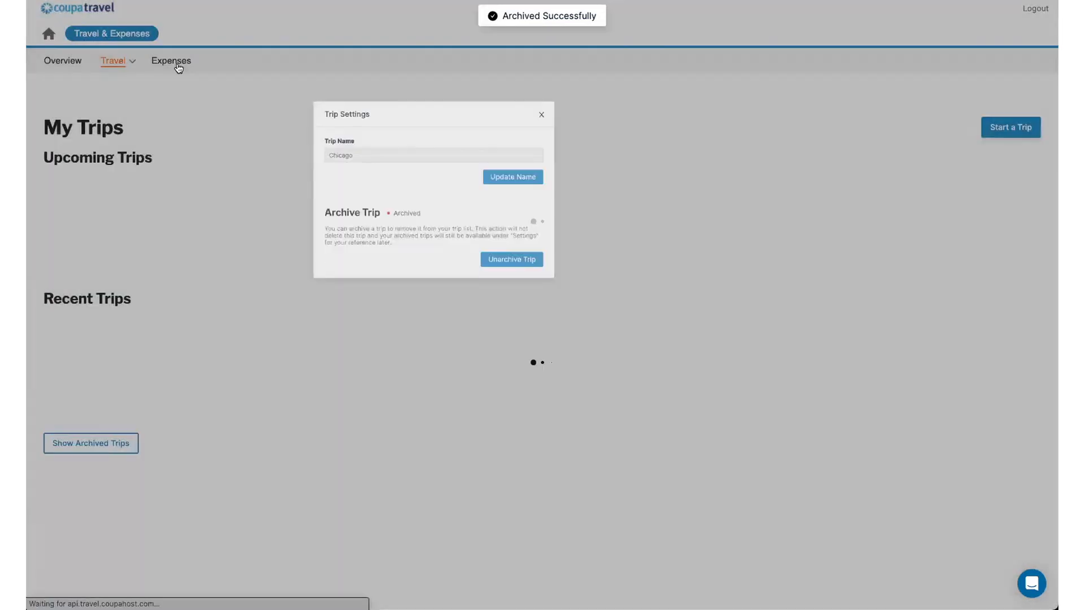
pyautogui.click(541, 115)
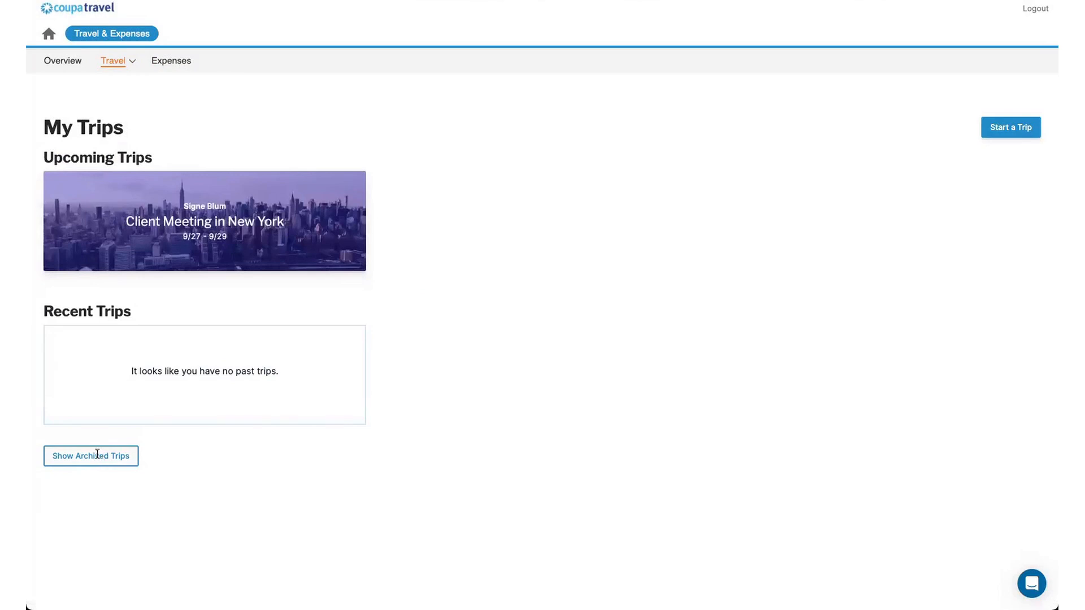
# Show archived trips, revealing Chicago and Oakland below the New York trip
pyautogui.click(91, 456)
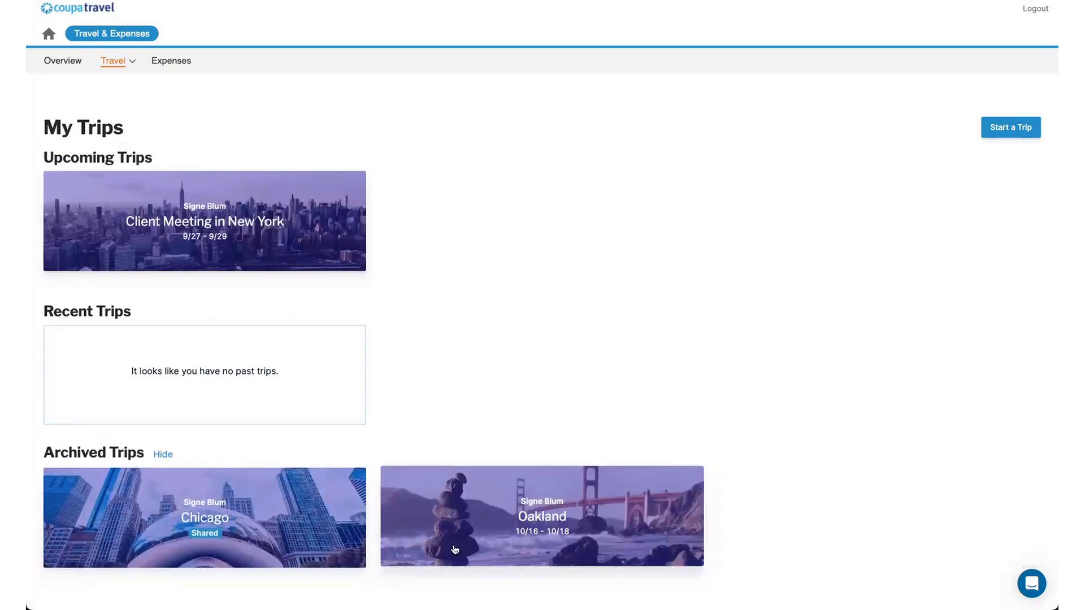
pyautogui.moveTo(519, 213)
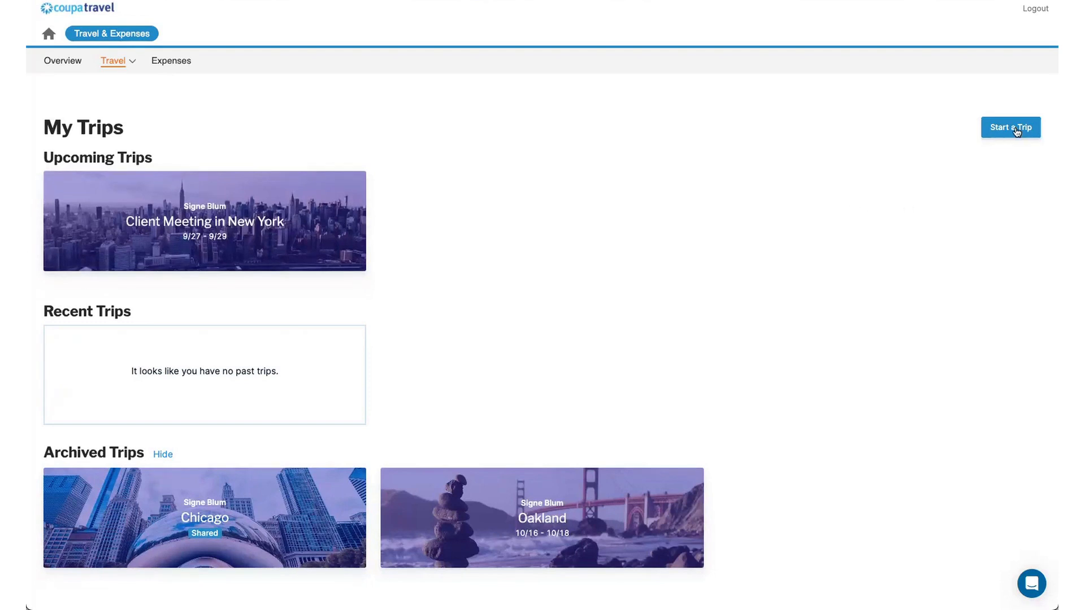
# Start a new trip with purpose Partnerships and Client Travel and continue to the route step
pyautogui.click(1010, 127)
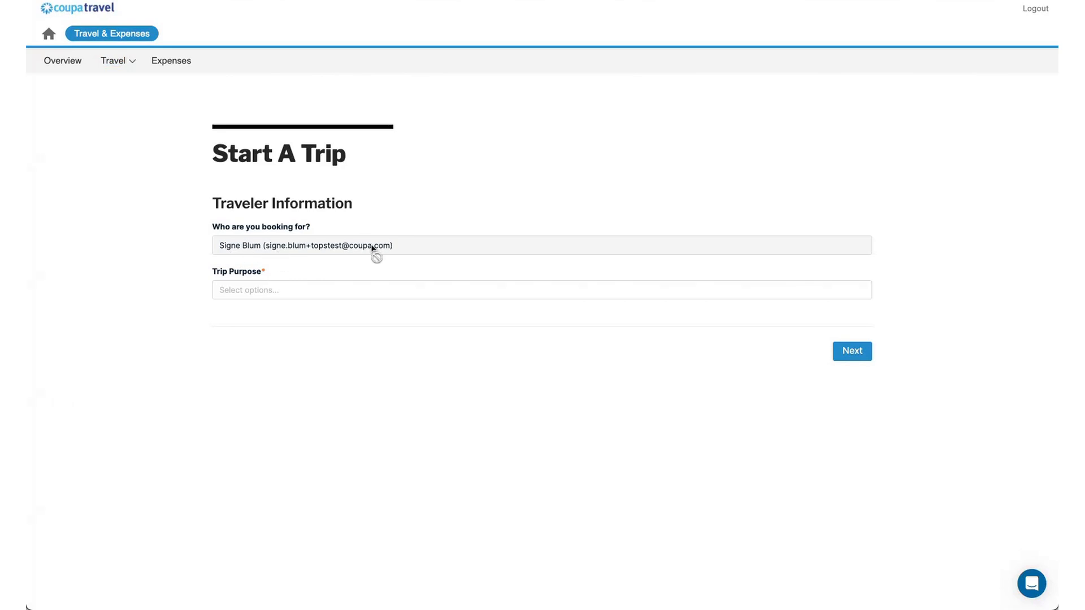
pyautogui.moveTo(374, 244)
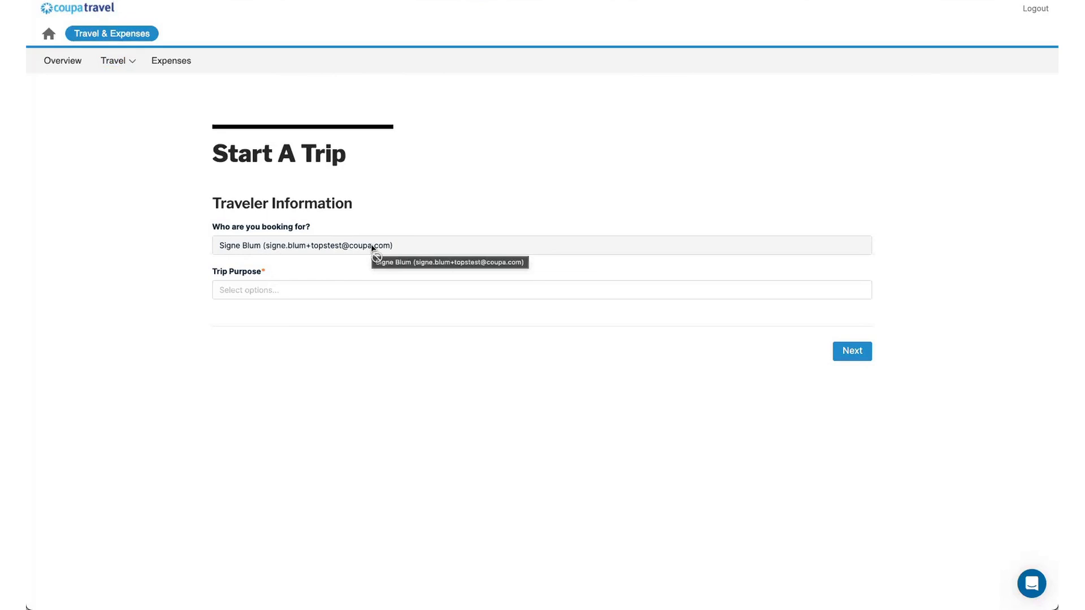
pyautogui.moveTo(297, 260)
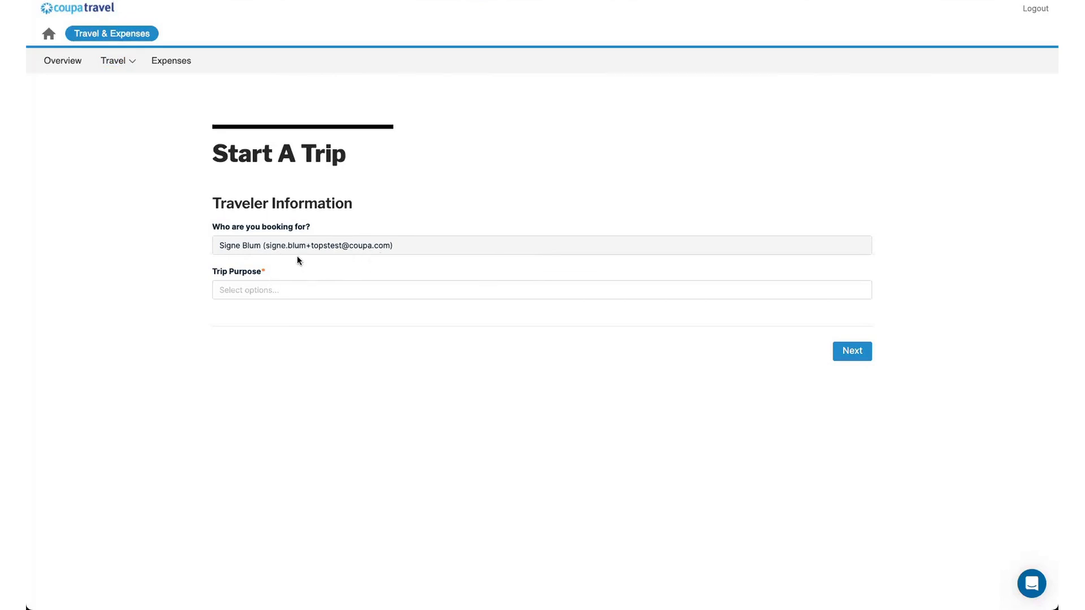
pyautogui.click(540, 289)
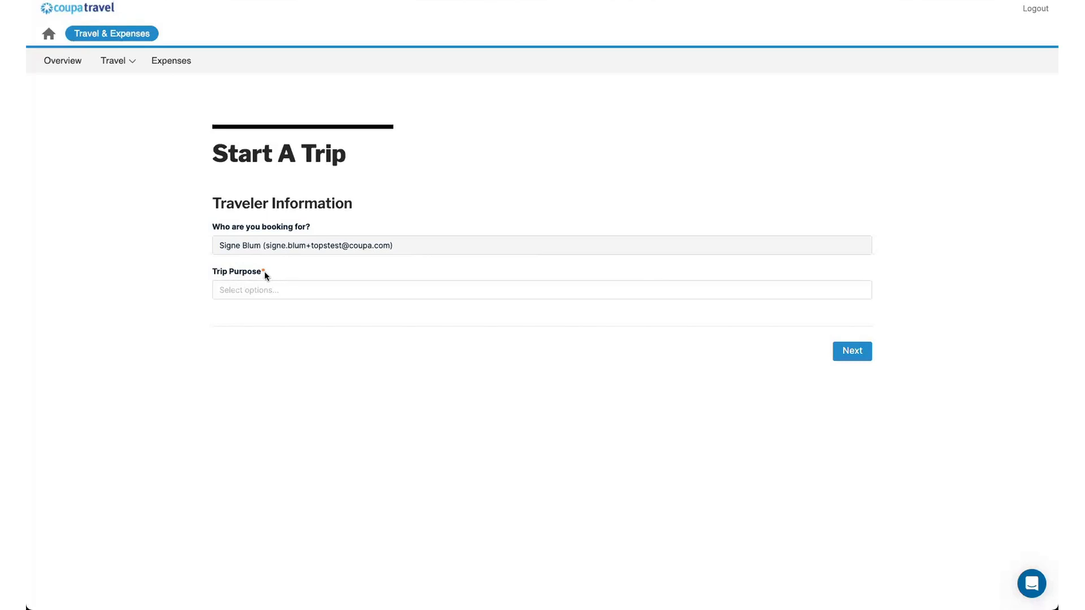
pyautogui.moveTo(278, 304)
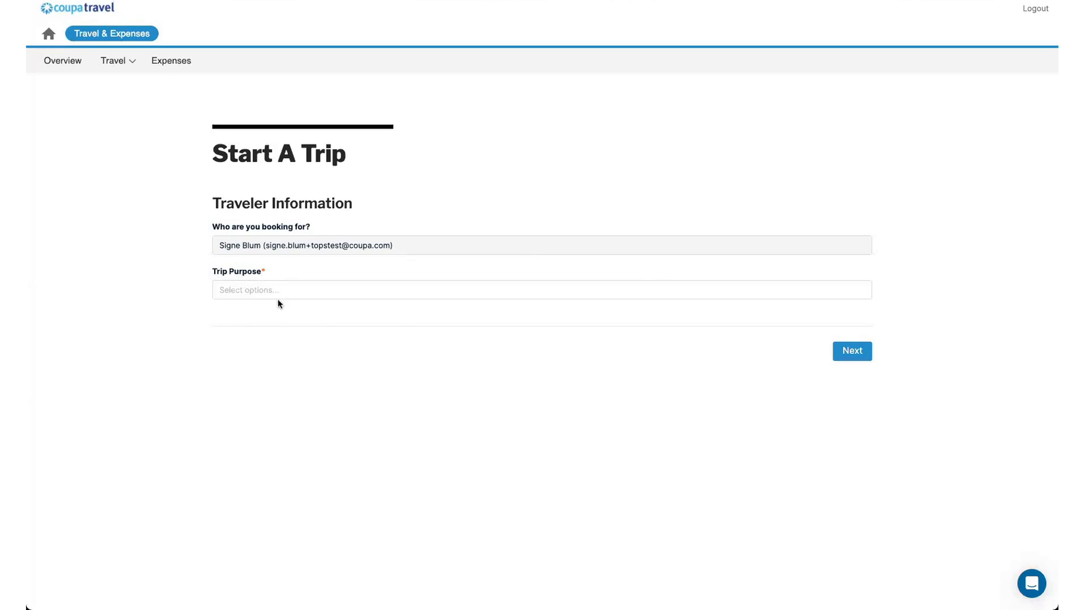
pyautogui.click(852, 351)
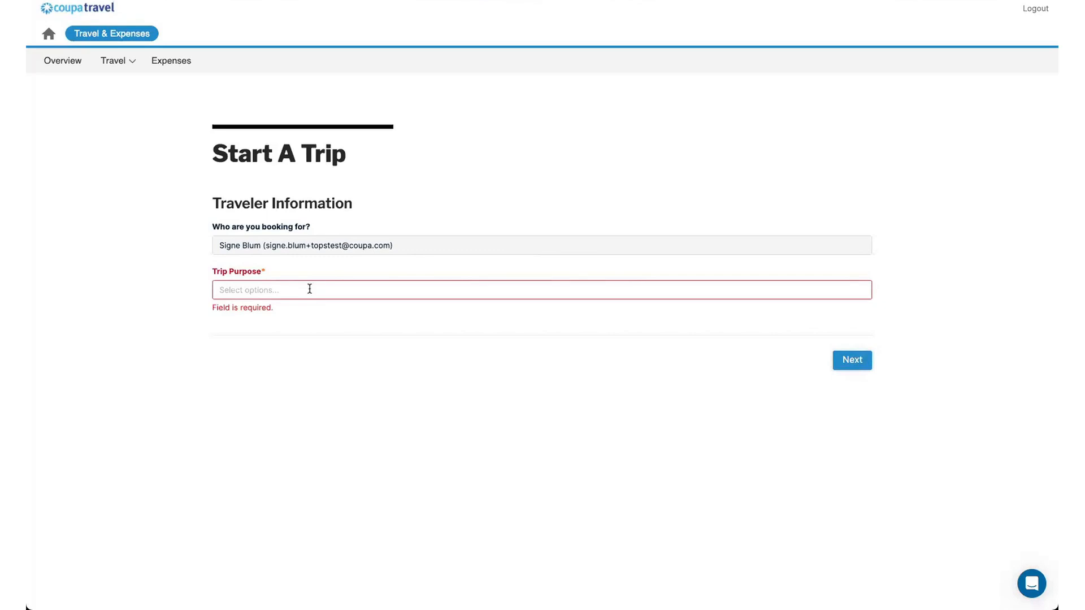
pyautogui.moveTo(272, 320)
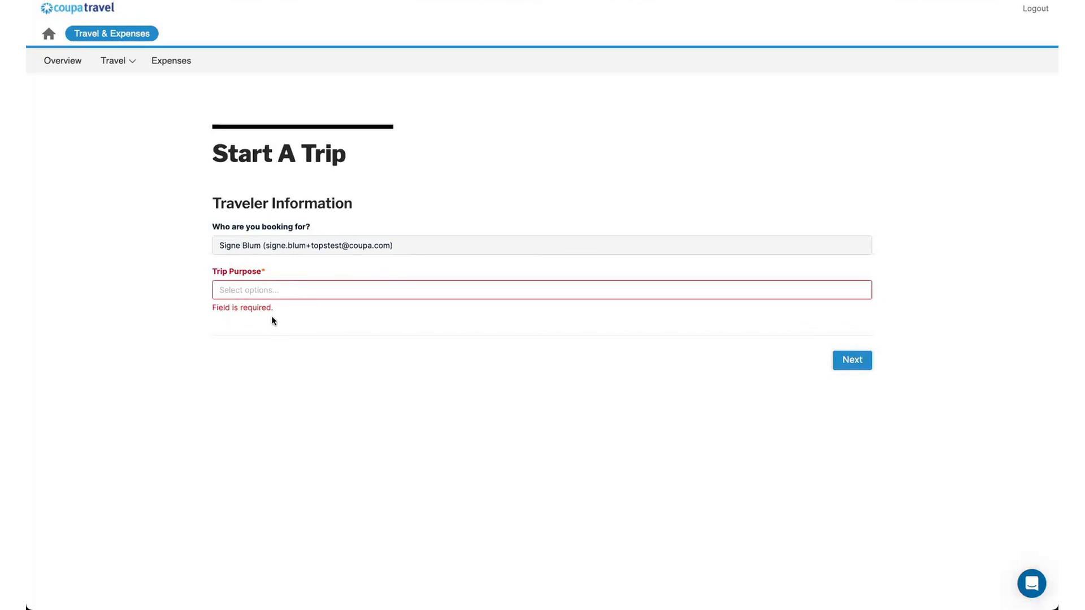
pyautogui.click(542, 290)
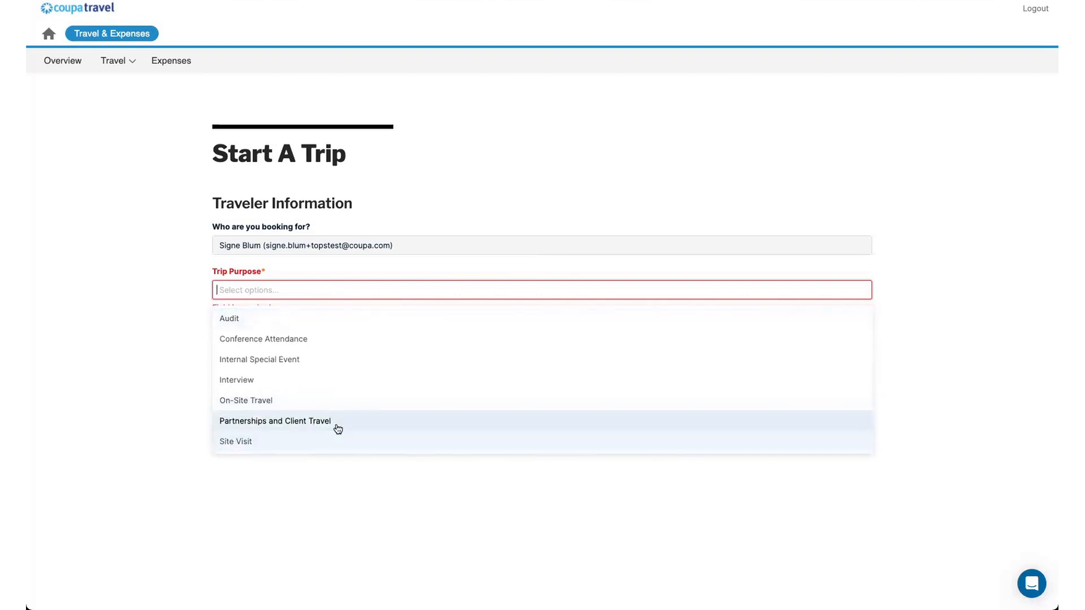
pyautogui.click(275, 421)
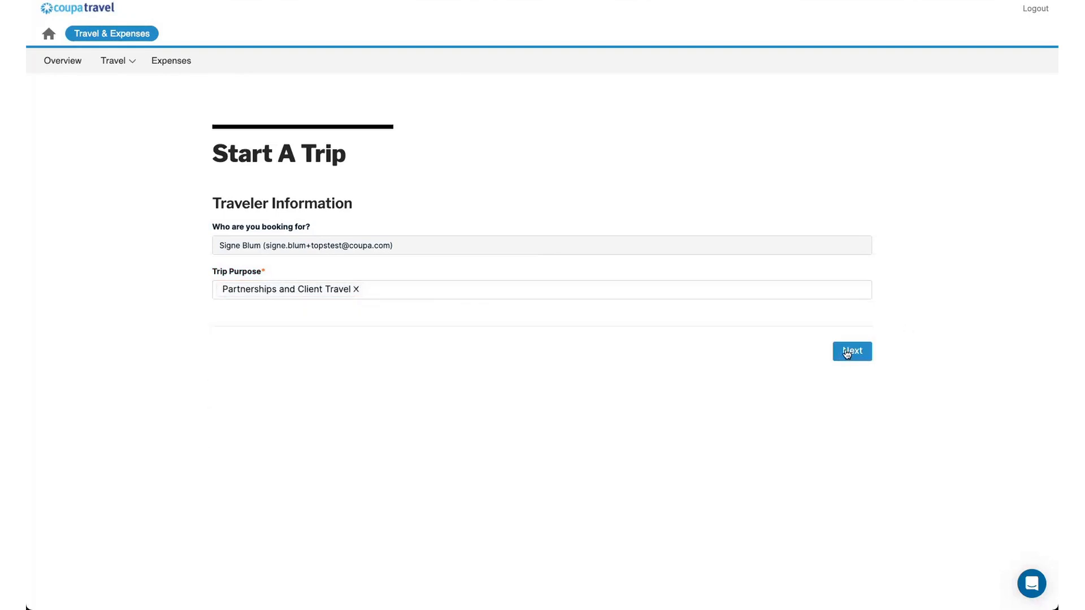
pyautogui.click(851, 352)
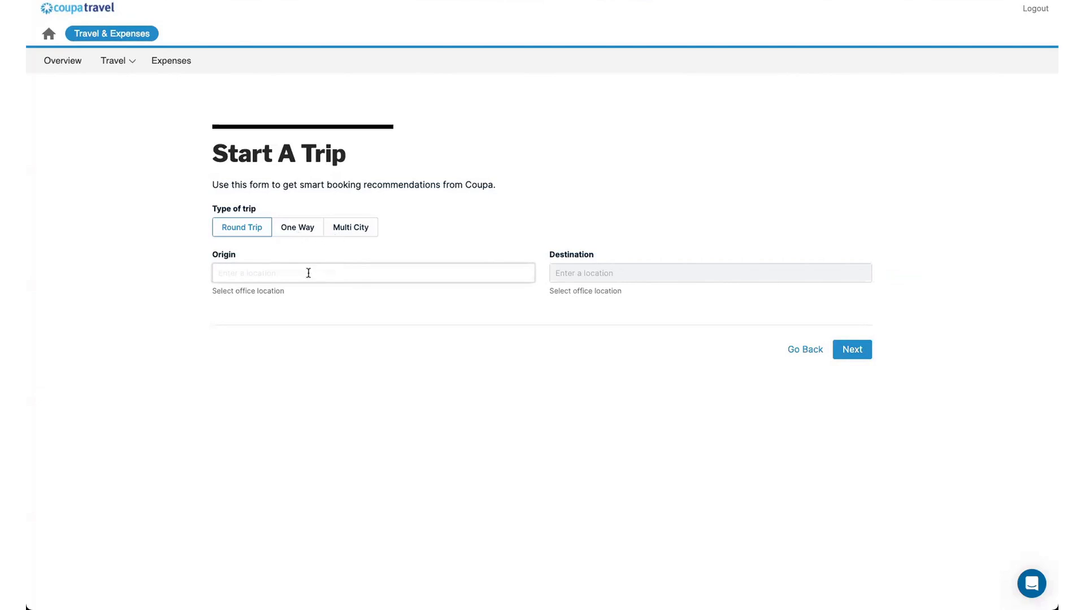
# Set Minneapolis as origin and Miami, FL, USA as destination for the round trip
pyautogui.write('Minn')
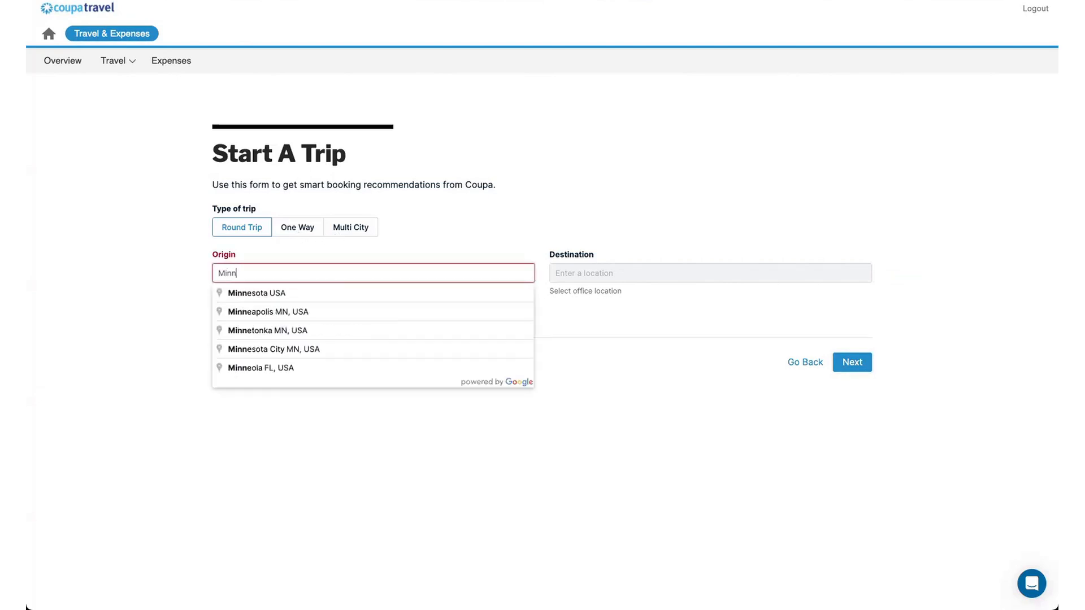
pyautogui.click(268, 311)
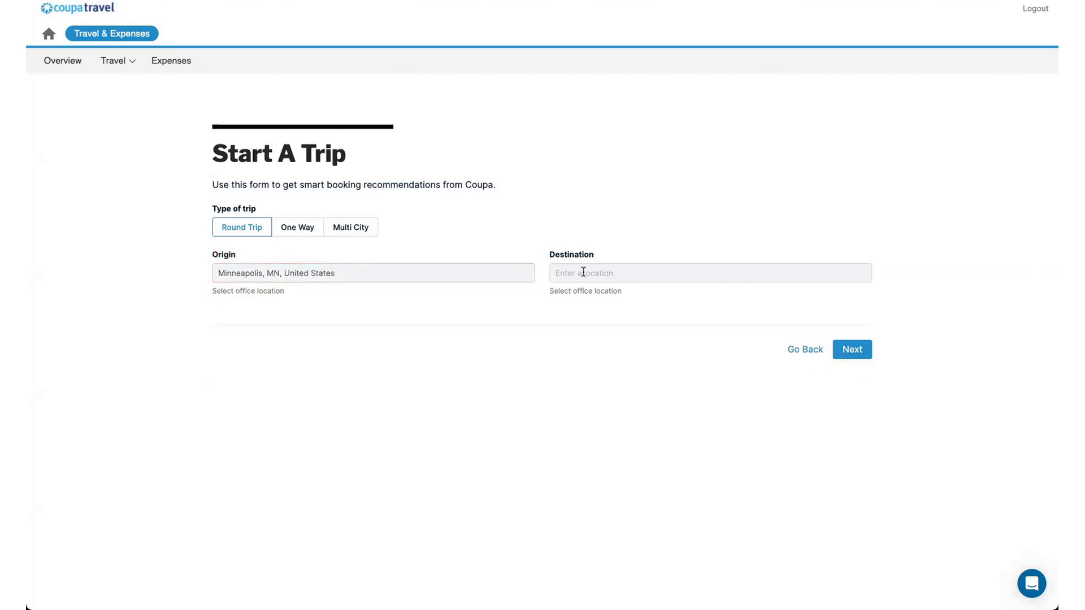
pyautogui.click(709, 272)
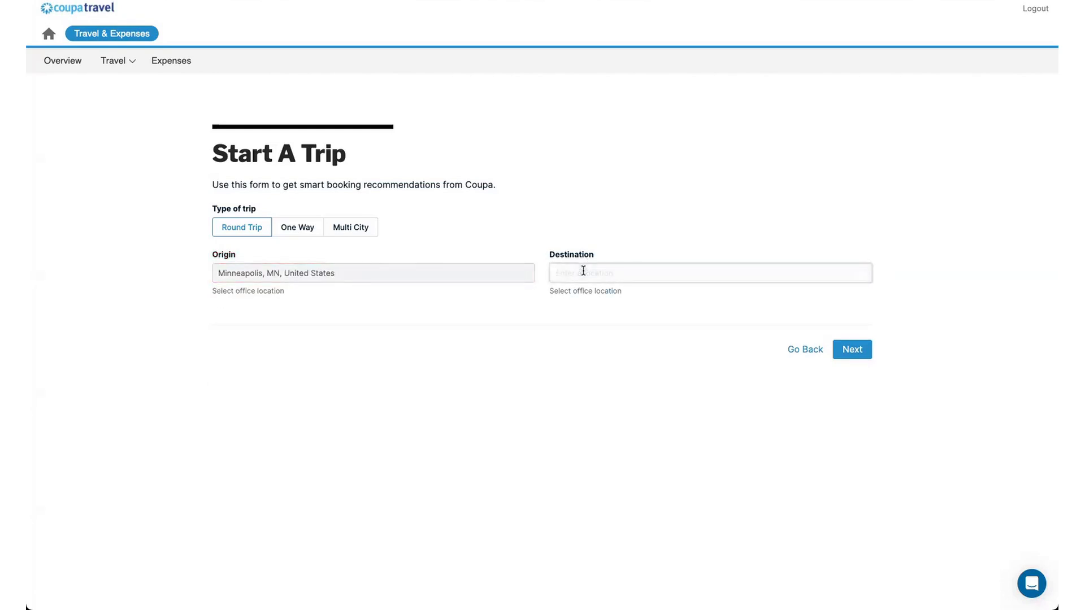
pyautogui.write('Miam')
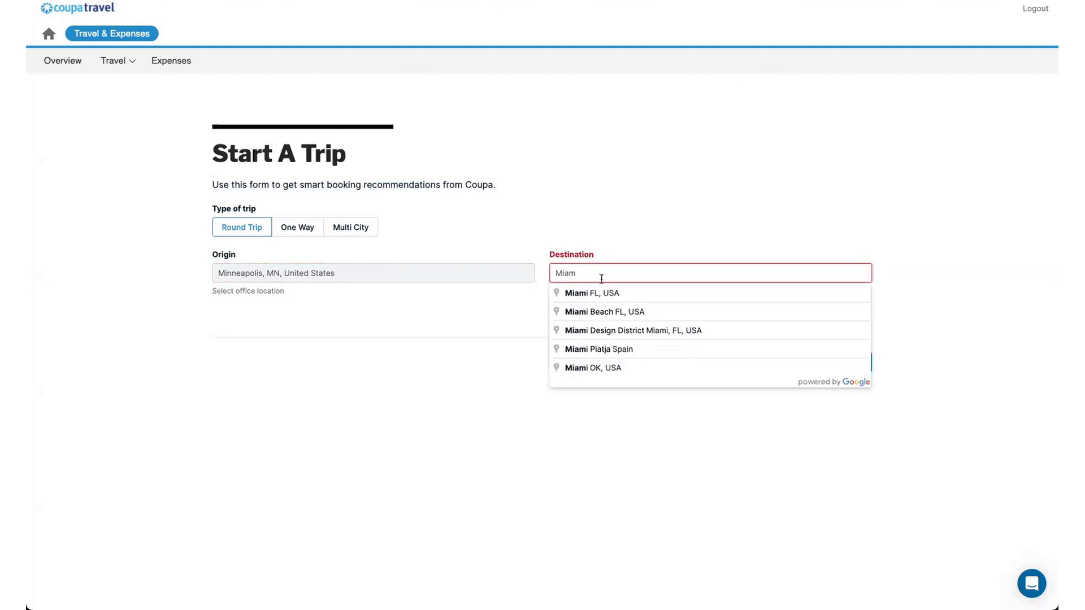
pyautogui.click(591, 292)
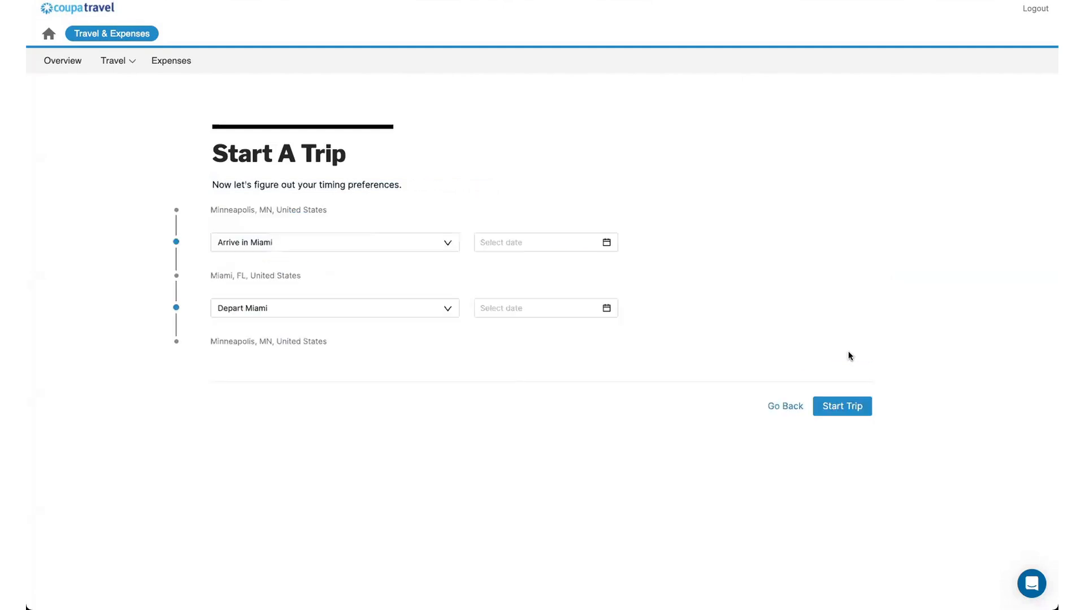
# Set arrival Sep 18, 2023 and departure Sep 20, 2023, then create the Miami trip
pyautogui.click(545, 243)
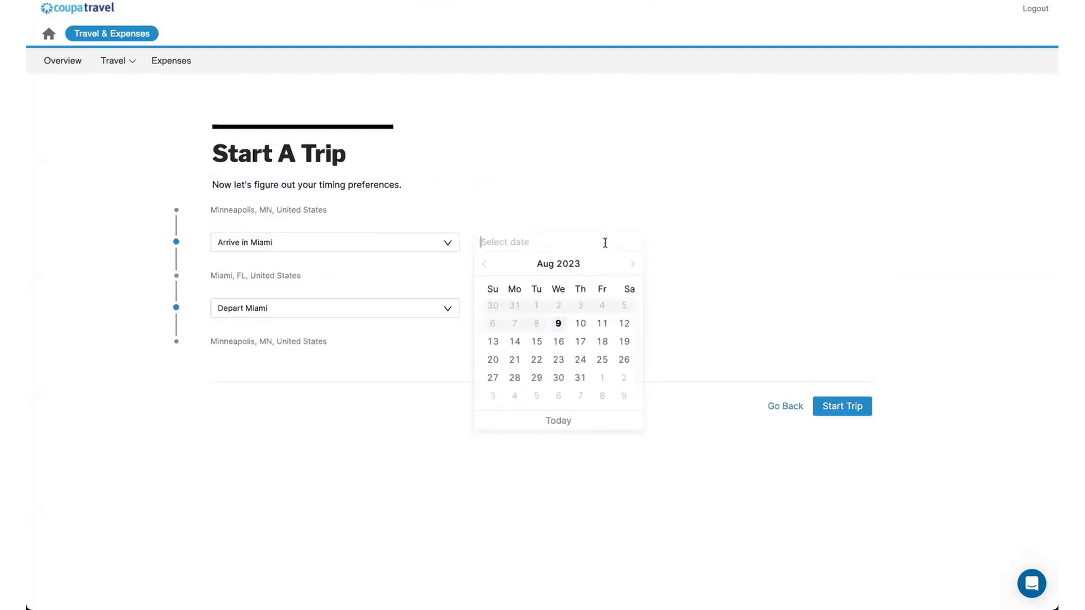
pyautogui.click(630, 264)
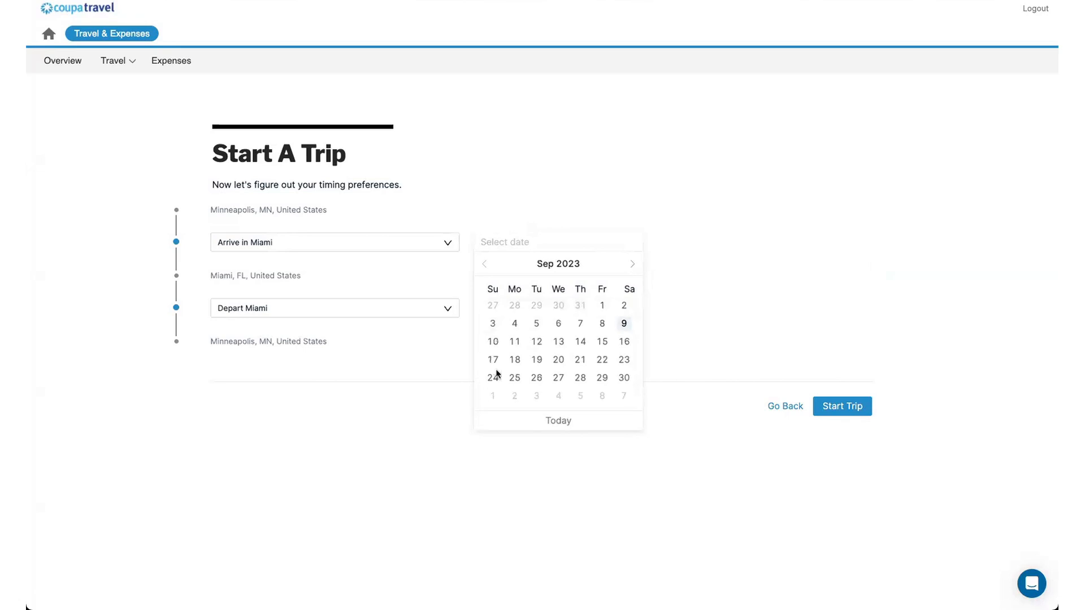
pyautogui.click(492, 360)
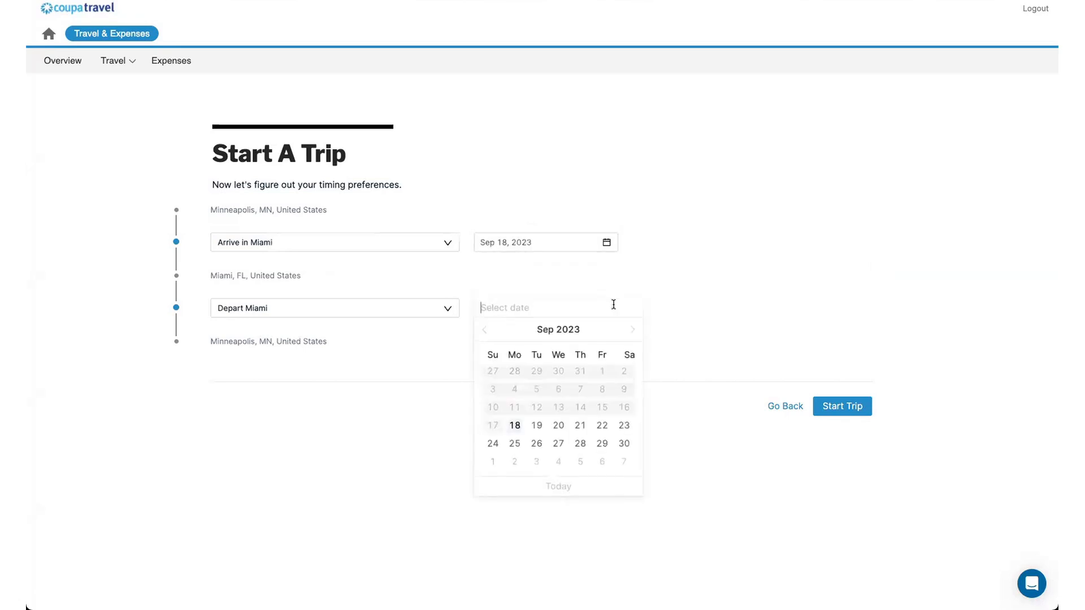
pyautogui.click(558, 425)
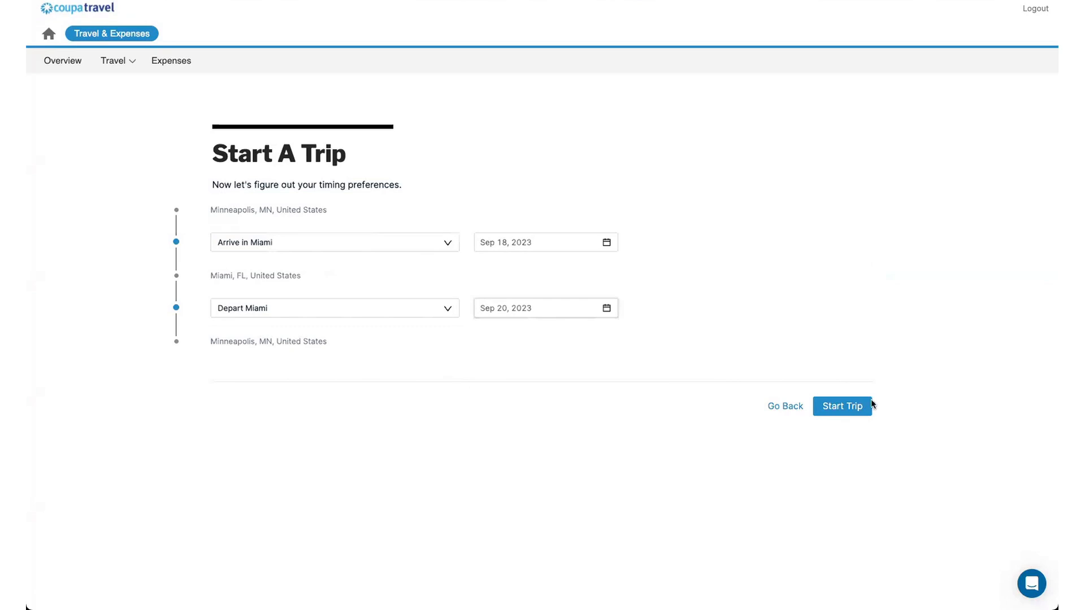
pyautogui.click(841, 406)
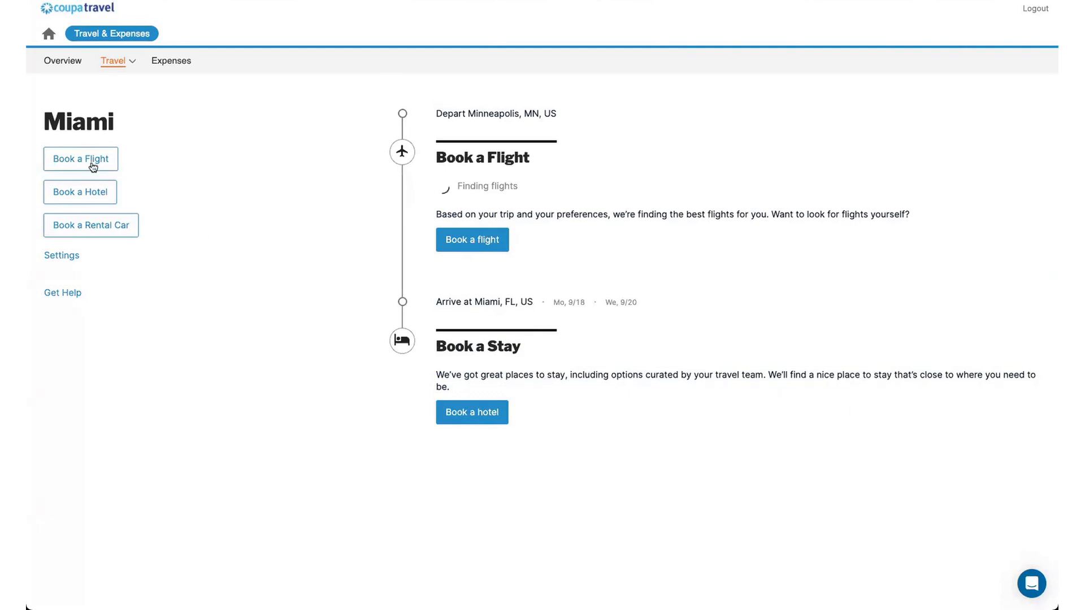
pyautogui.moveTo(95, 238)
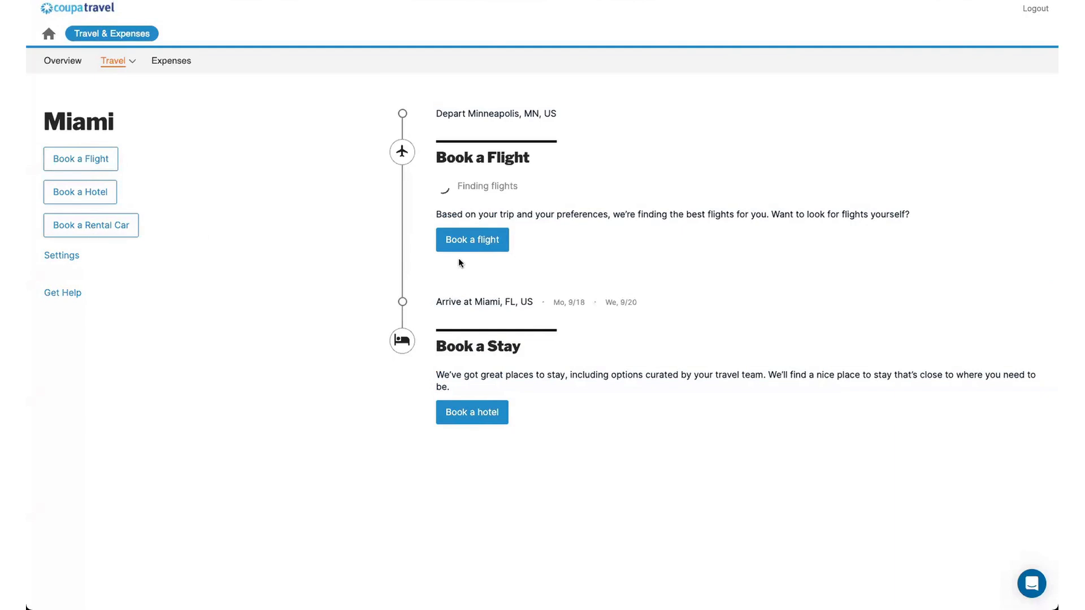
pyautogui.moveTo(403, 366)
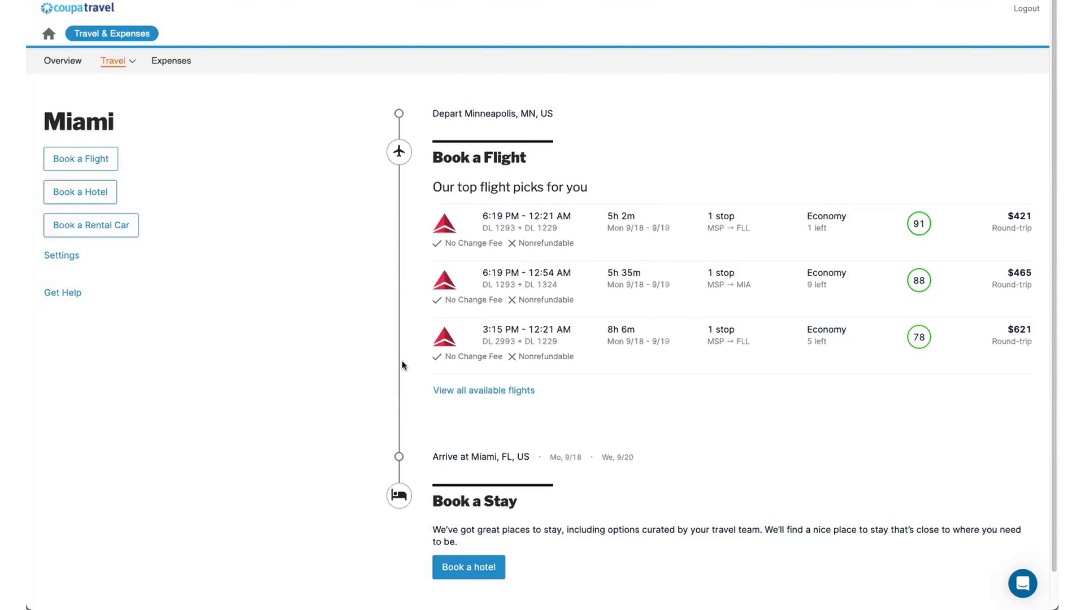
pyautogui.moveTo(904, 351)
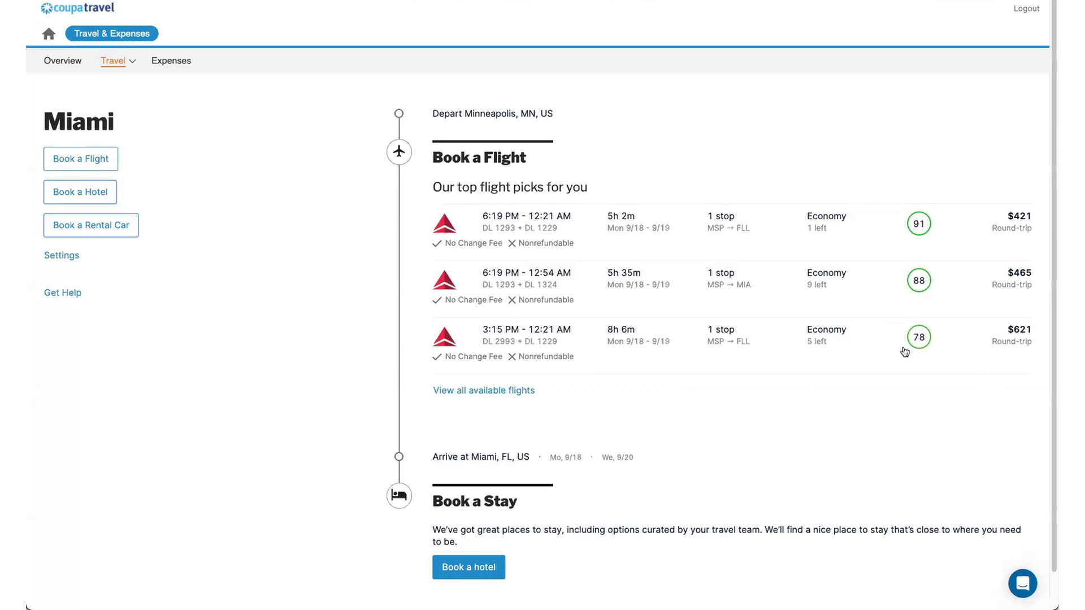
pyautogui.moveTo(911, 327)
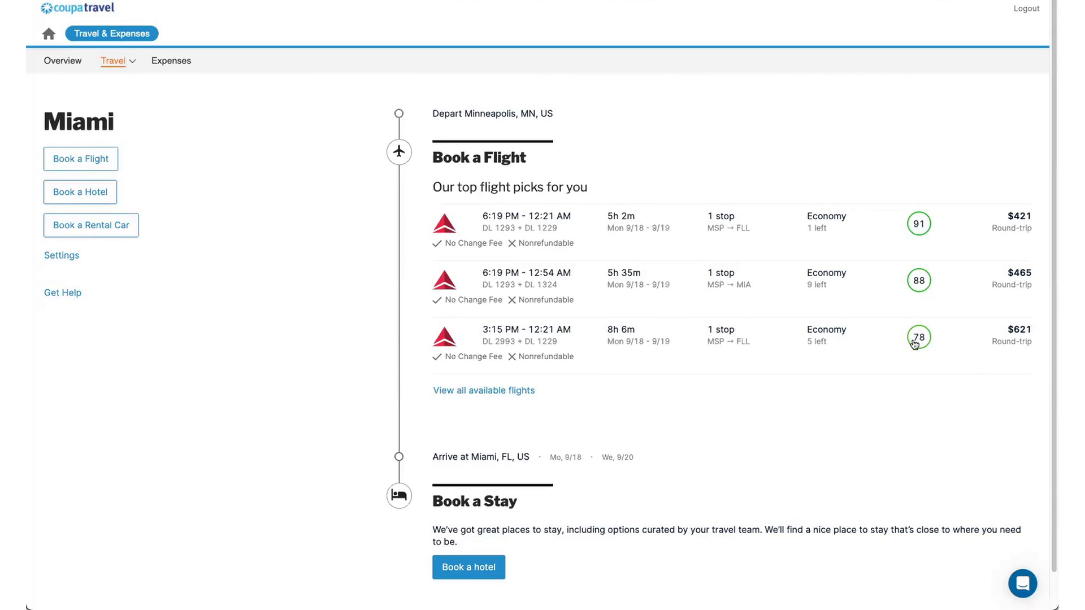
pyautogui.moveTo(877, 366)
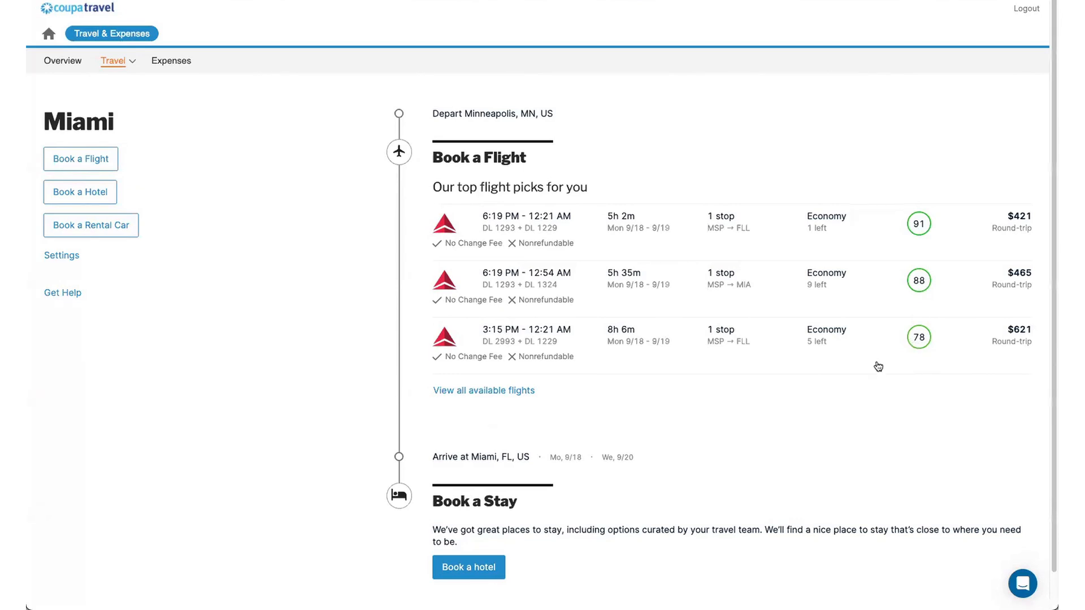
pyautogui.moveTo(824, 344)
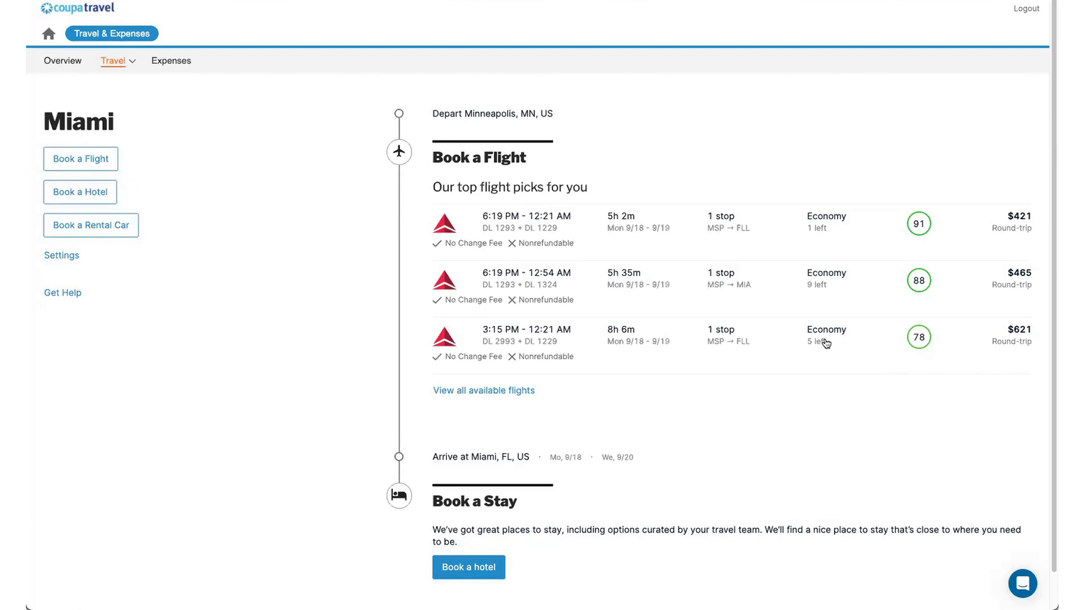
pyautogui.moveTo(553, 360)
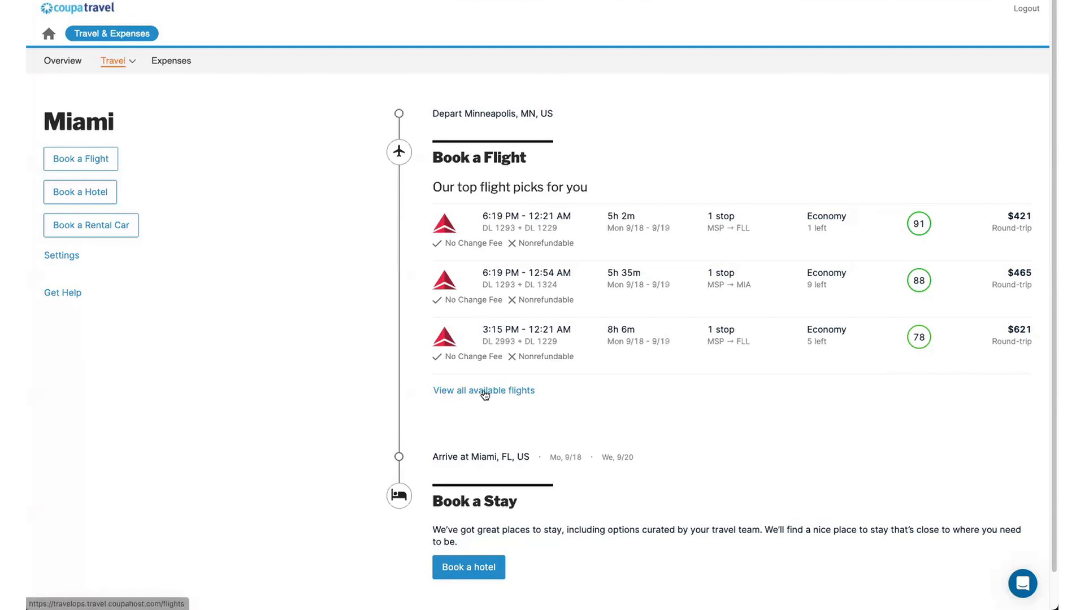
pyautogui.moveTo(471, 398)
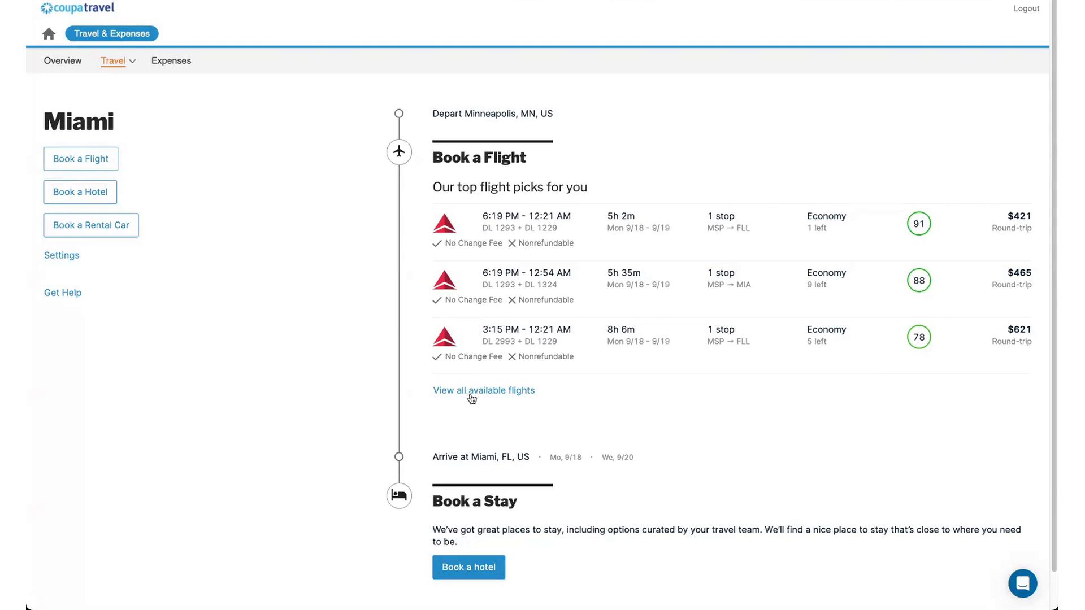
# View all available flights and browse trip-type, cabin and fare options, keeping round-trip Economy Regular Fare
pyautogui.click(483, 390)
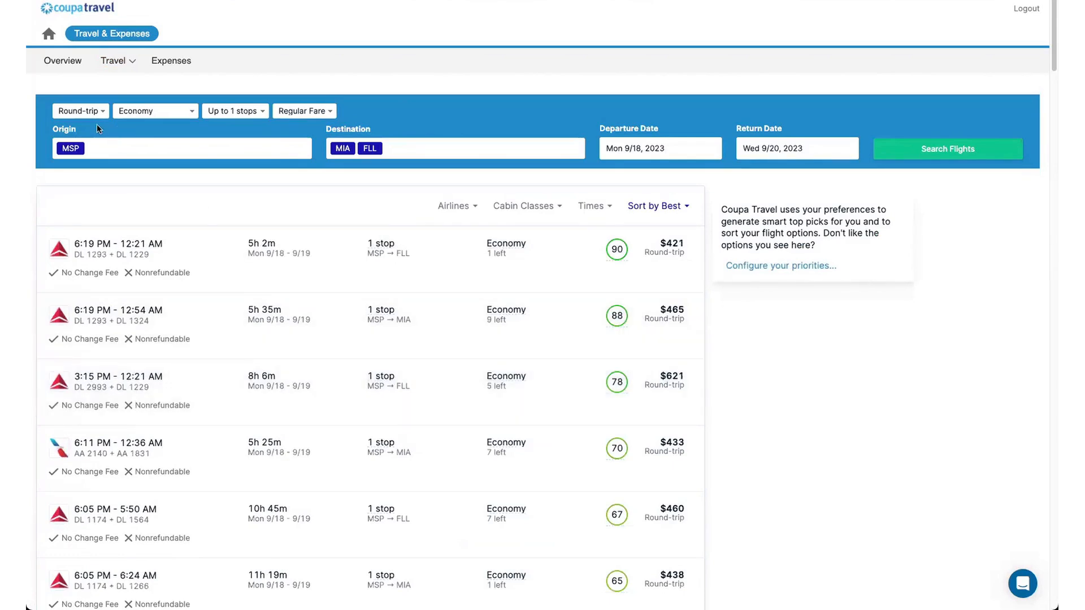
pyautogui.click(79, 111)
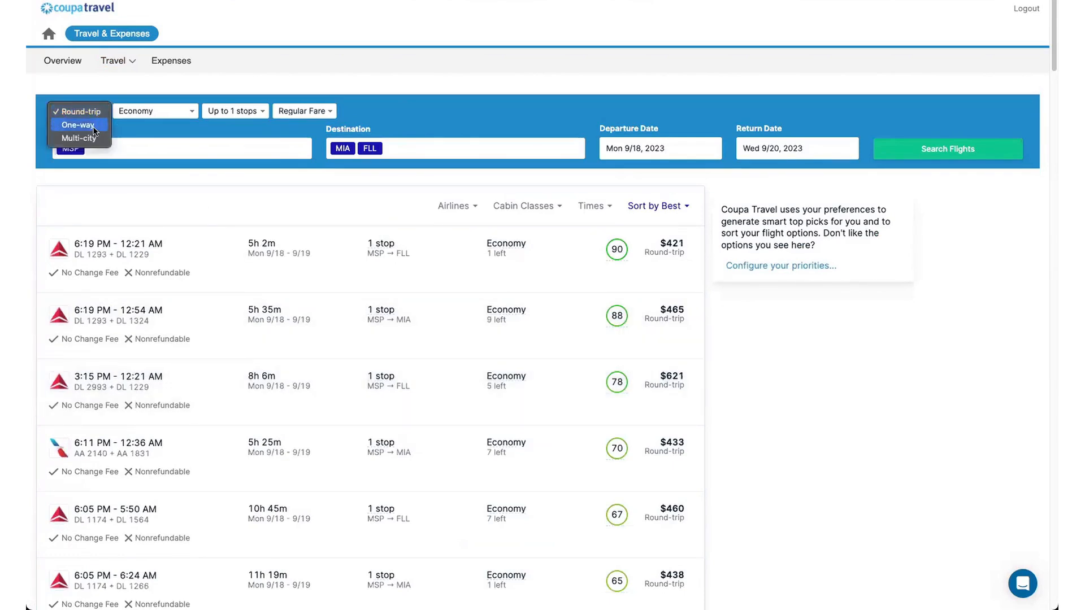
pyautogui.click(155, 111)
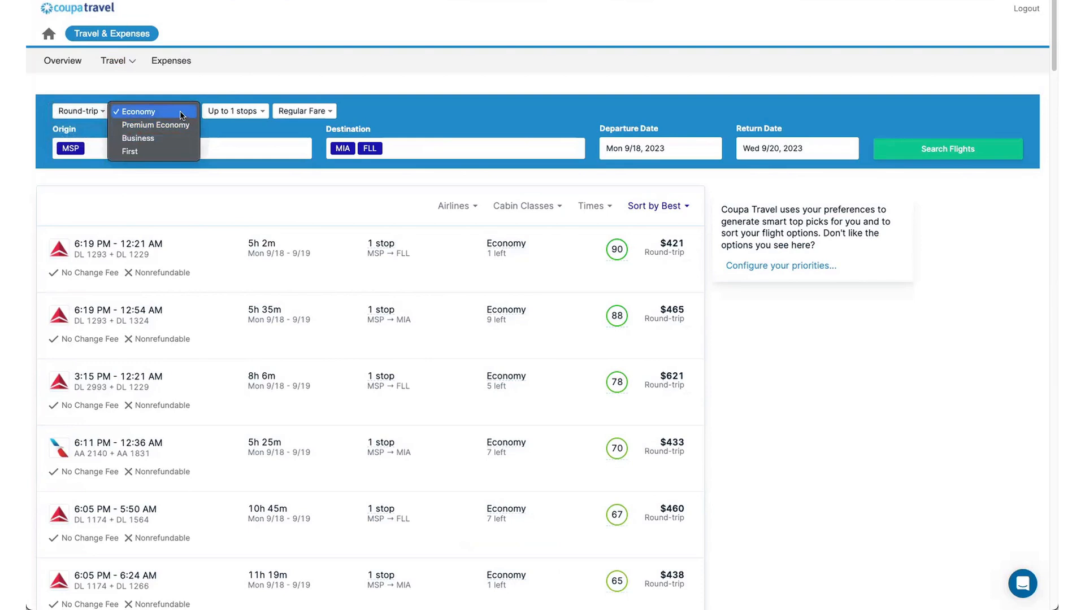
pyautogui.moveTo(181, 122)
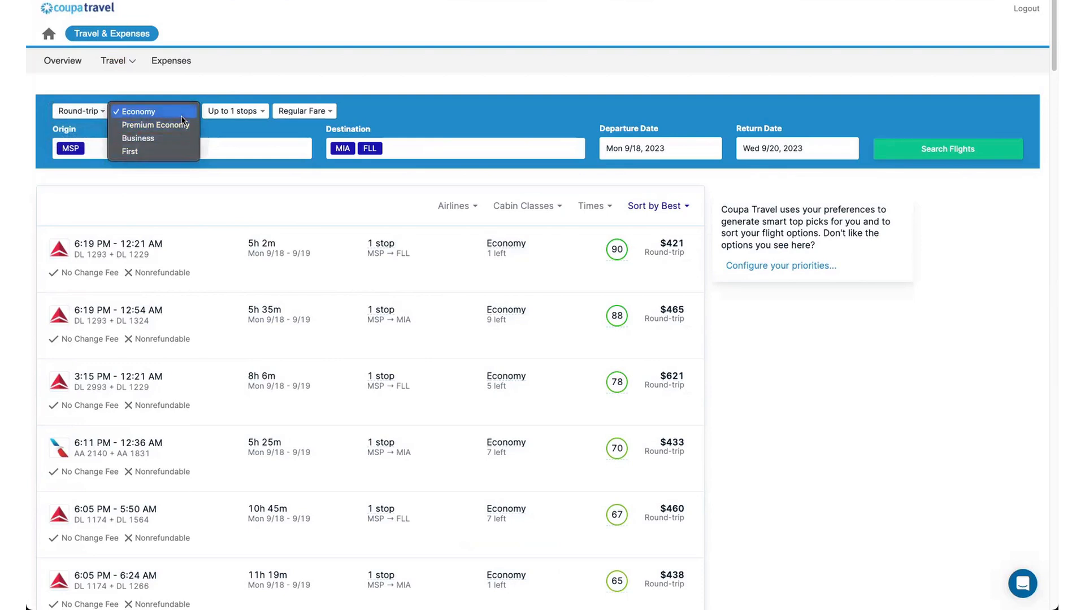
pyautogui.click(153, 111)
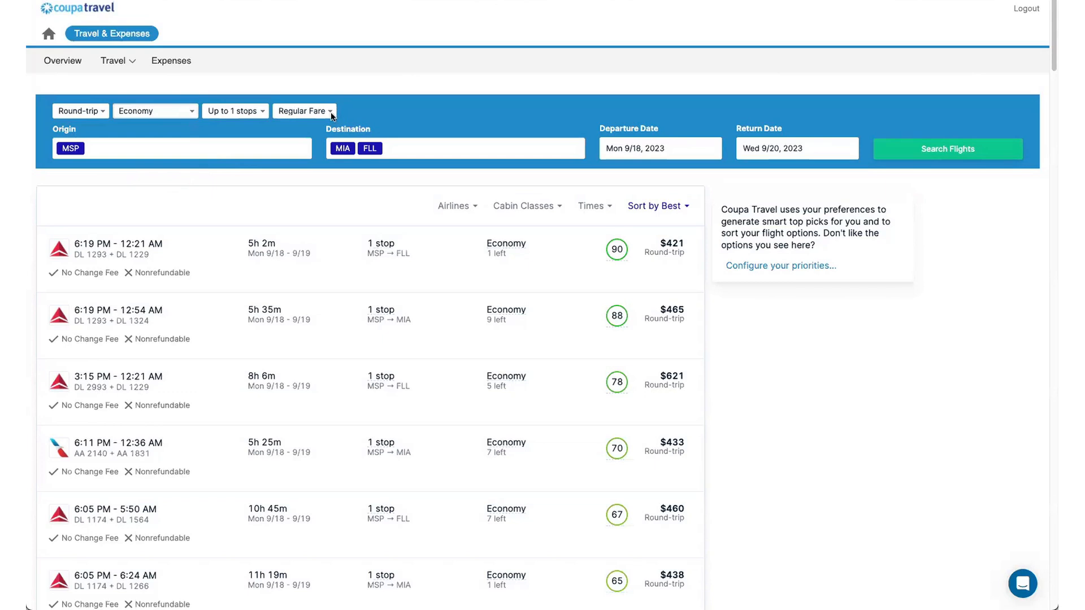
pyautogui.moveTo(331, 116)
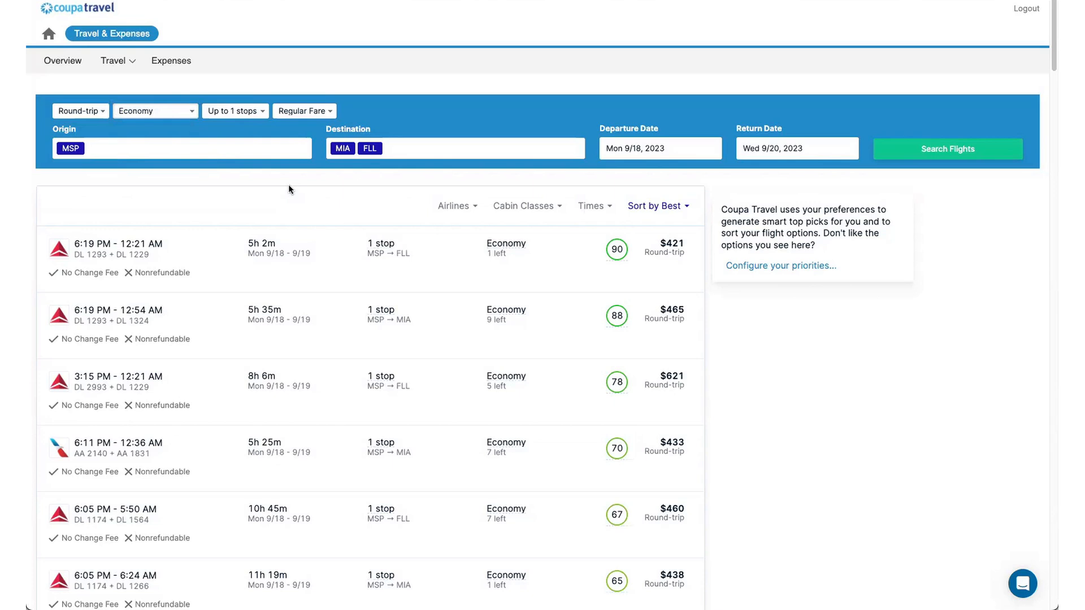
pyautogui.moveTo(331, 115)
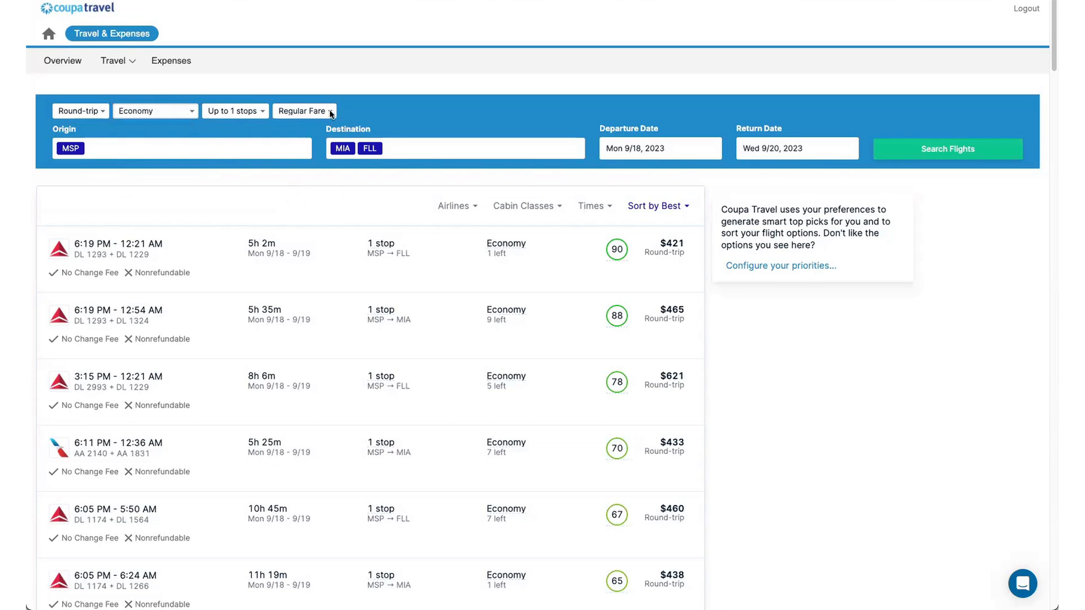
pyautogui.click(303, 111)
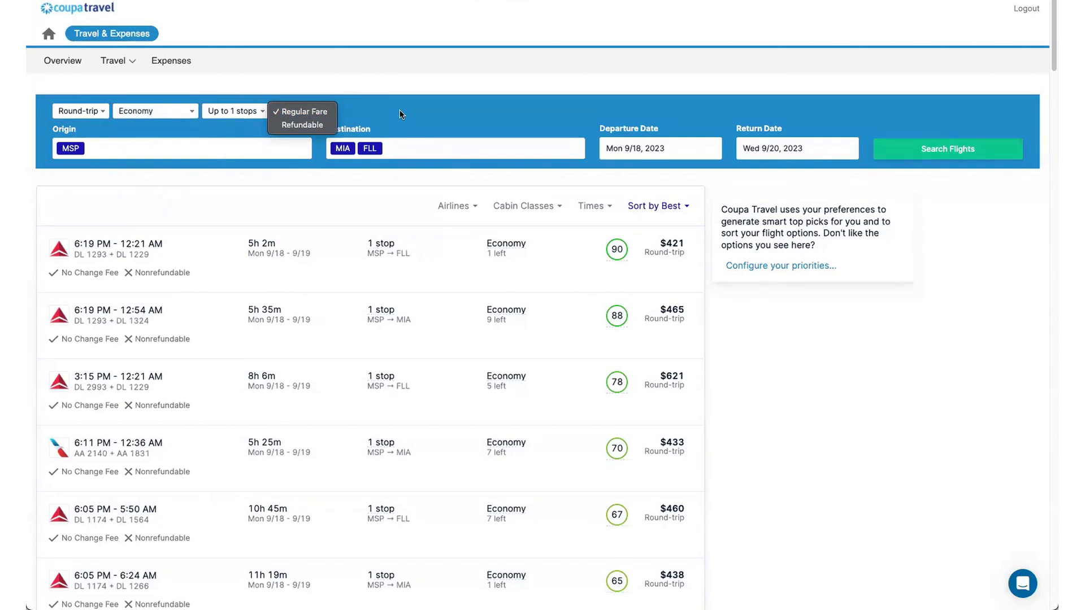
pyautogui.moveTo(452, 111)
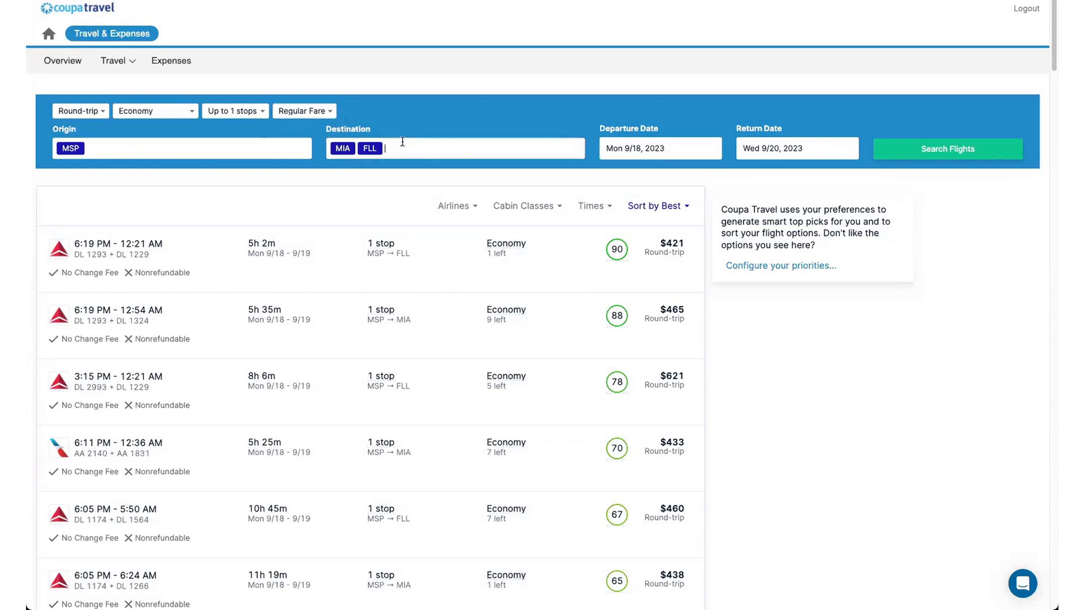
# Remove FLL so MIA is the only destination and rerun the flight search
pyautogui.click(378, 148)
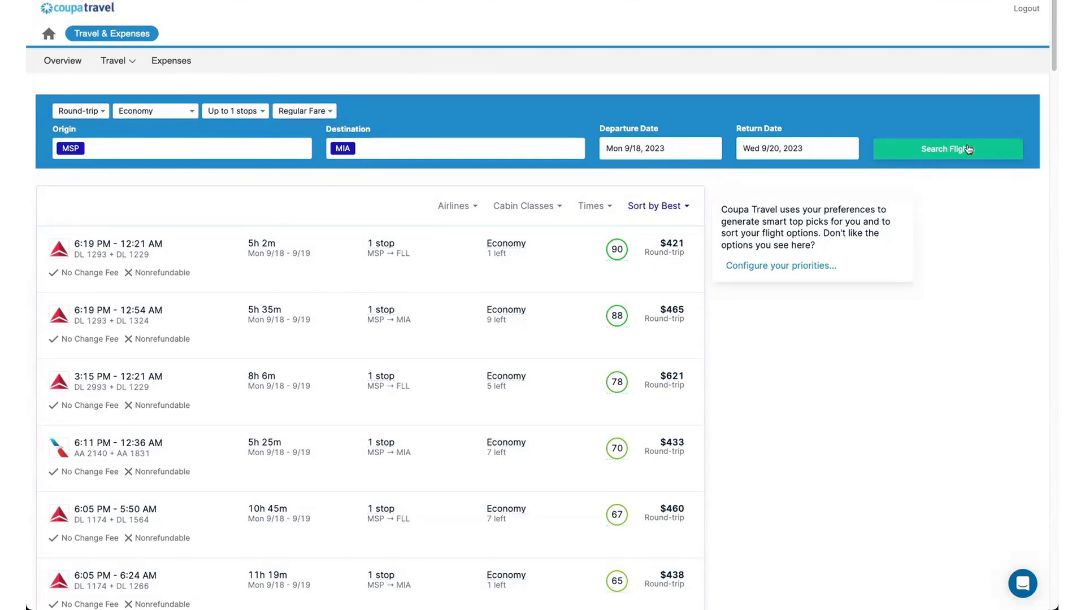
pyautogui.click(947, 148)
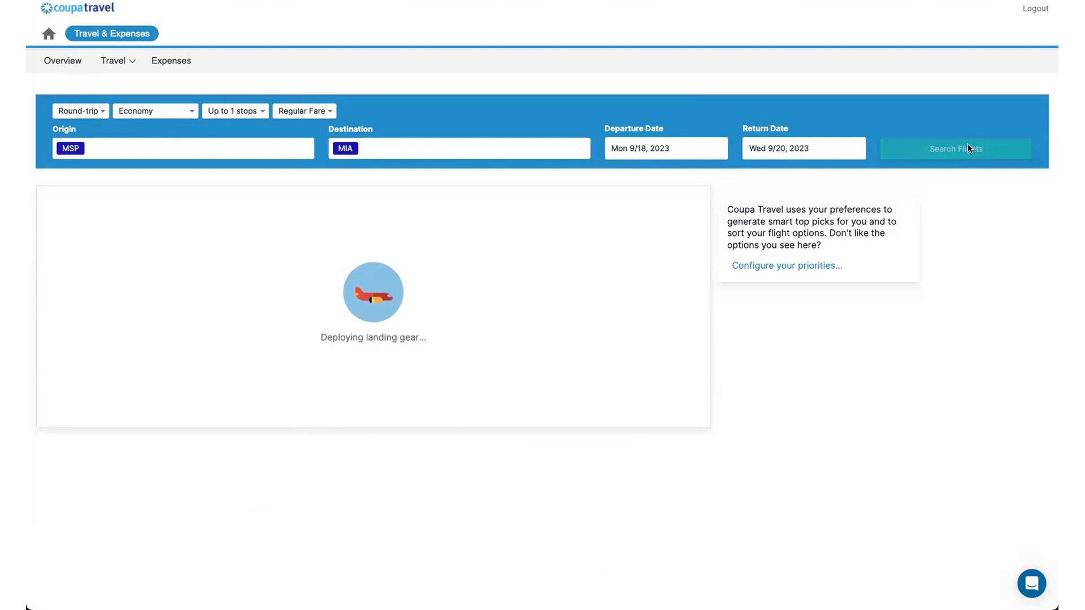
pyautogui.moveTo(861, 171)
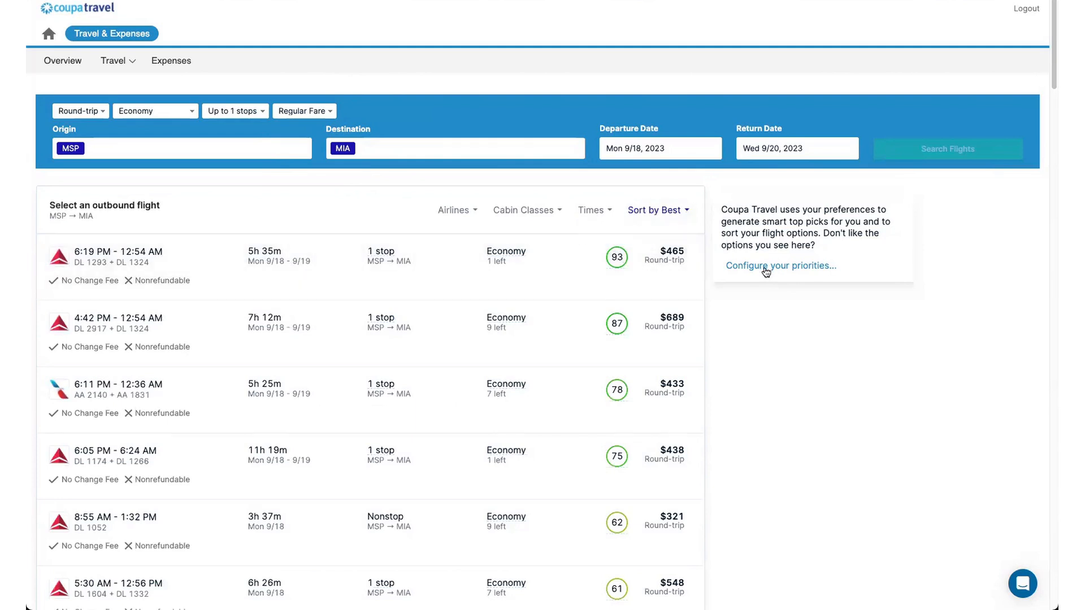
# Save the travel preferences and flight priority sliders through the Configure your priorities setup
pyautogui.click(779, 266)
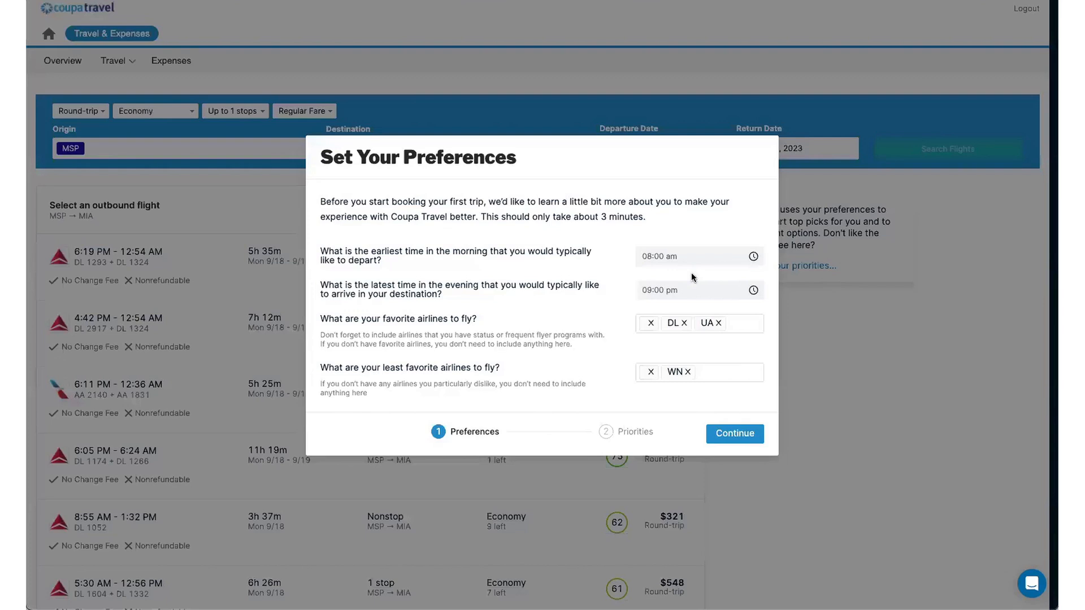
pyautogui.click(691, 289)
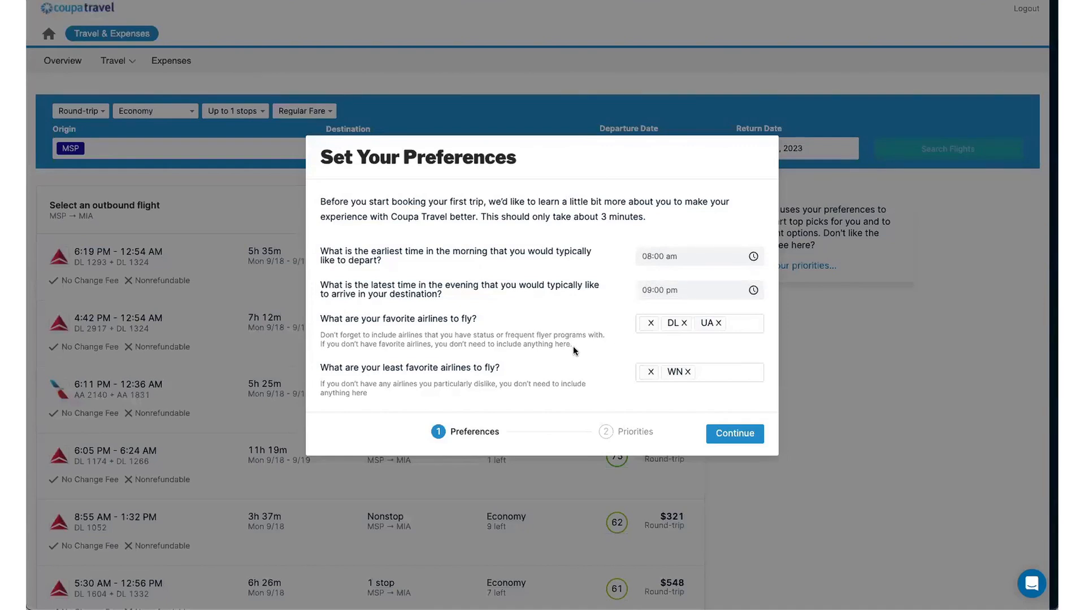
pyautogui.click(733, 434)
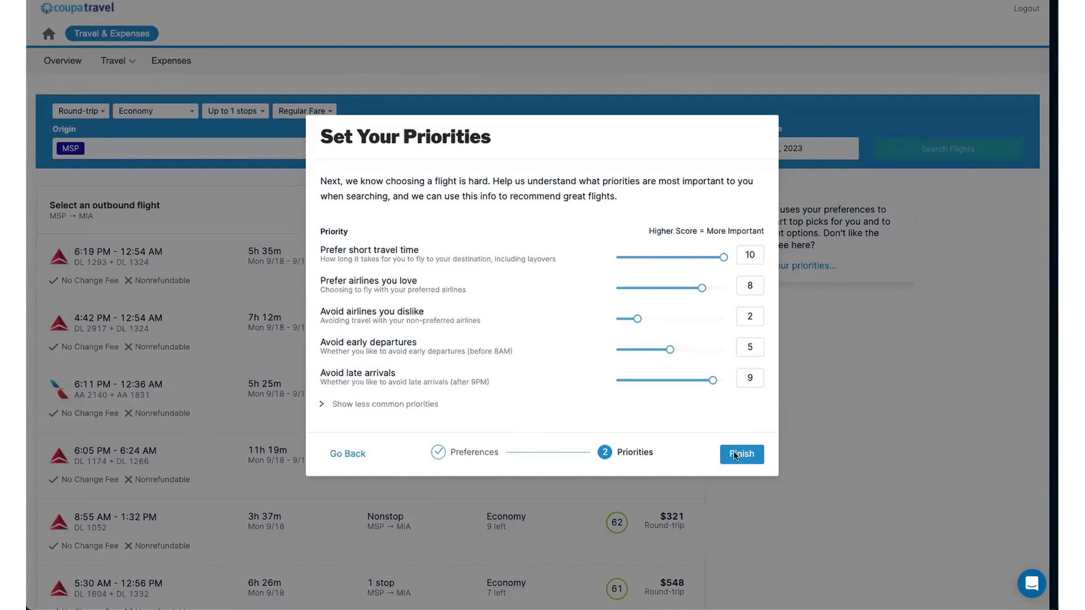
pyautogui.click(740, 453)
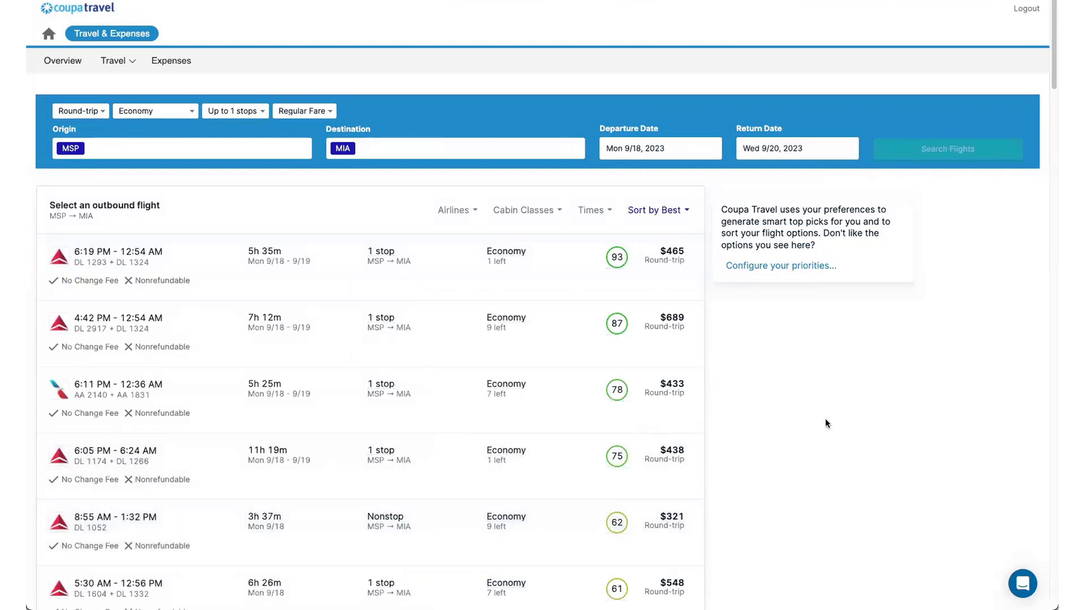
# Pick the nonstop 8:55 AM DL 1052 outbound and the 6:00 PM Delta return via Atlanta
pyautogui.scroll(-3)
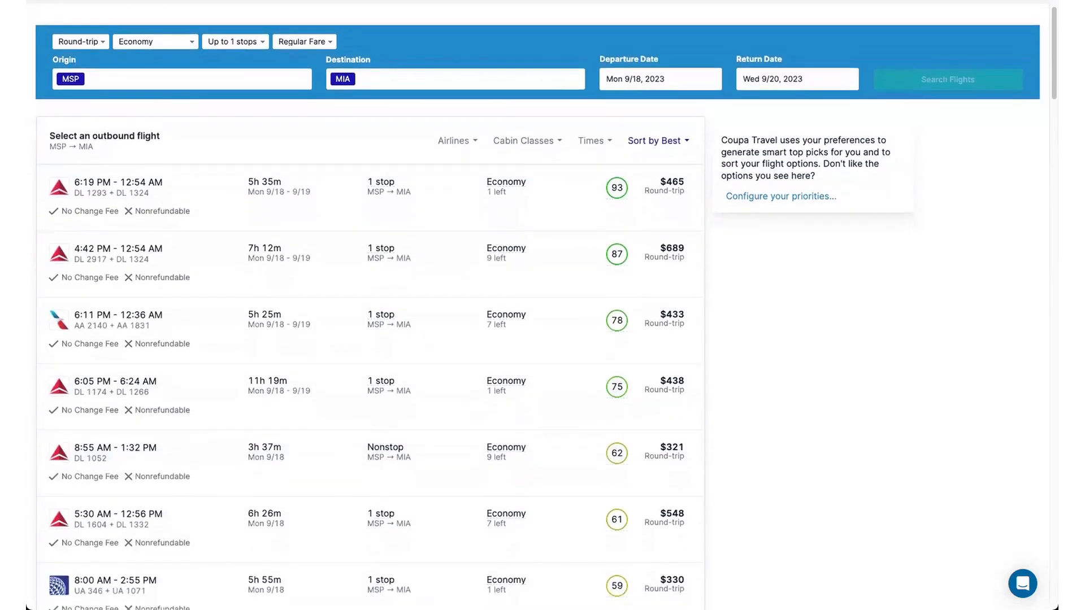
pyautogui.moveTo(141, 459)
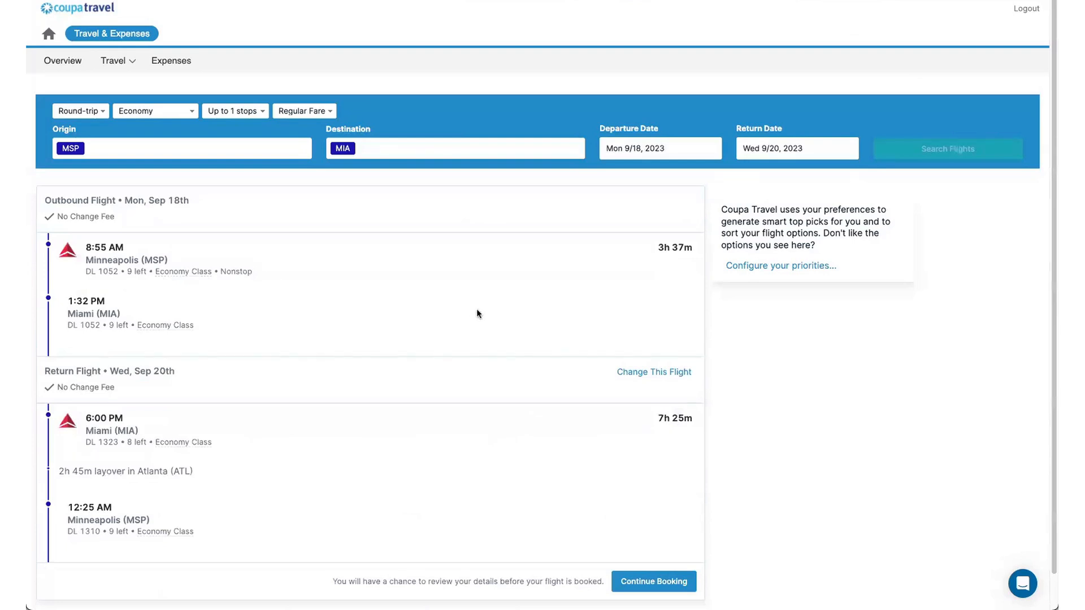
pyautogui.scroll(-3)
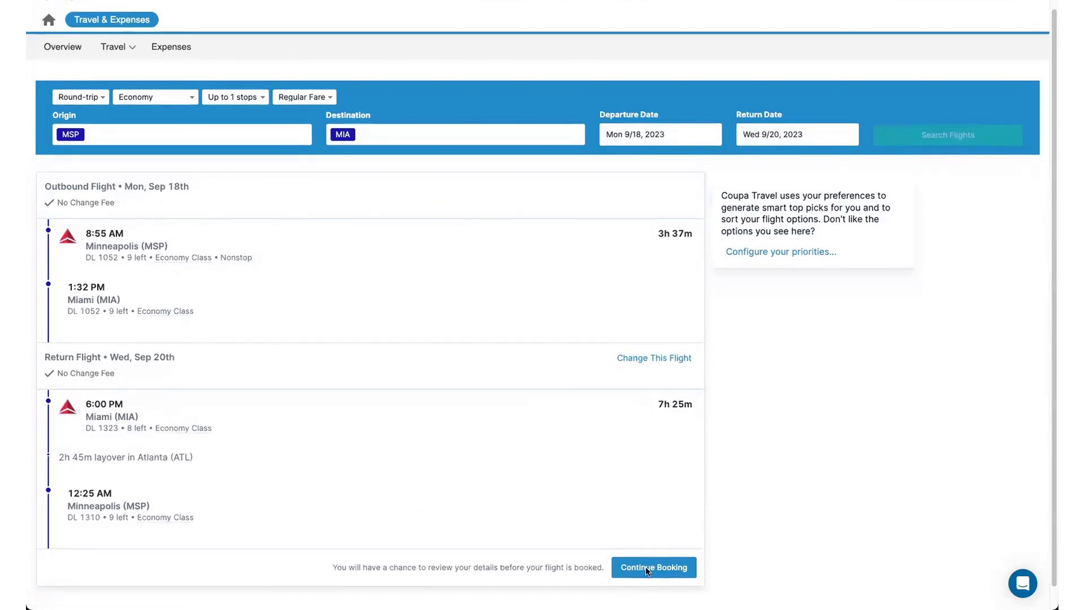
# Continue to the Complete Flight Booking page for the $465.60 Miami round trip
pyautogui.click(653, 568)
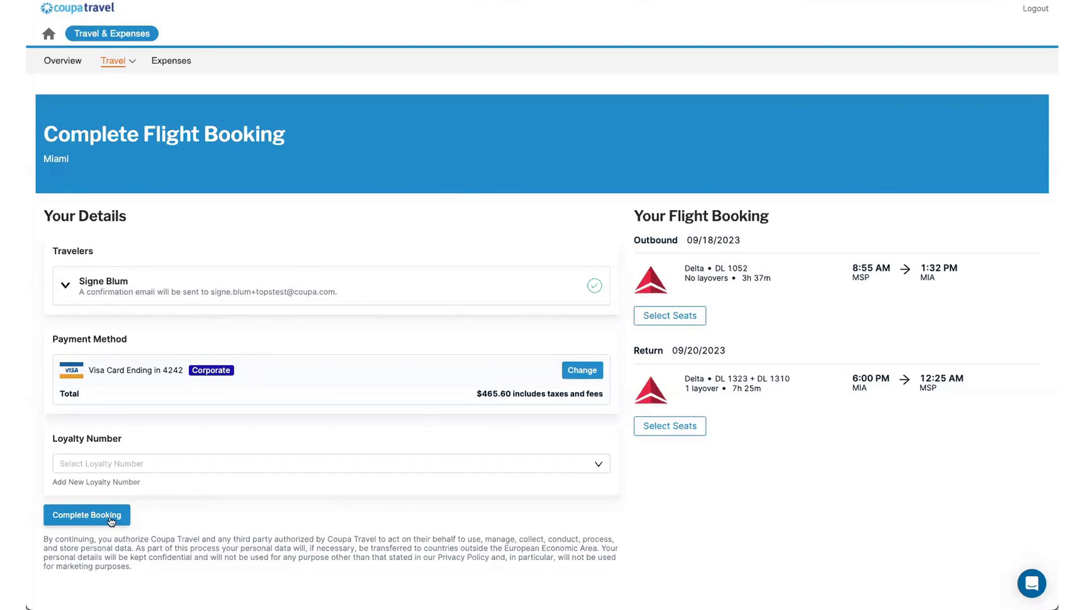
# Complete the Miami flight booking so both Delta flights show as pending confirmation
pyautogui.click(86, 515)
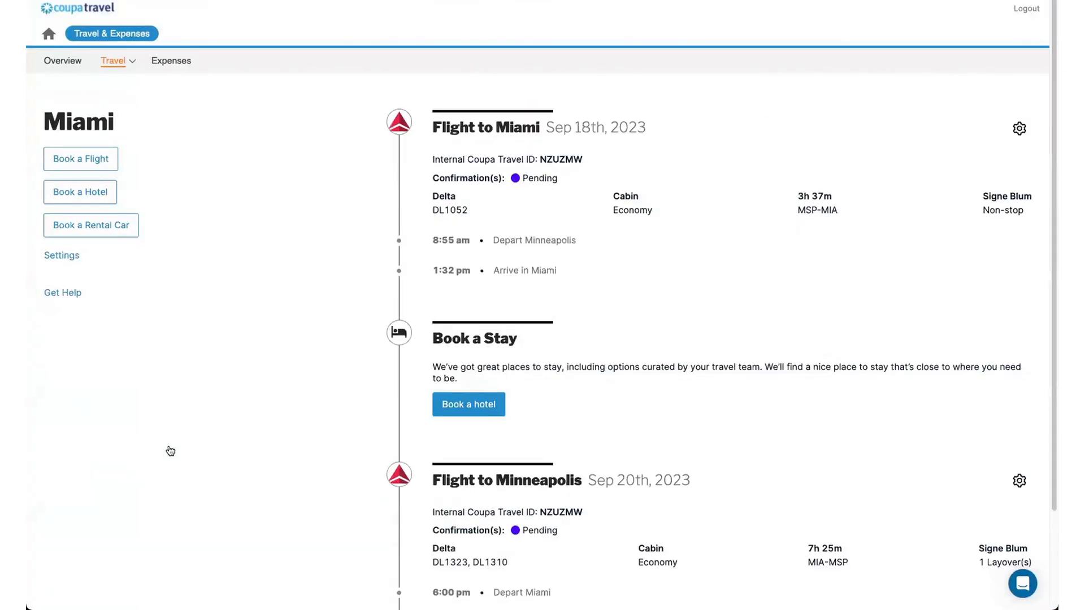
pyautogui.moveTo(428, 182)
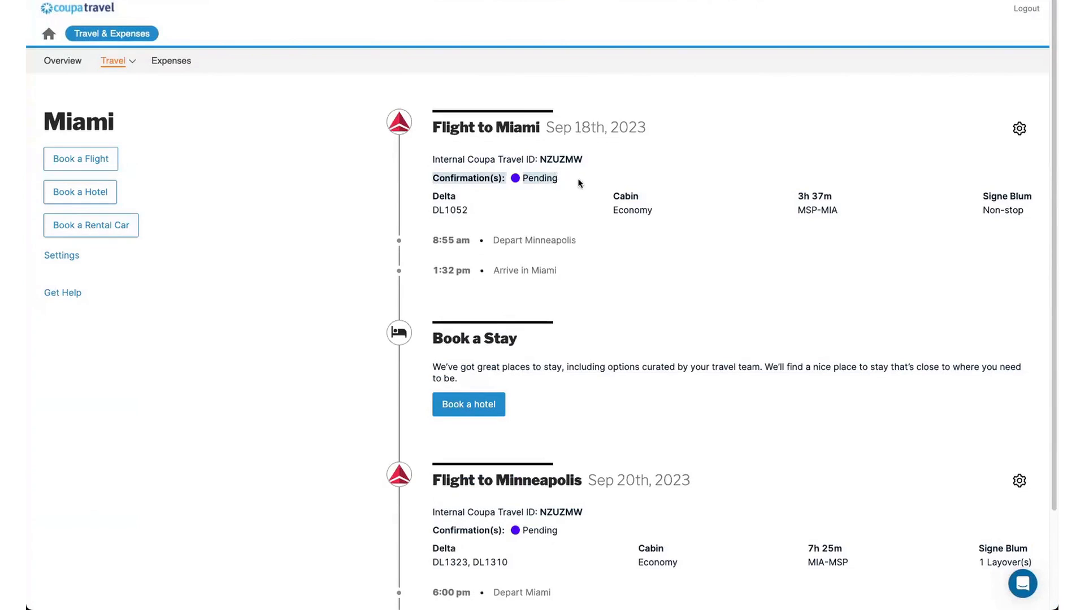
pyautogui.moveTo(565, 181)
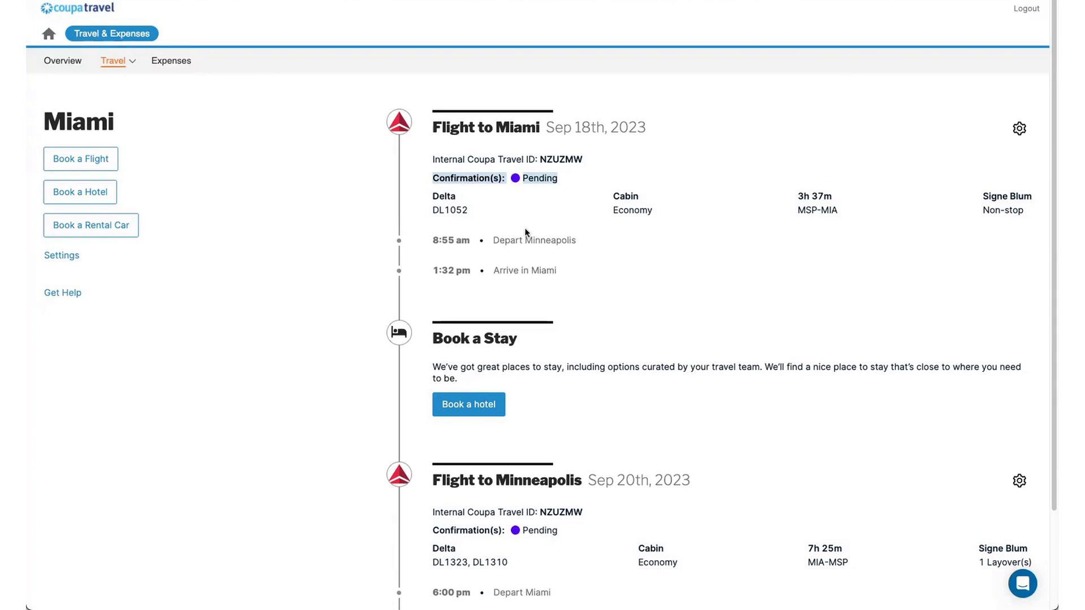
pyautogui.moveTo(943, 177)
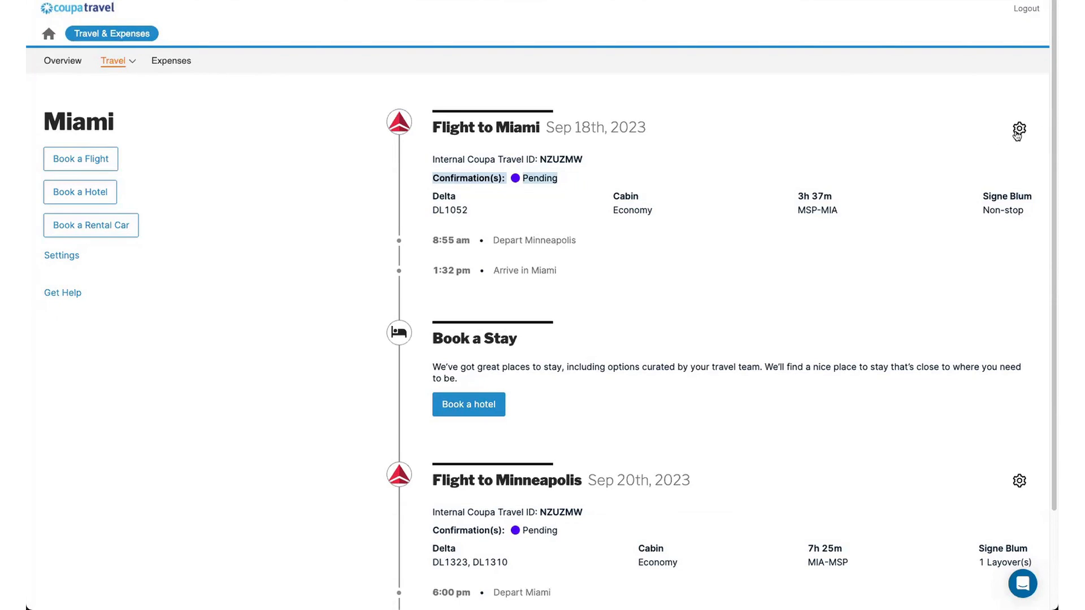
pyautogui.moveTo(1018, 134)
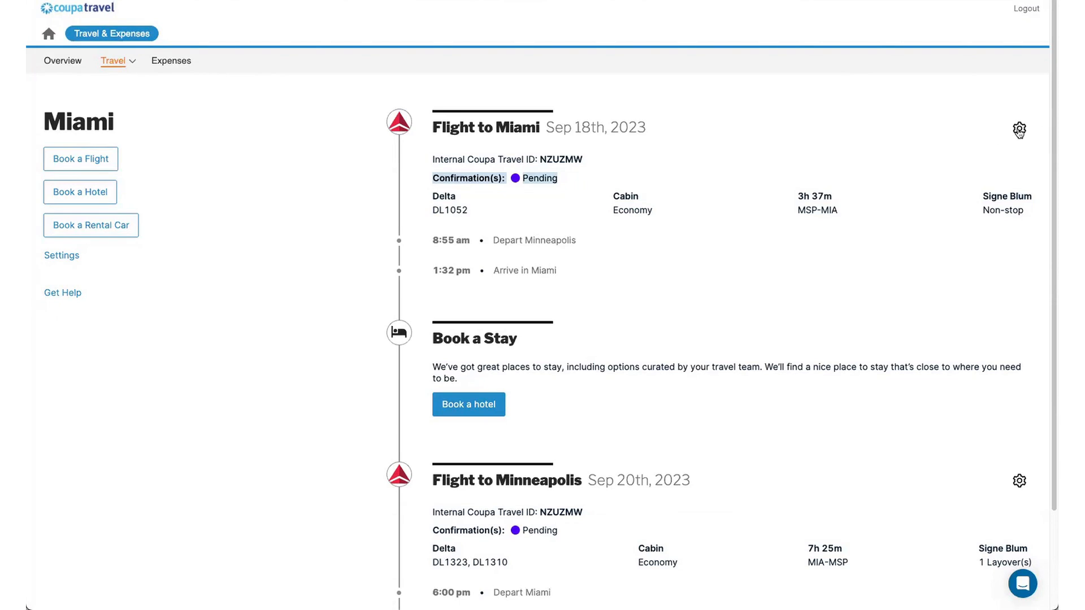
# Cancel the Sep 20 Delta flight to Minneapolis from its flight details
pyautogui.click(1018, 130)
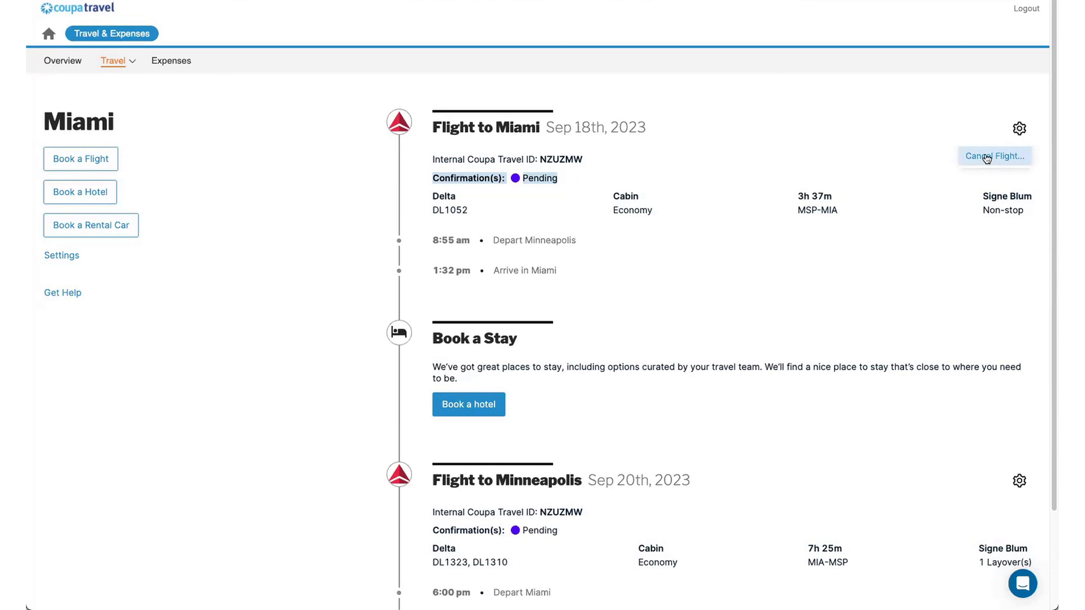
pyautogui.moveTo(985, 172)
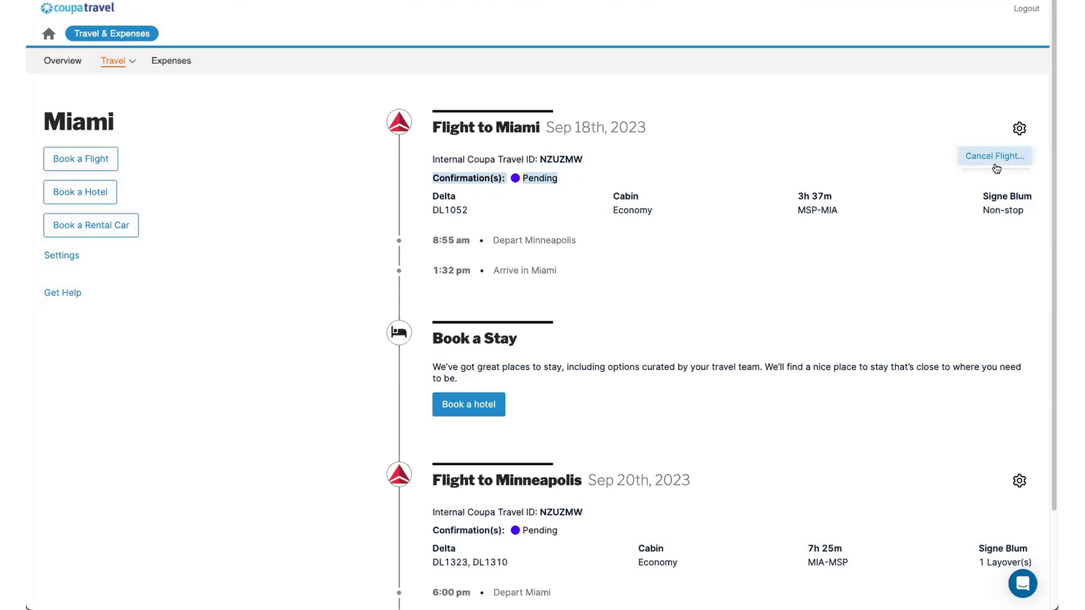
pyautogui.moveTo(536, 193)
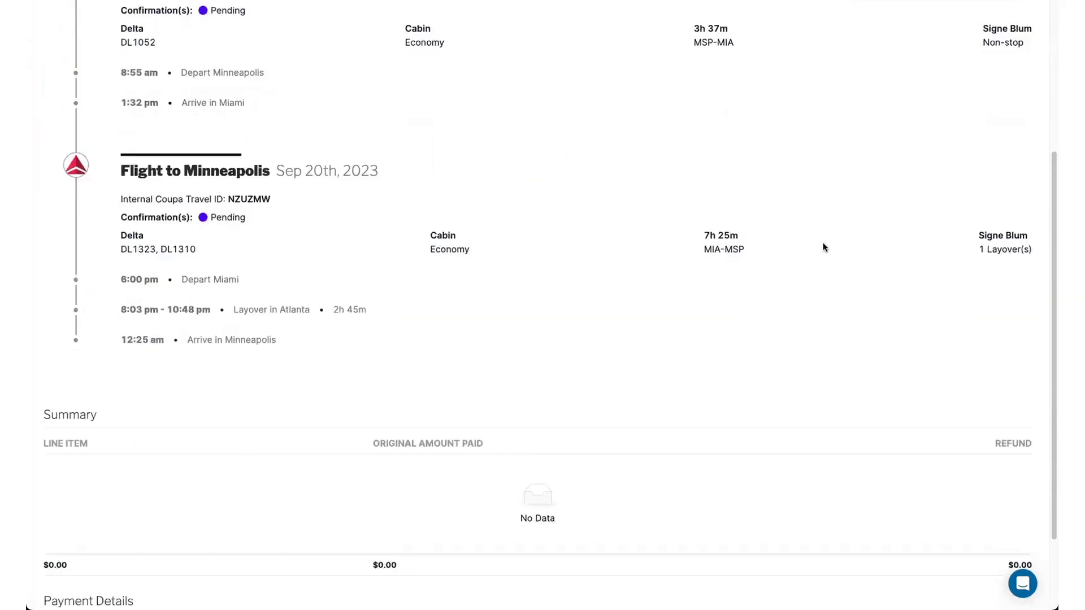
pyautogui.scroll(-3)
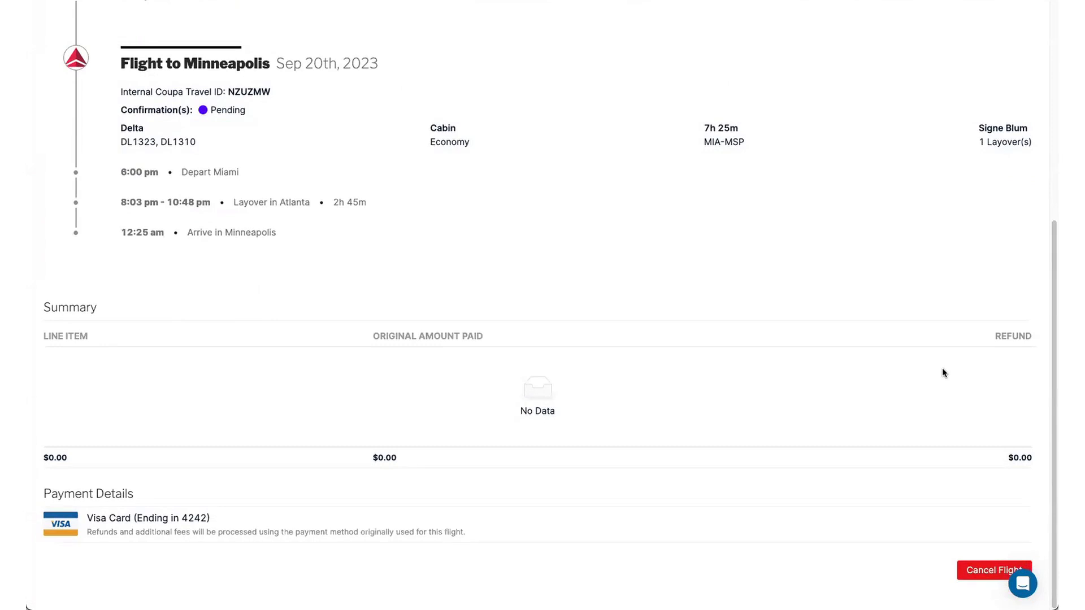
pyautogui.moveTo(93, 495)
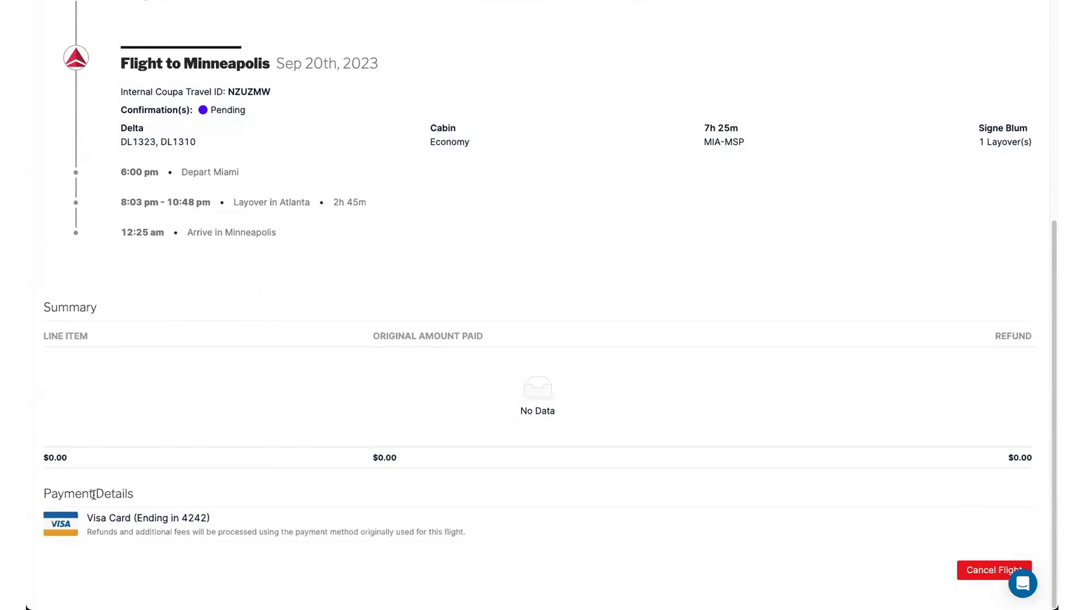
pyautogui.moveTo(92, 471)
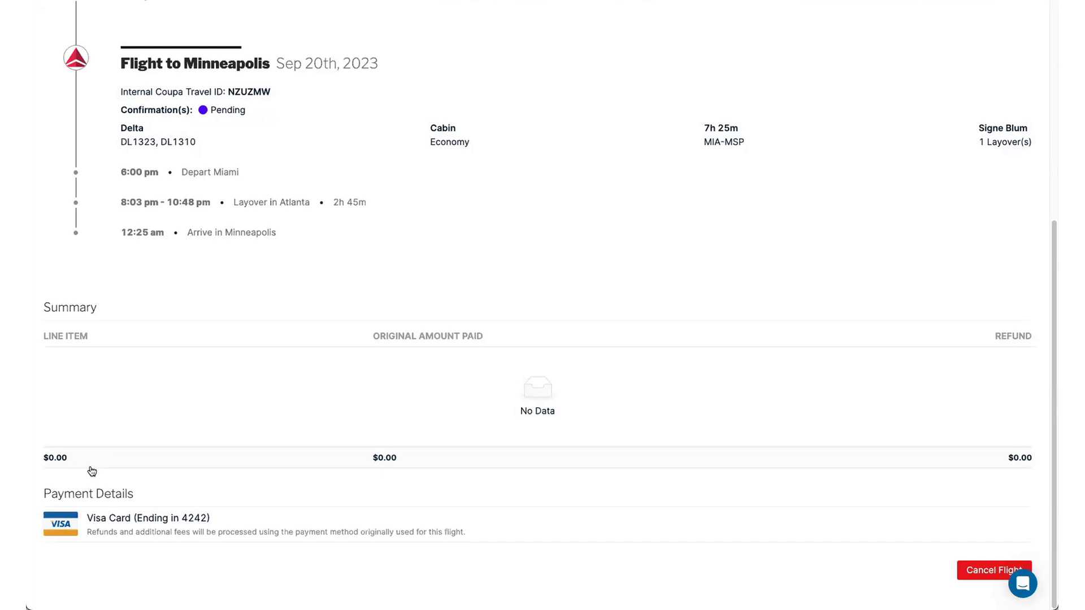
pyautogui.moveTo(117, 472)
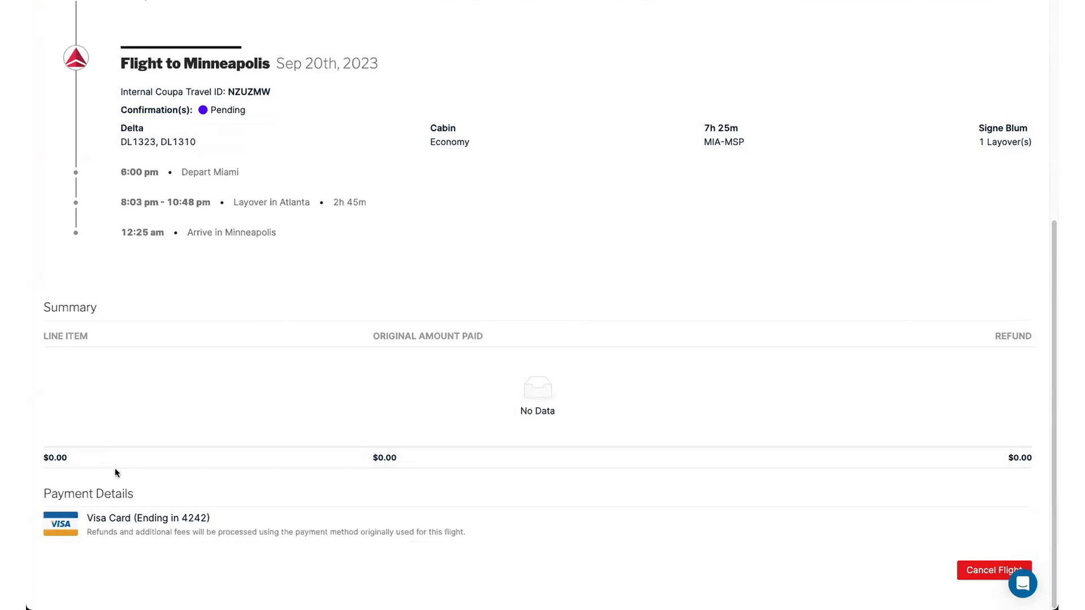
pyautogui.moveTo(90, 465)
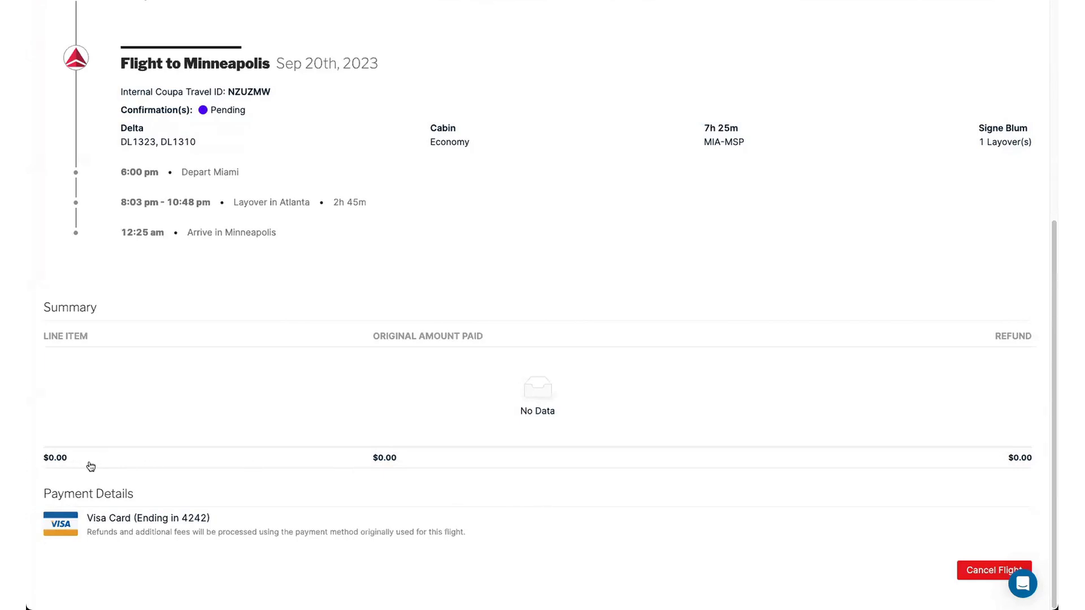
pyautogui.moveTo(441, 459)
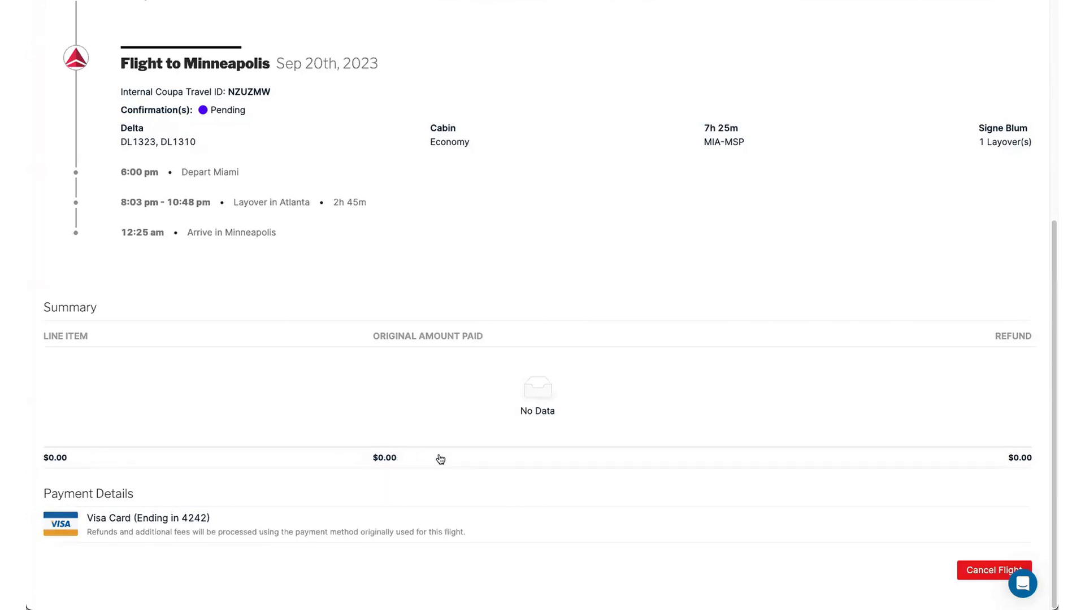
pyautogui.moveTo(469, 461)
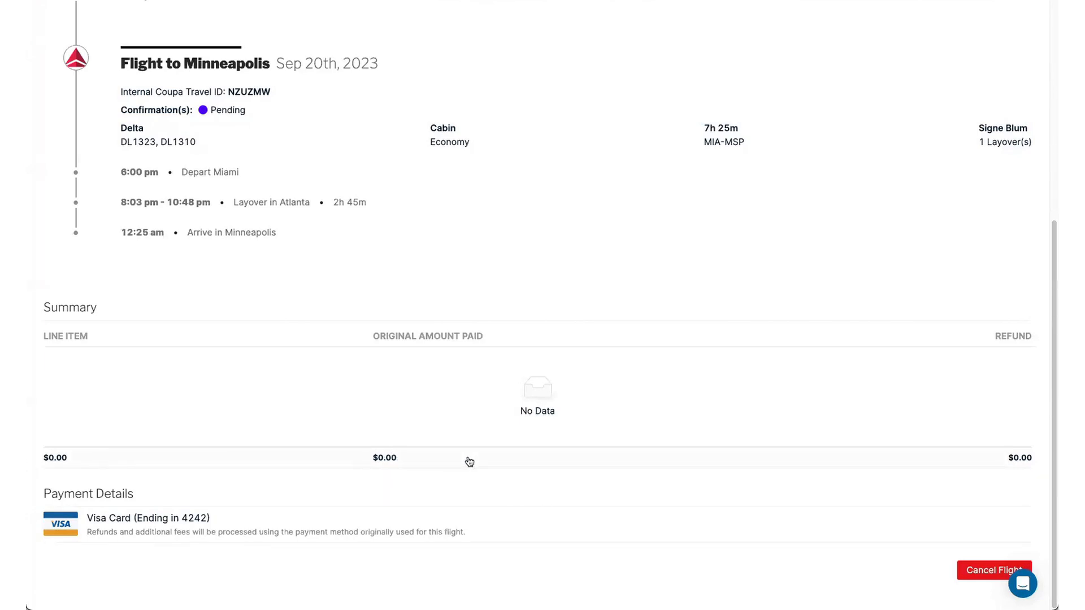
pyautogui.moveTo(469, 451)
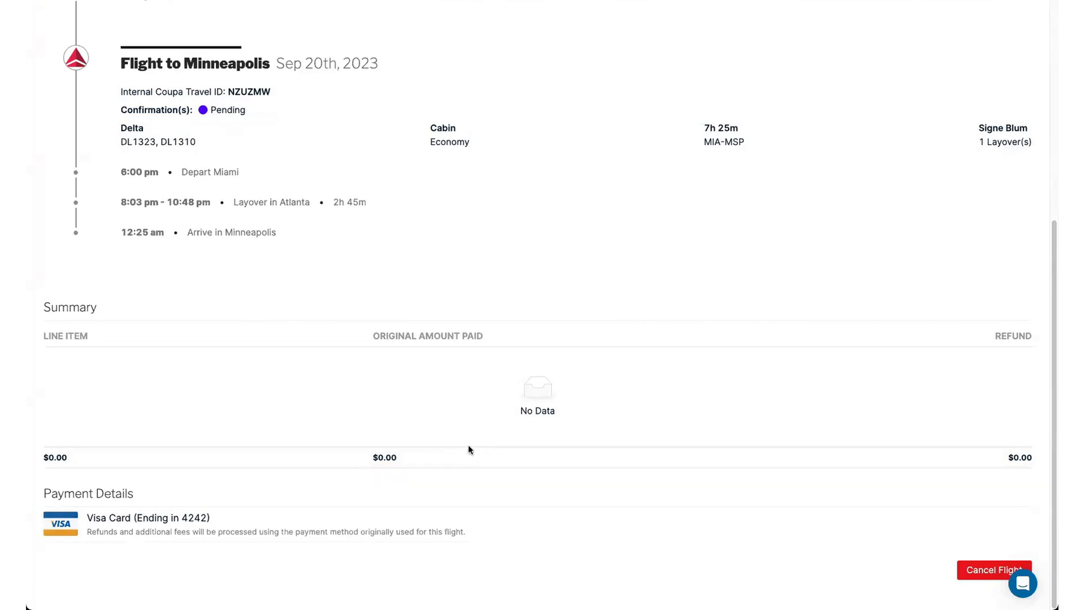
pyautogui.moveTo(995, 461)
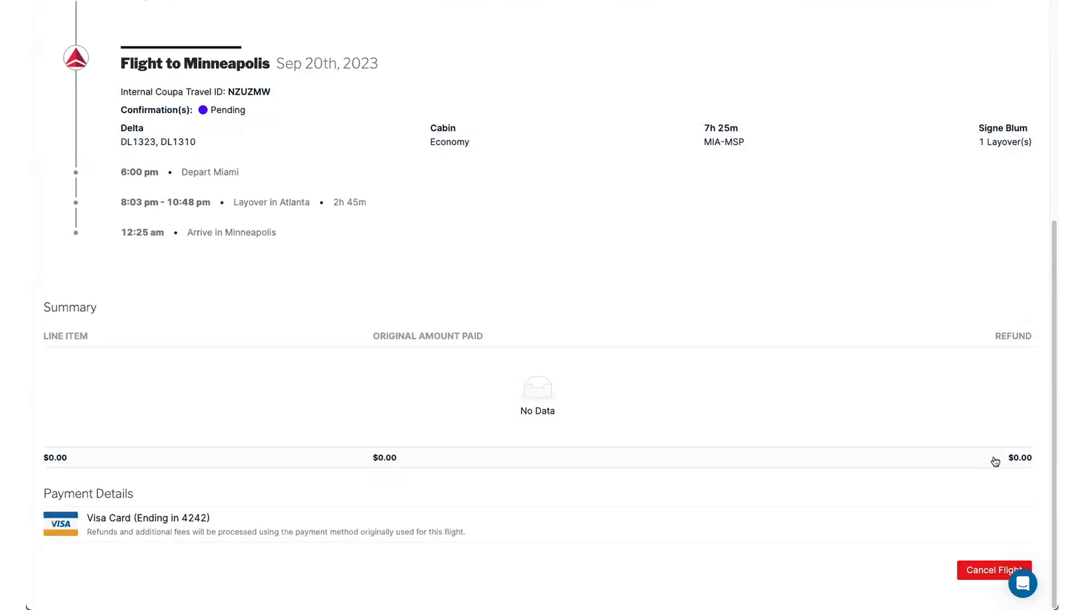
pyautogui.moveTo(990, 576)
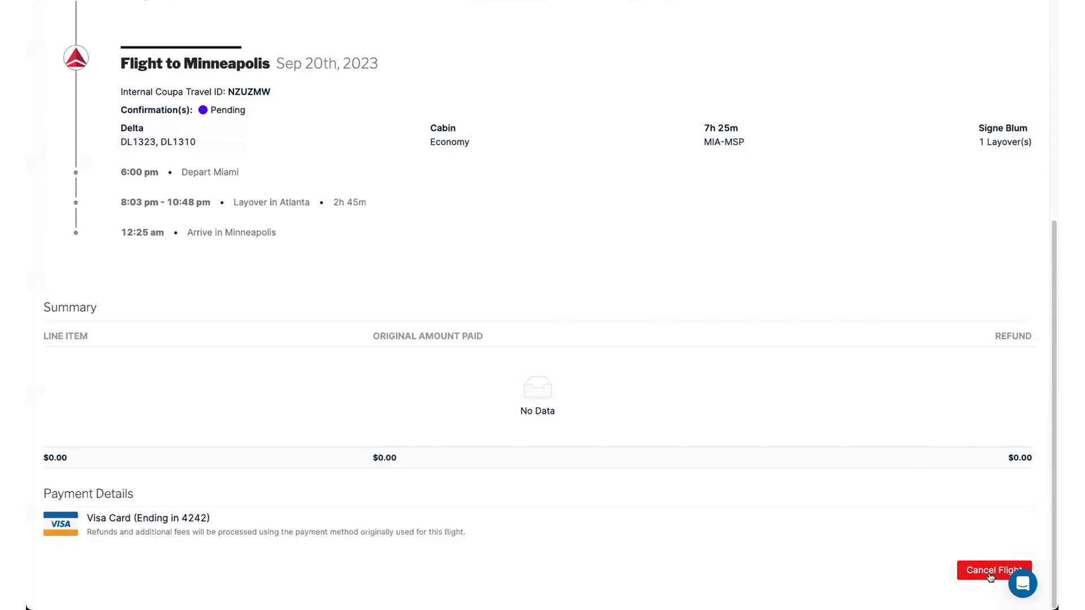
pyautogui.click(993, 570)
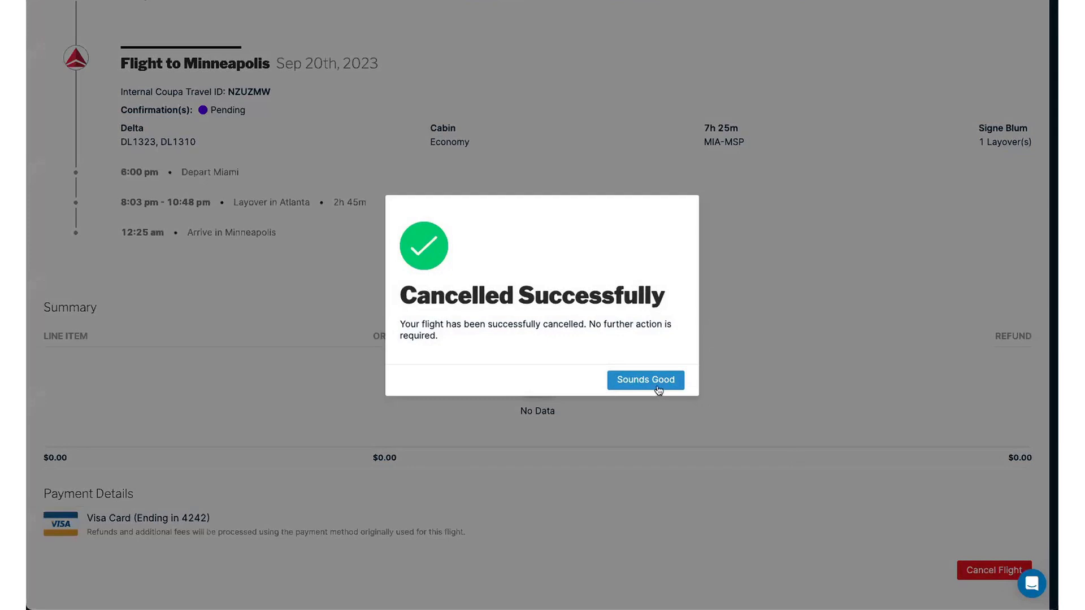
pyautogui.moveTo(532, 294)
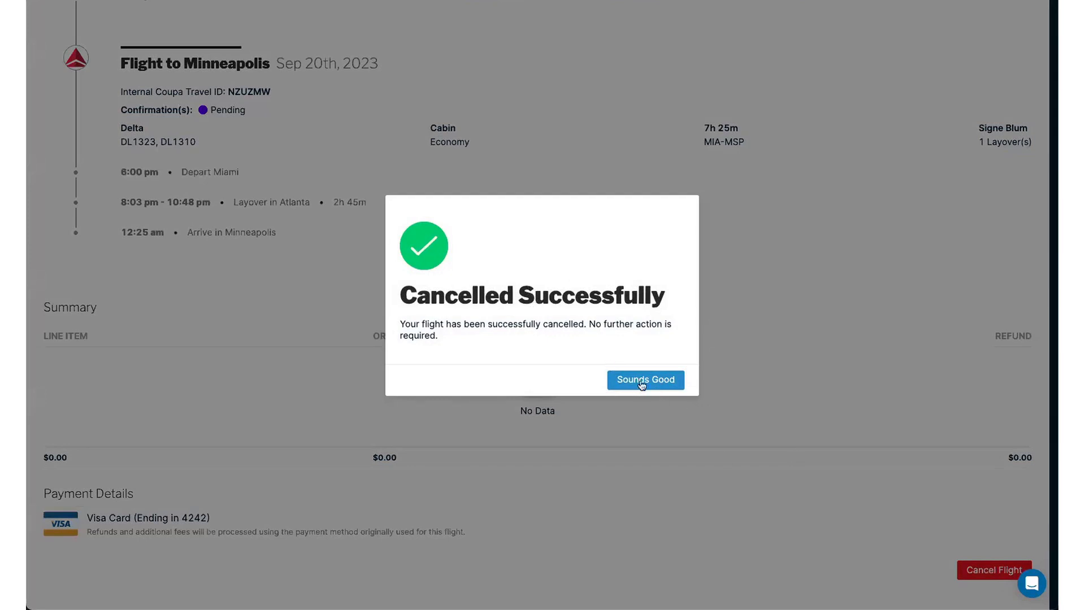
# Dismiss the Cancelled Successfully notice and return to the Miami trip's flight picks and hotel suggestion
pyautogui.click(644, 379)
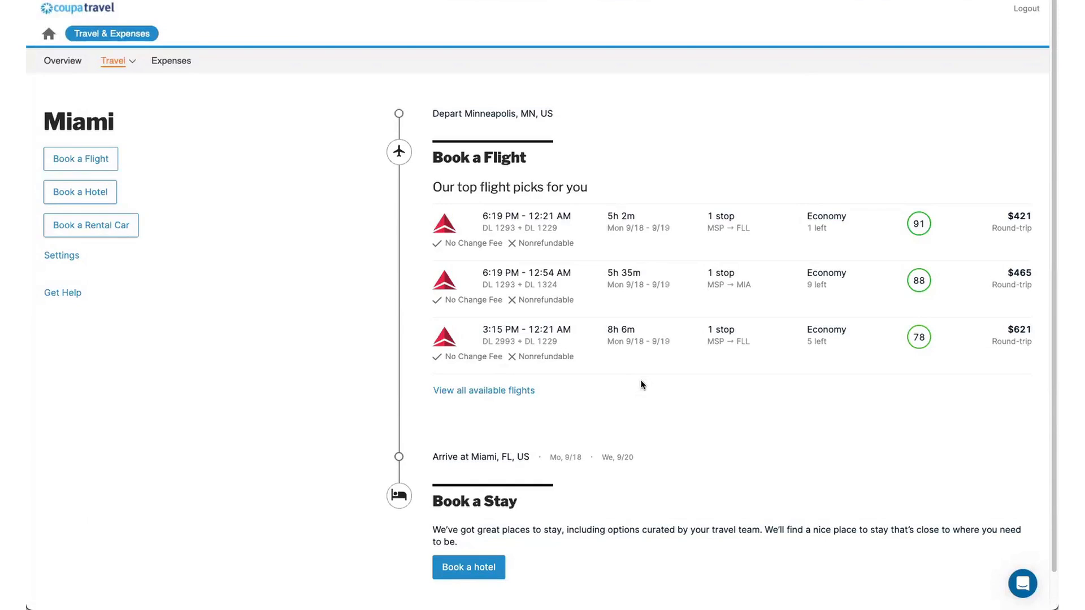
pyautogui.moveTo(480, 296)
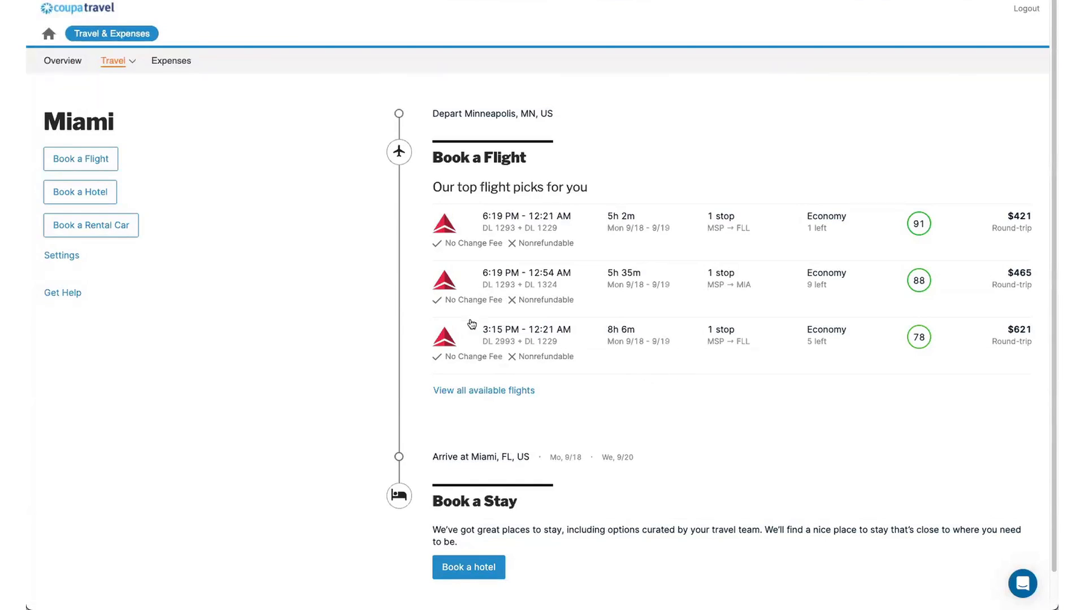
pyautogui.scroll(-3)
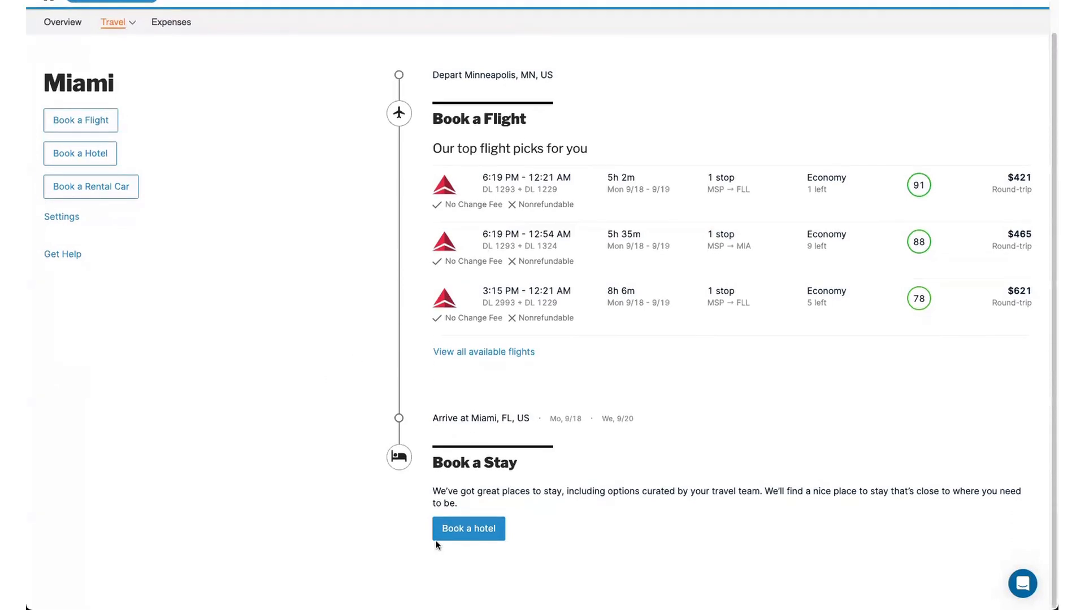
pyautogui.moveTo(469, 529)
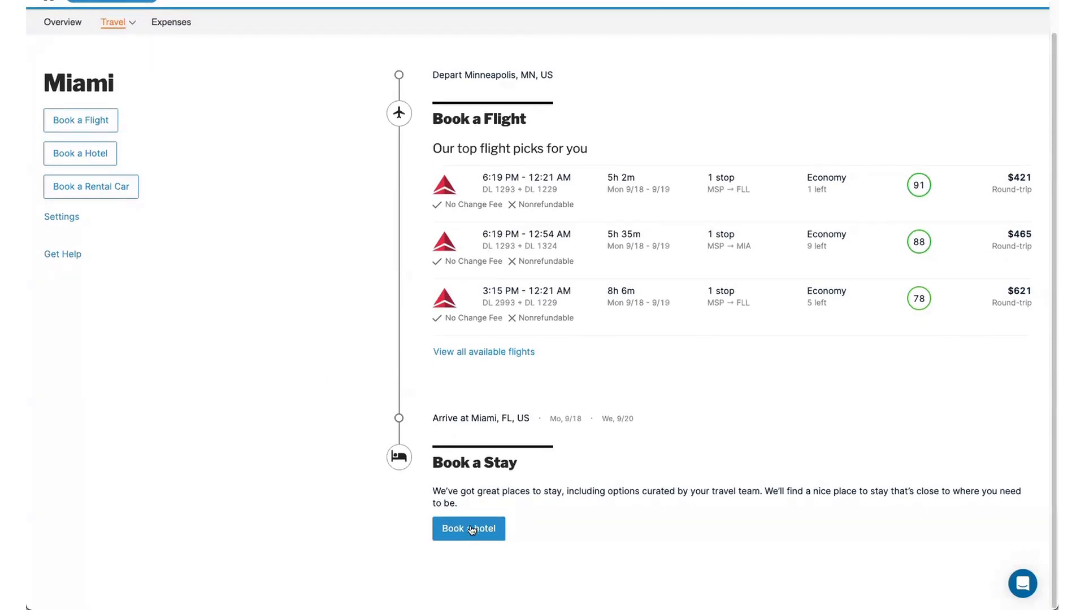
# Search Miami hotels for check-in Sep 18 and check-out Sep 20, 2023
pyautogui.click(469, 529)
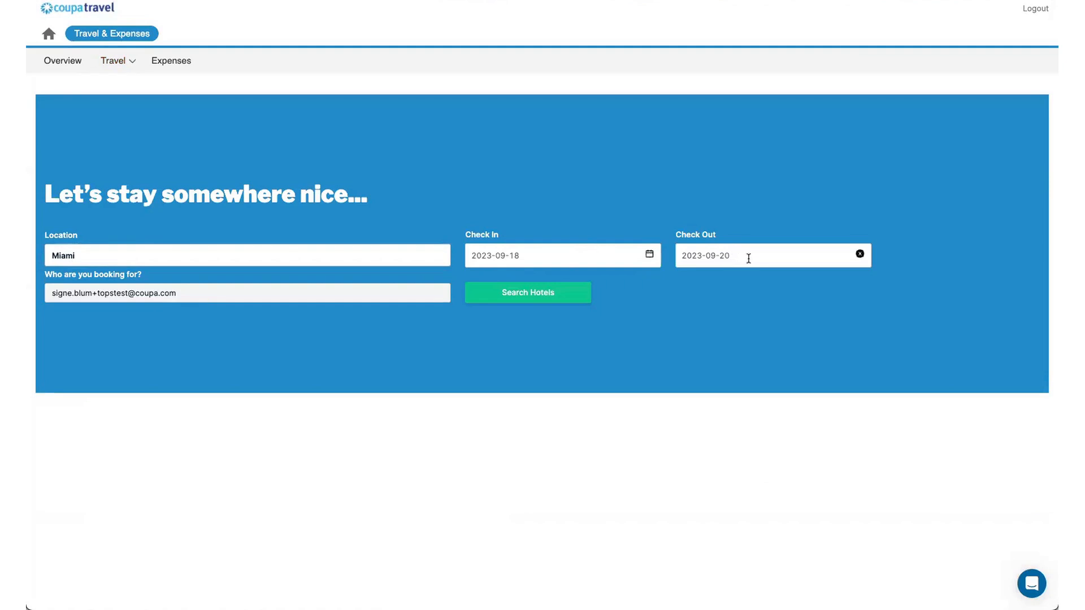
pyautogui.click(527, 292)
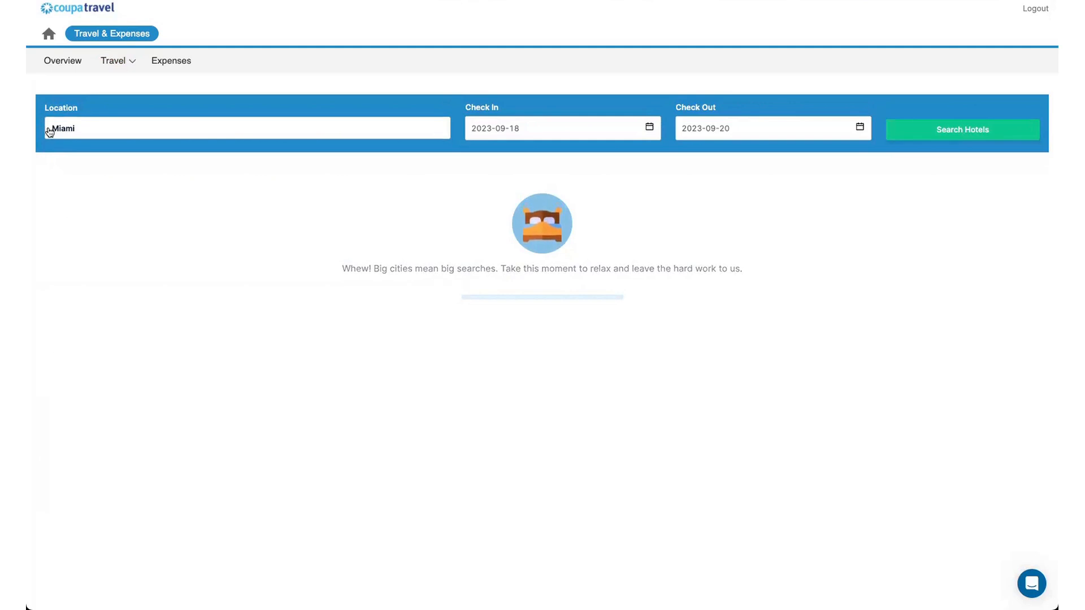
# Browse the loaded Miami hotel results and map past Hyatt Centric Brickell Miami
pyautogui.click(961, 129)
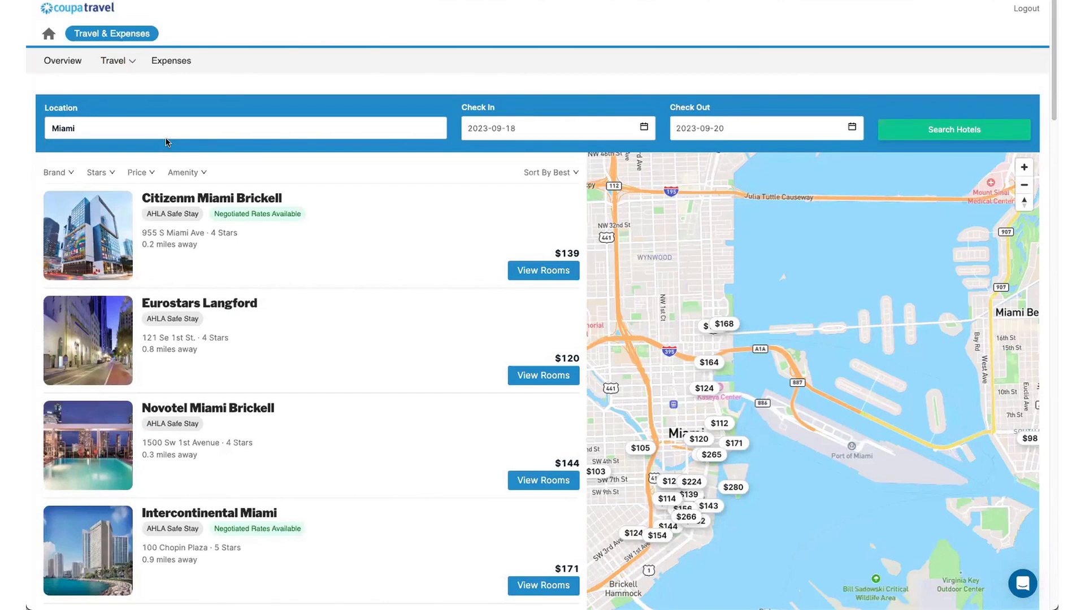
pyautogui.moveTo(188, 150)
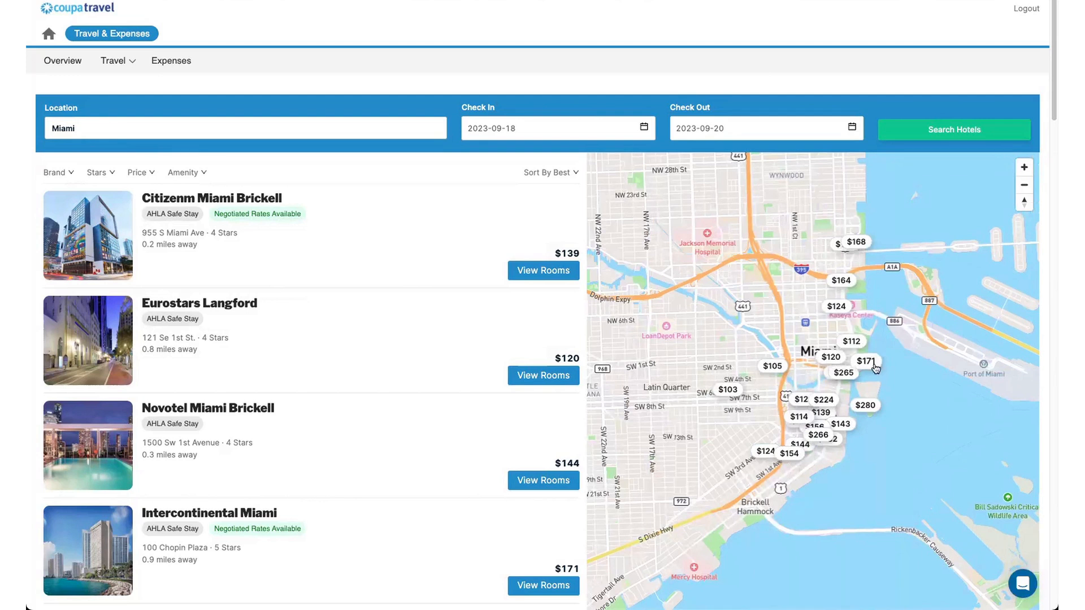
pyautogui.scroll(-3)
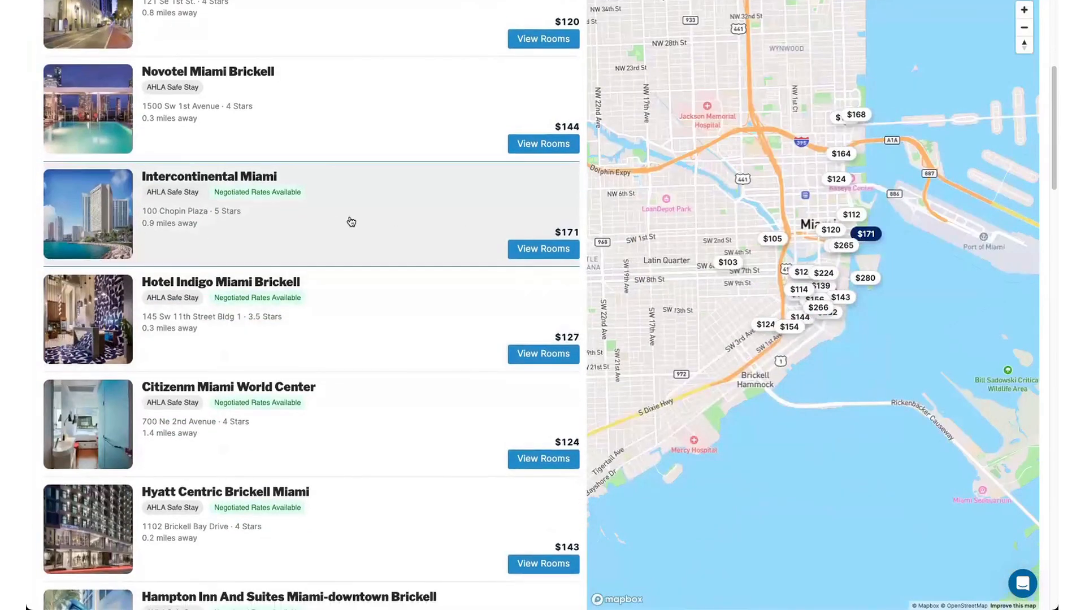
pyautogui.scroll(-3)
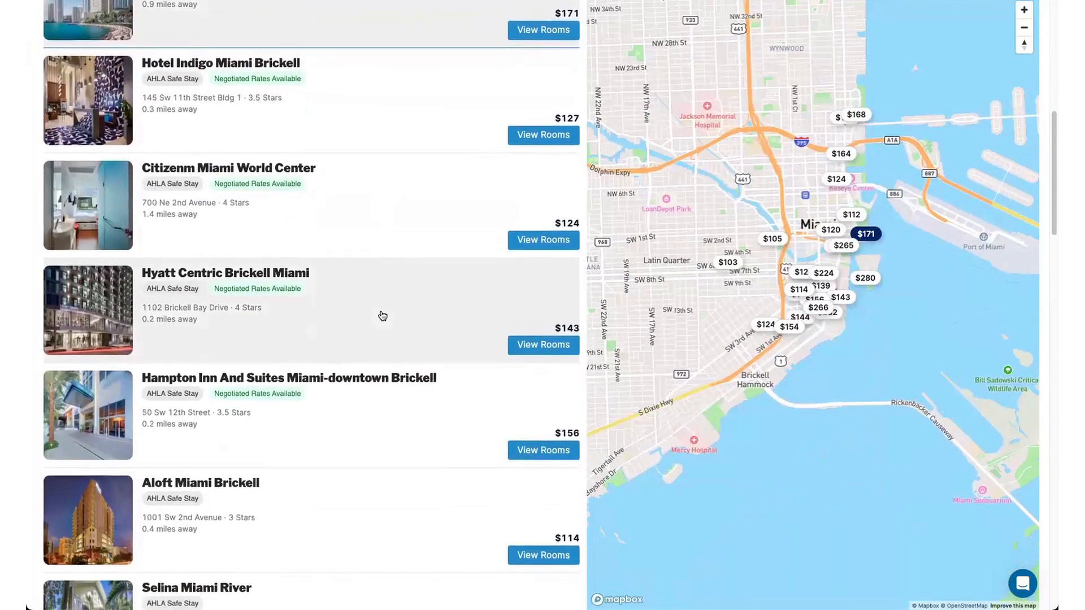
pyautogui.scroll(-3)
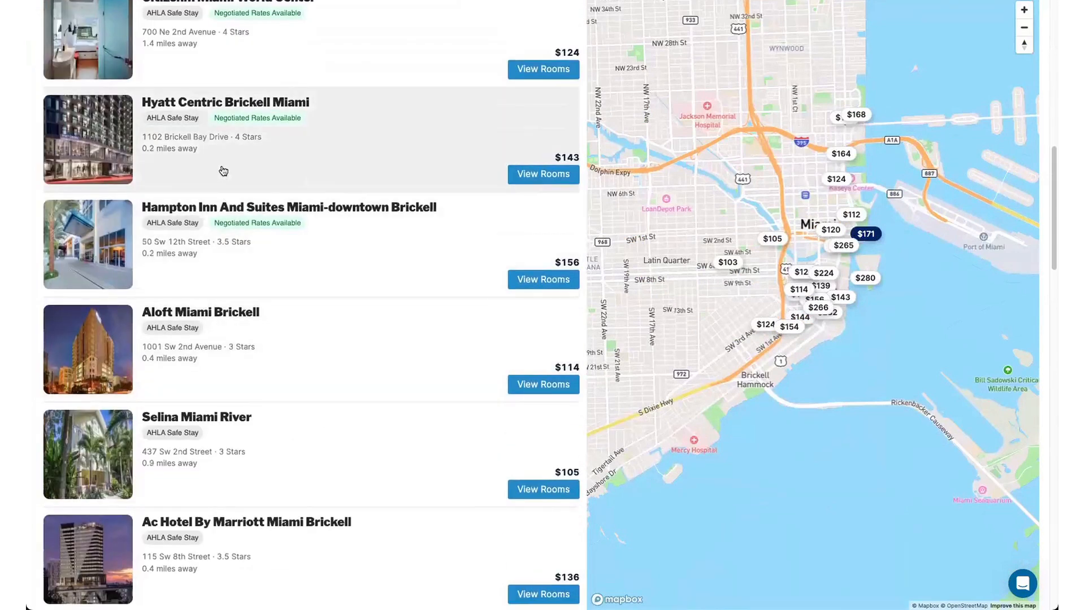
pyautogui.moveTo(291, 125)
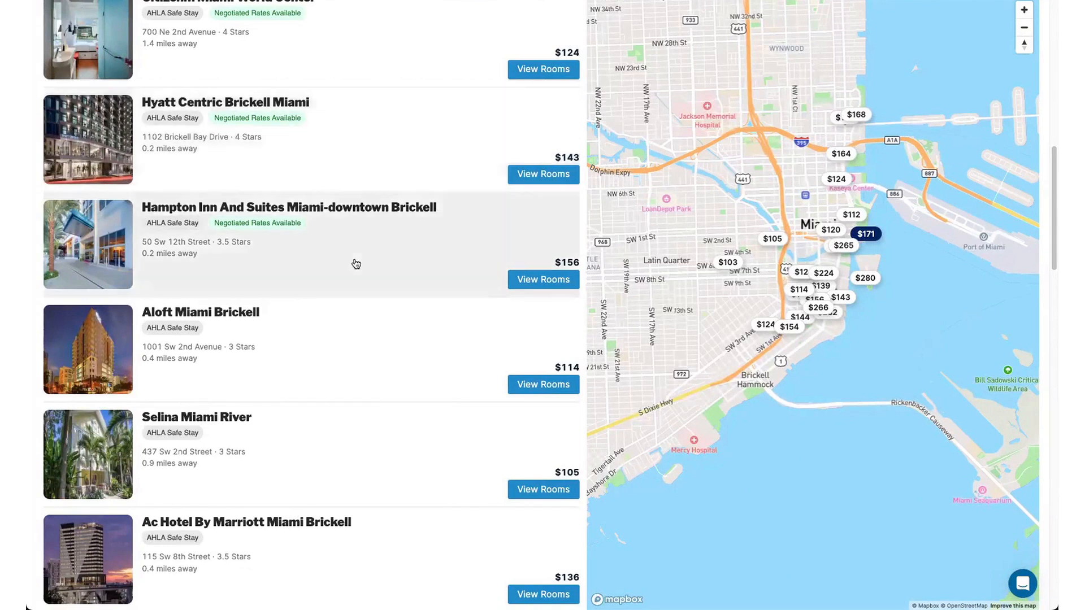
pyautogui.moveTo(428, 317)
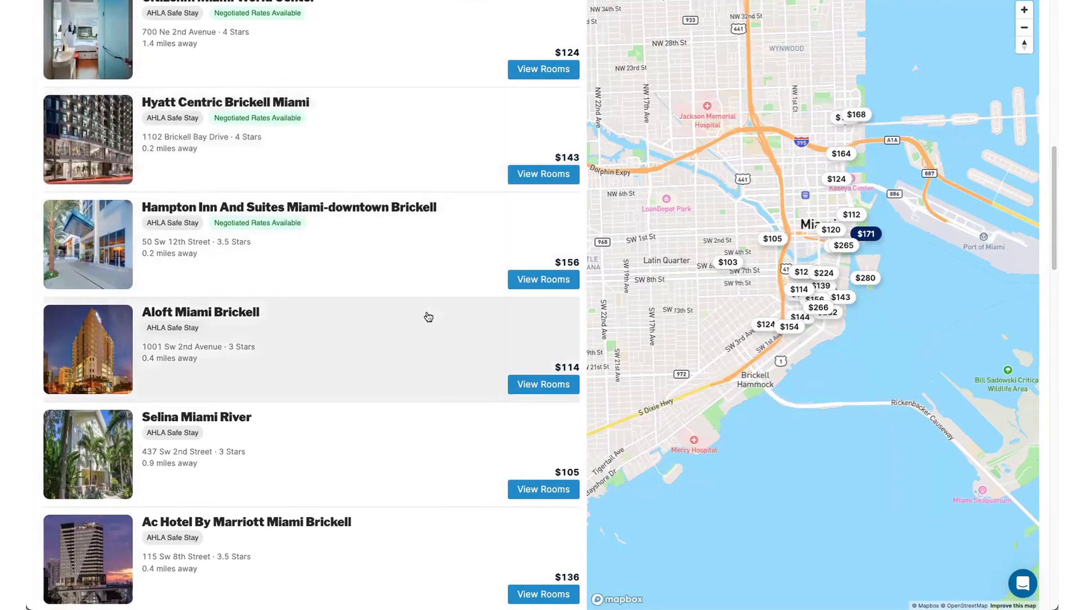
pyautogui.moveTo(327, 138)
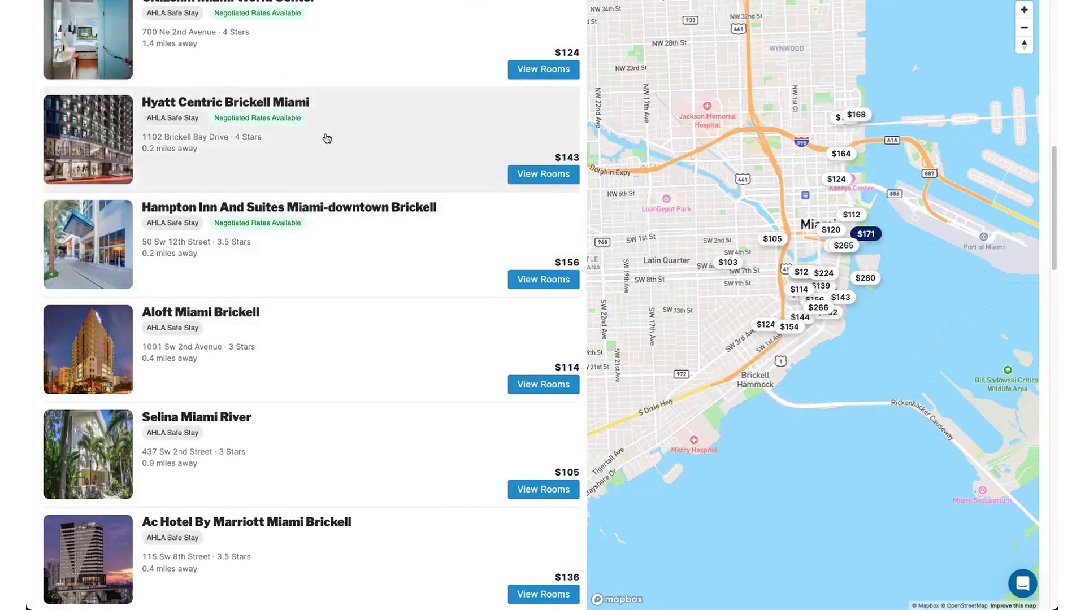
pyautogui.moveTo(539, 177)
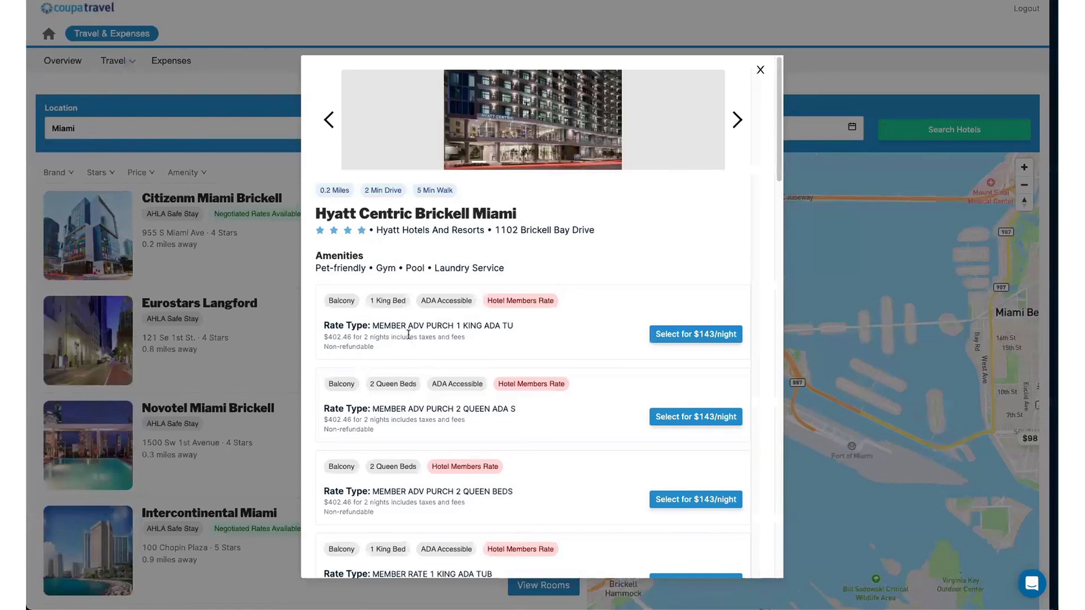
pyautogui.moveTo(453, 334)
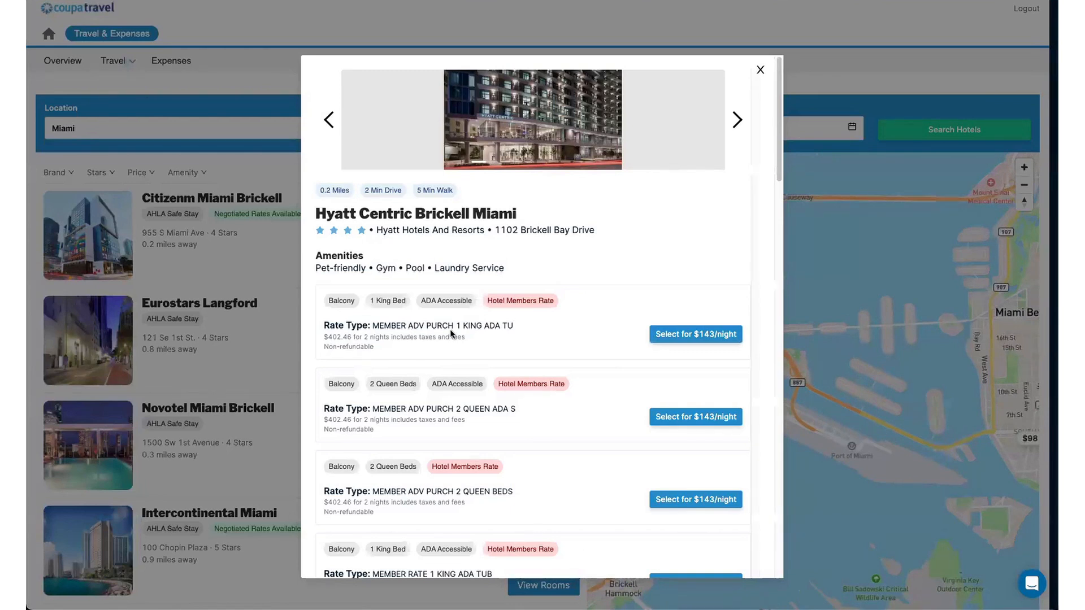
# Review Hyatt Centric Brickell Miami's rate types from $143 to the negotiated $174/night king rate
pyautogui.scroll(-3)
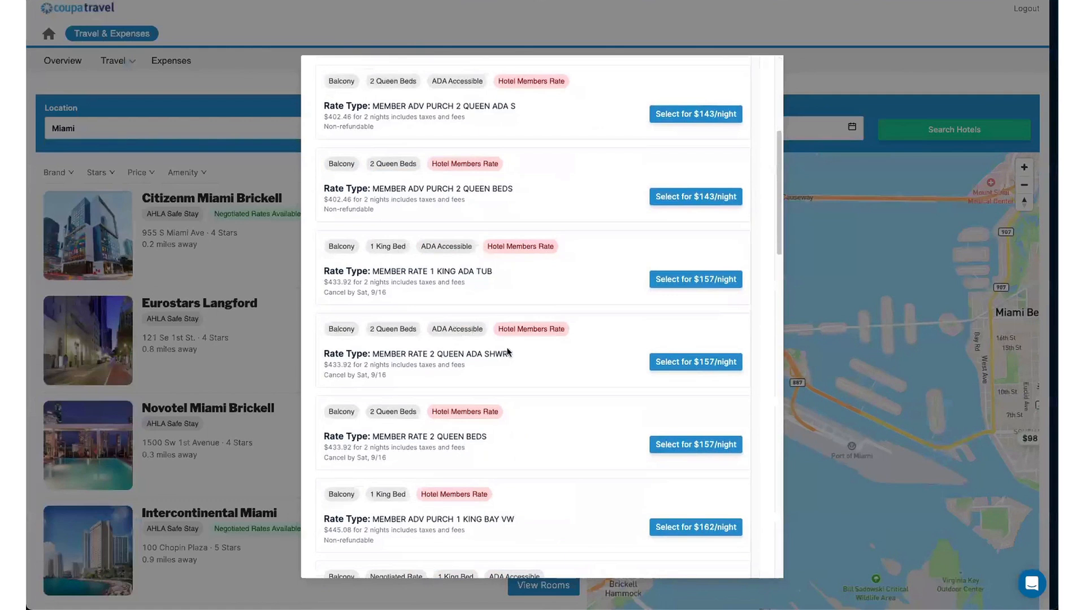
pyautogui.scroll(-3)
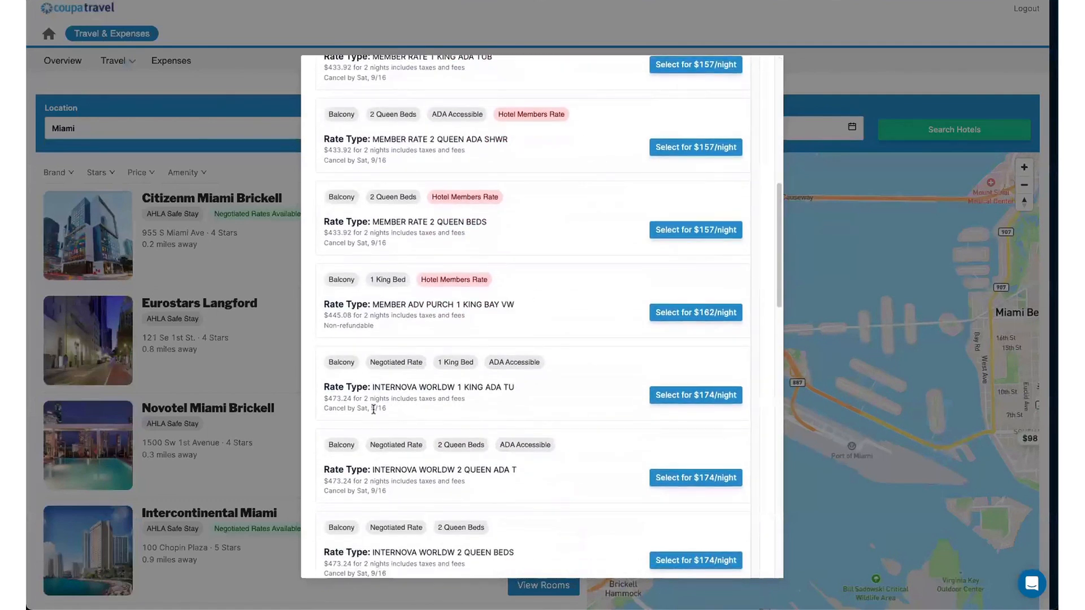
pyautogui.moveTo(419, 371)
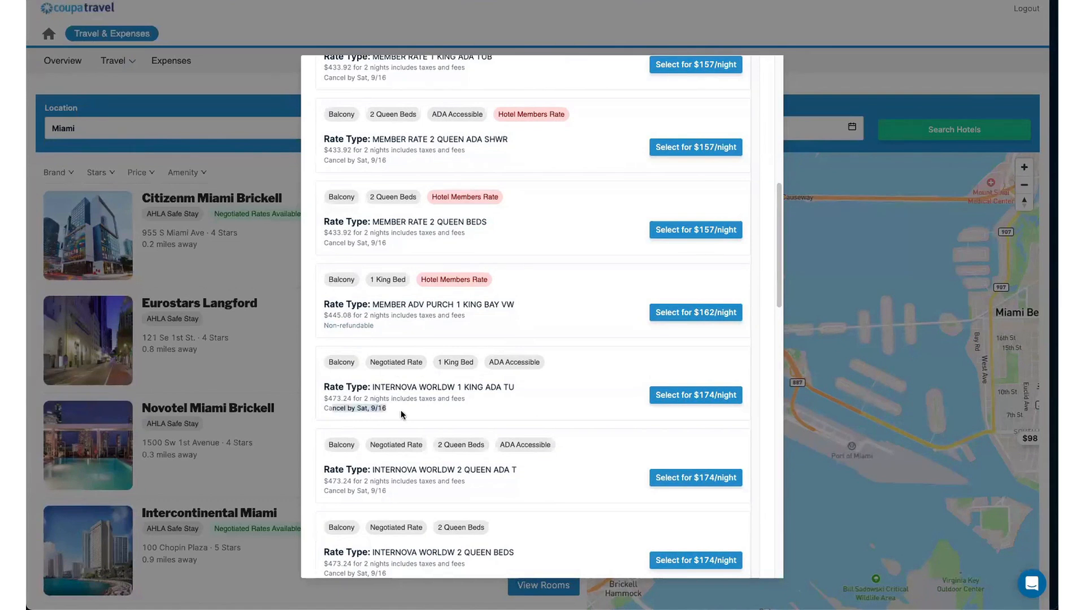
pyautogui.moveTo(470, 404)
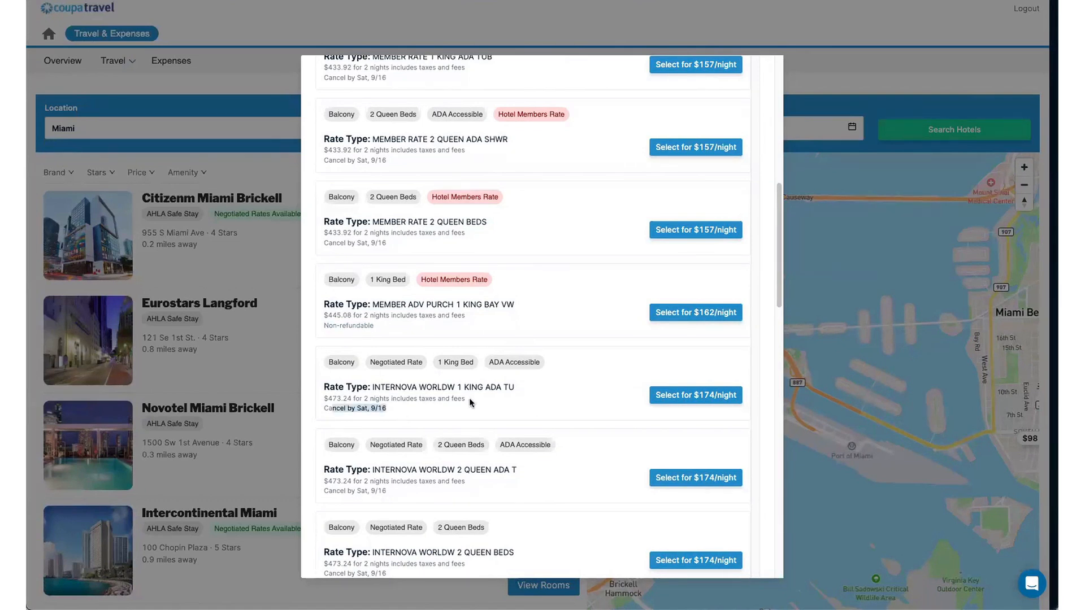
pyautogui.moveTo(551, 398)
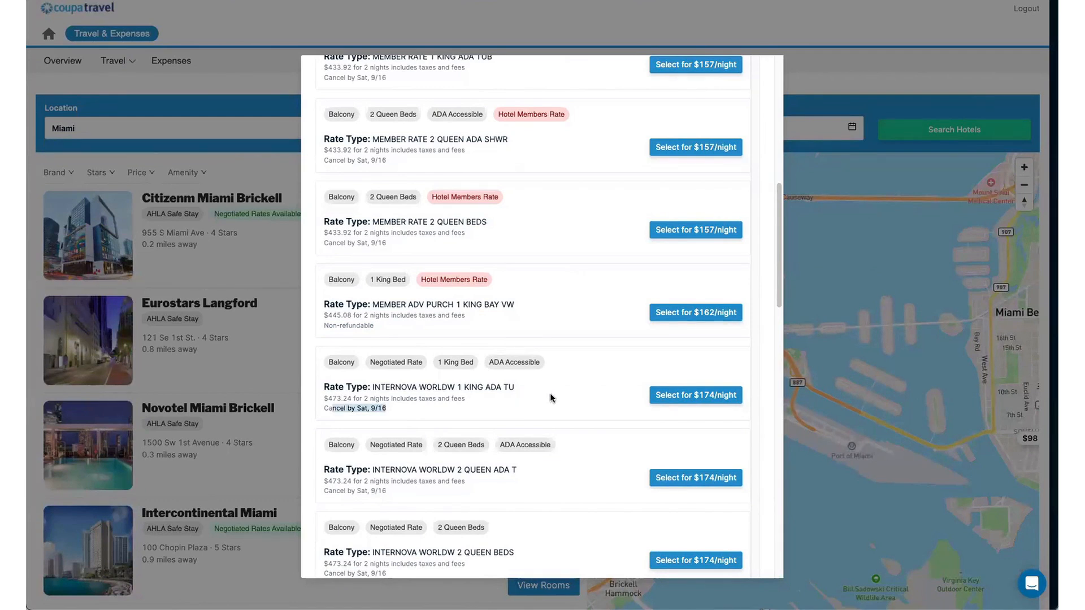
pyautogui.moveTo(706, 414)
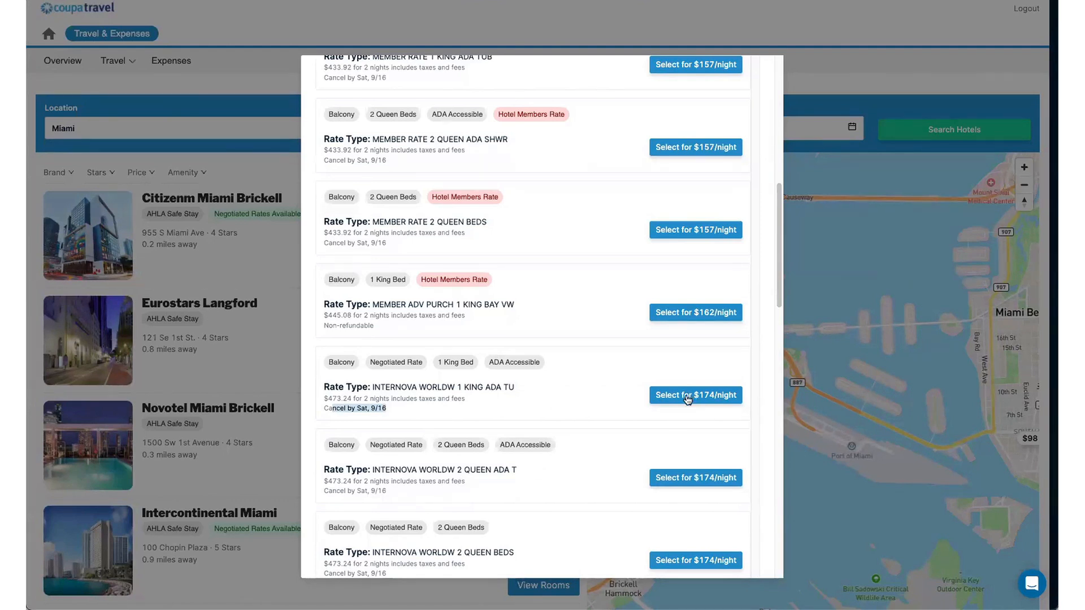
pyautogui.click(696, 395)
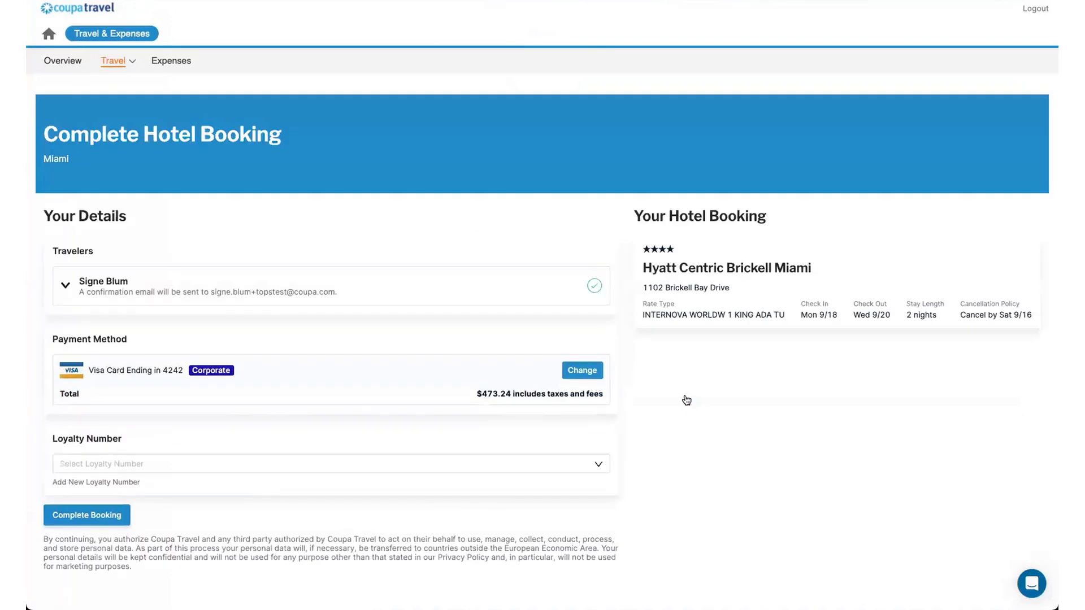
pyautogui.moveTo(310, 299)
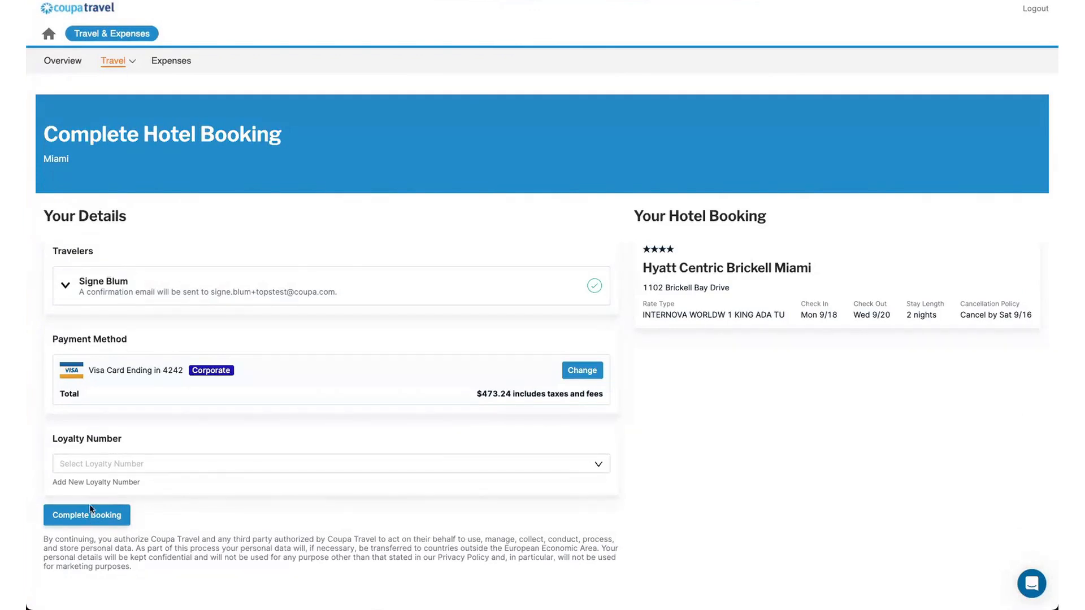
pyautogui.moveTo(86, 529)
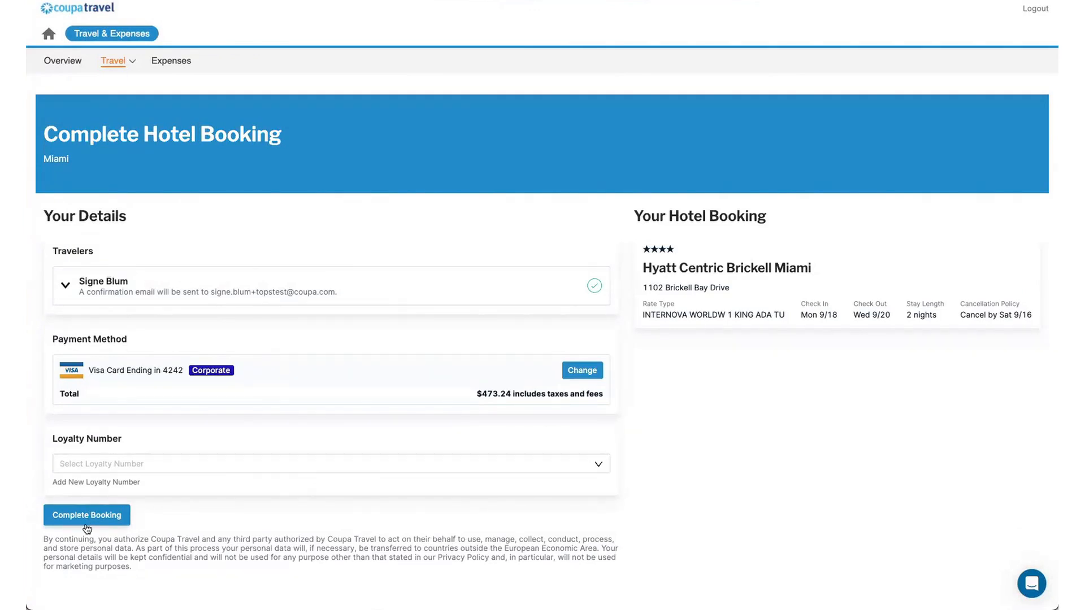
pyautogui.moveTo(682, 331)
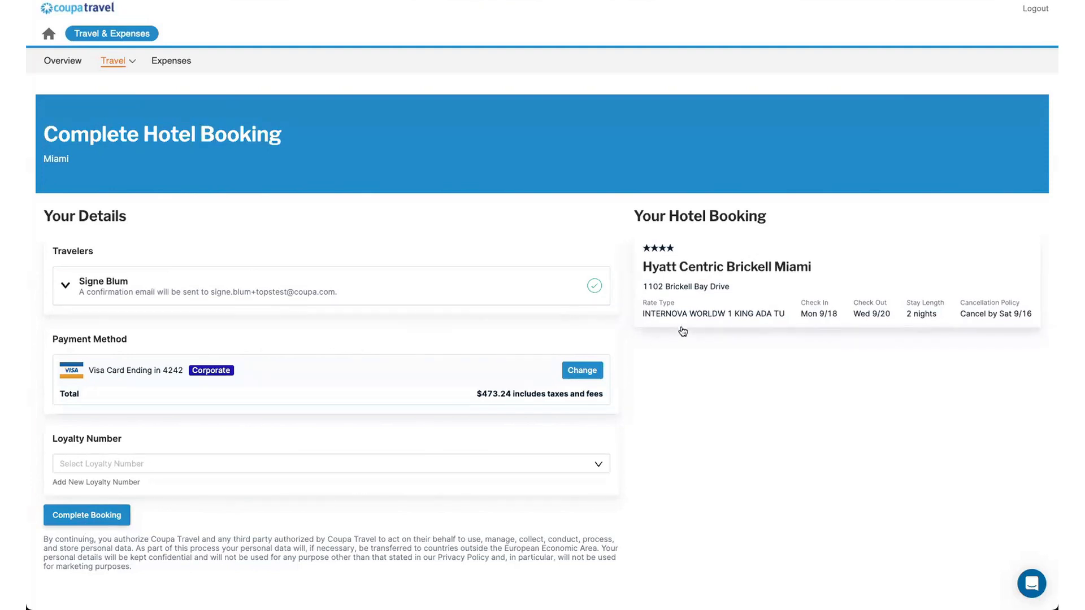
pyautogui.moveTo(1005, 317)
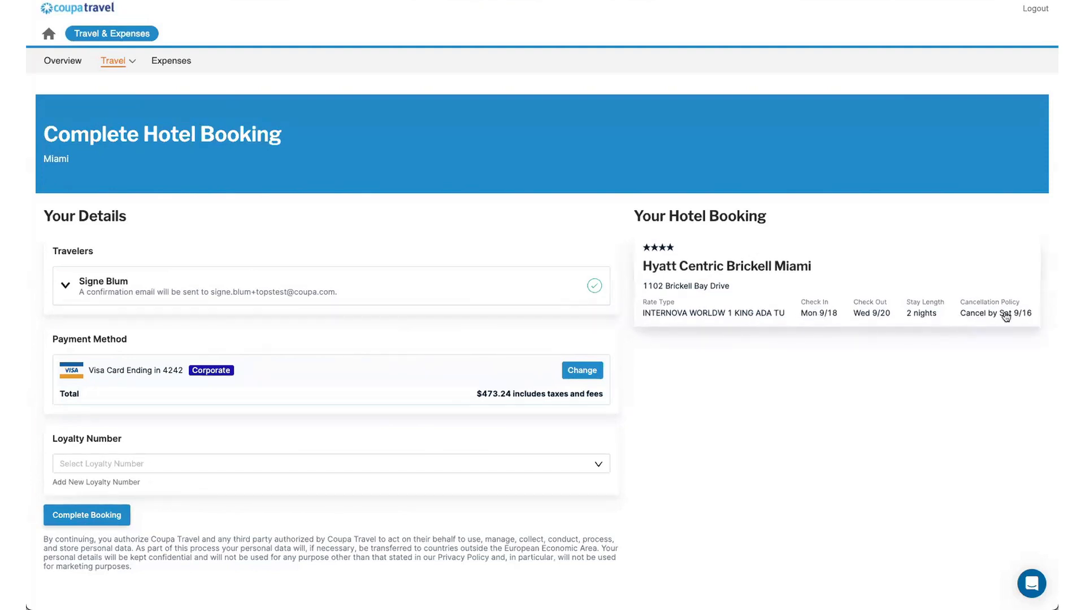
pyautogui.moveTo(752, 326)
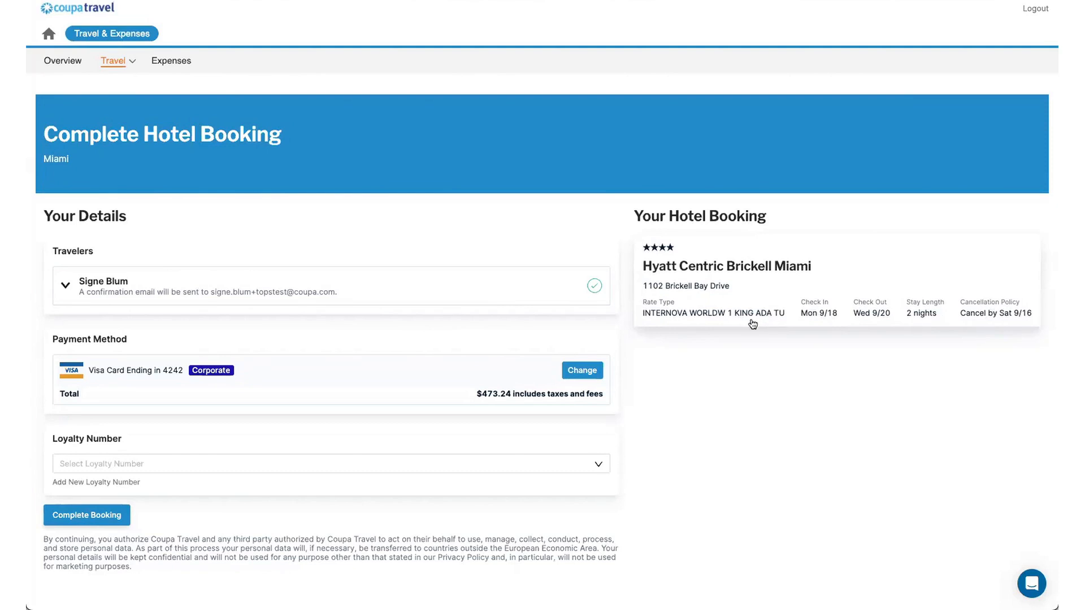
pyautogui.moveTo(781, 425)
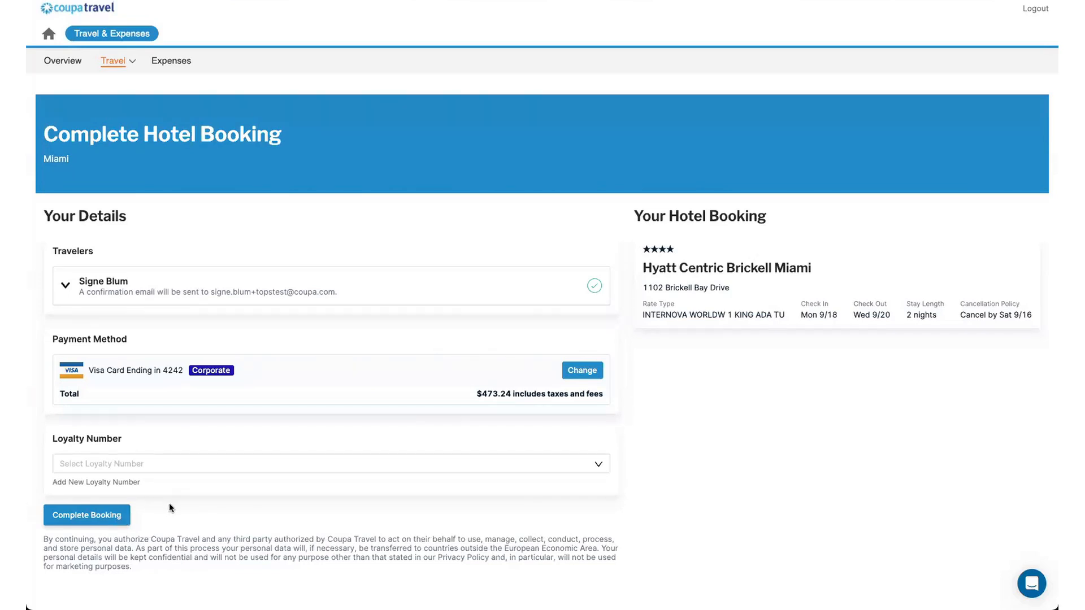
pyautogui.moveTo(209, 471)
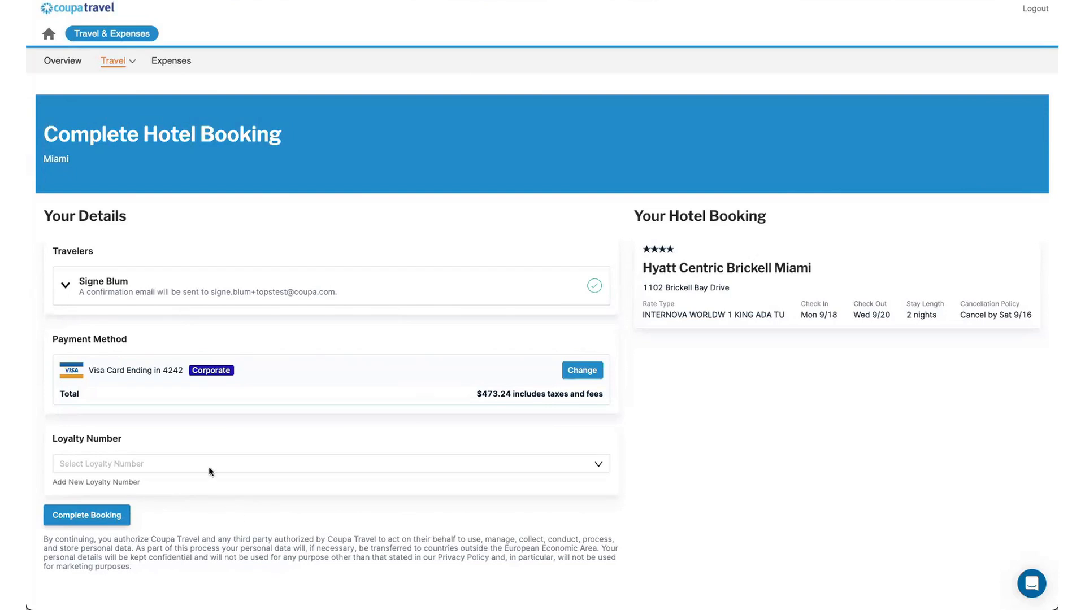
pyautogui.moveTo(171, 61)
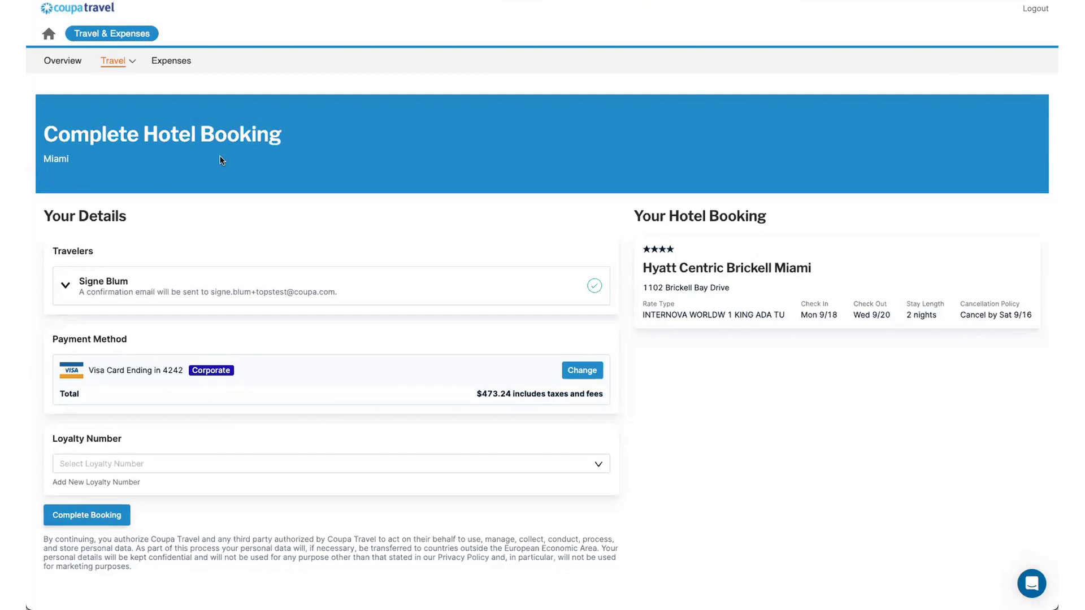
pyautogui.moveTo(143, 80)
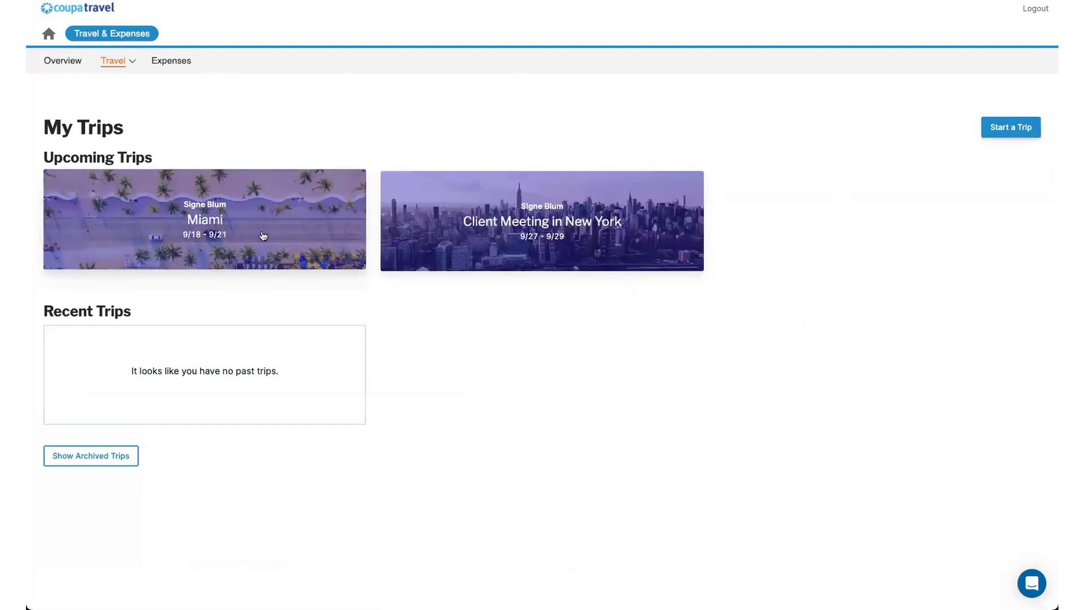
pyautogui.moveTo(374, 256)
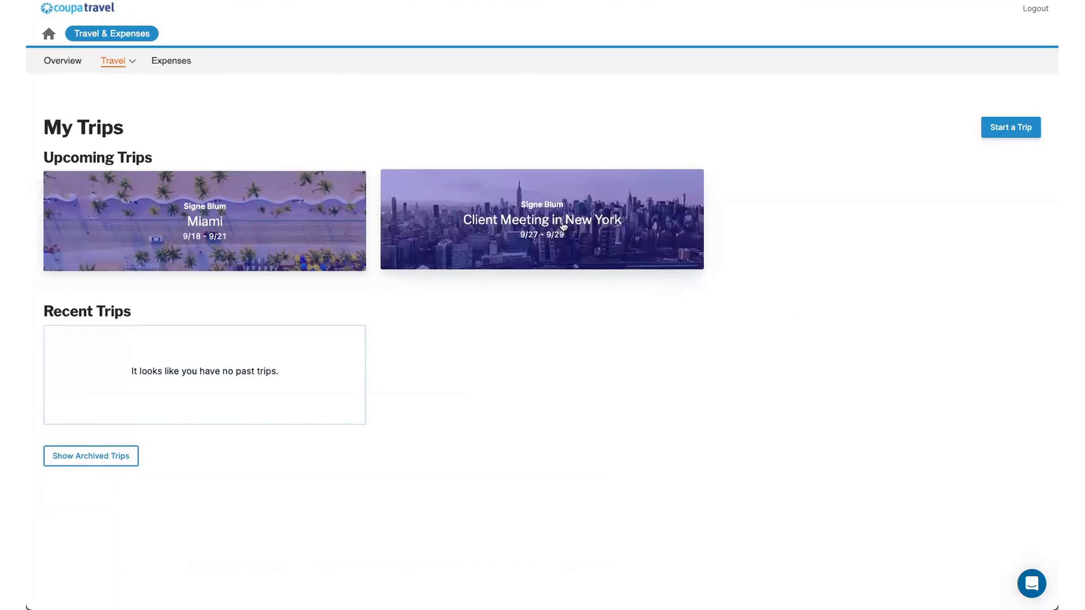
# Open the Client Meeting in New York trip card from My Trips
pyautogui.click(541, 219)
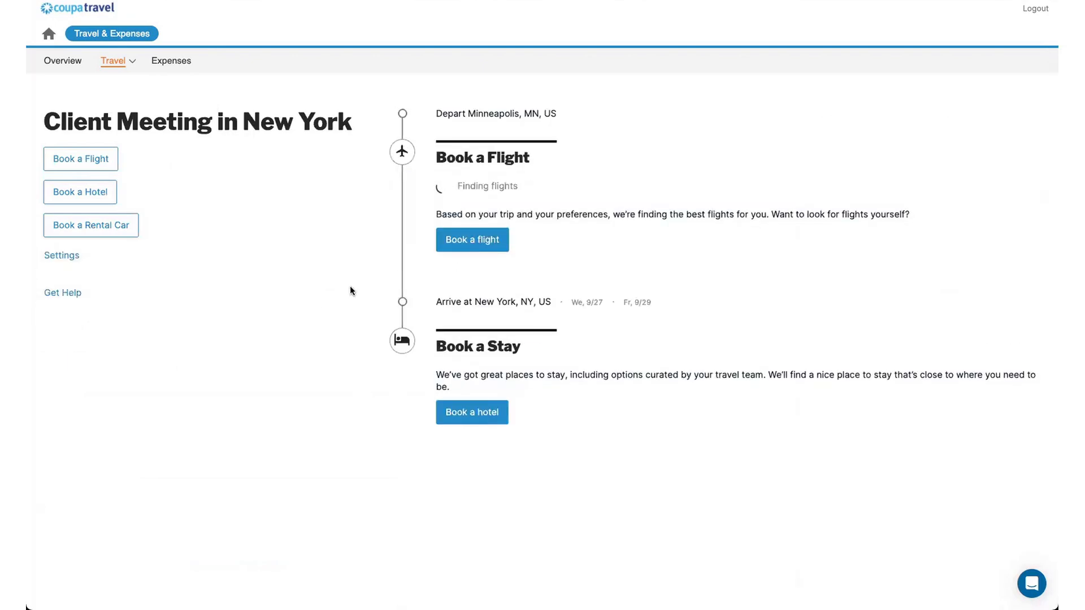
pyautogui.moveTo(97, 231)
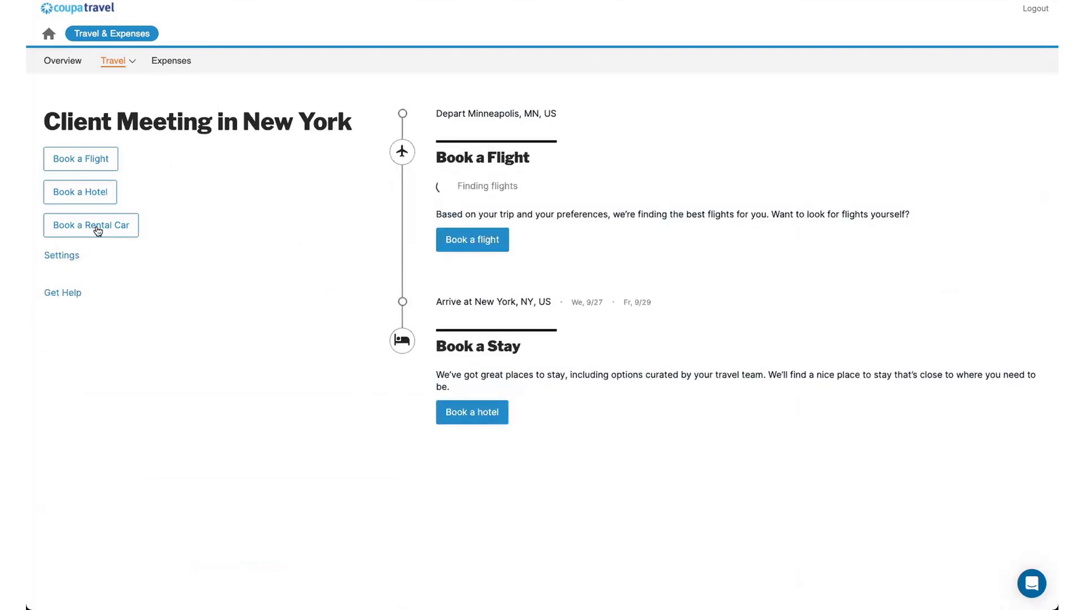
# Search rental cars picked up and dropped off at EWR for Sep 27–29, 2023
pyautogui.click(91, 225)
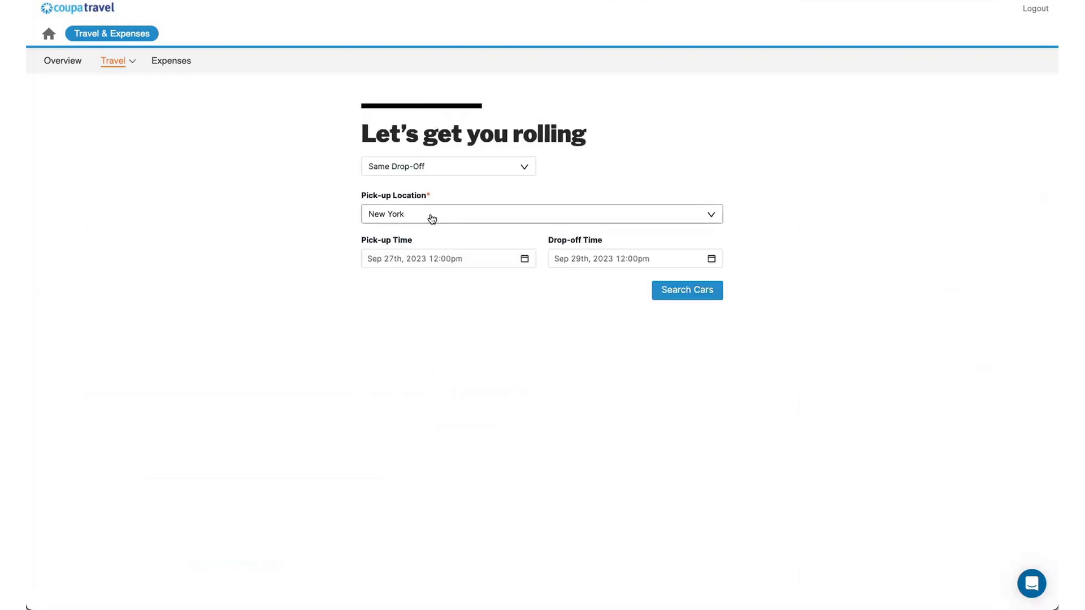
pyautogui.write('E')
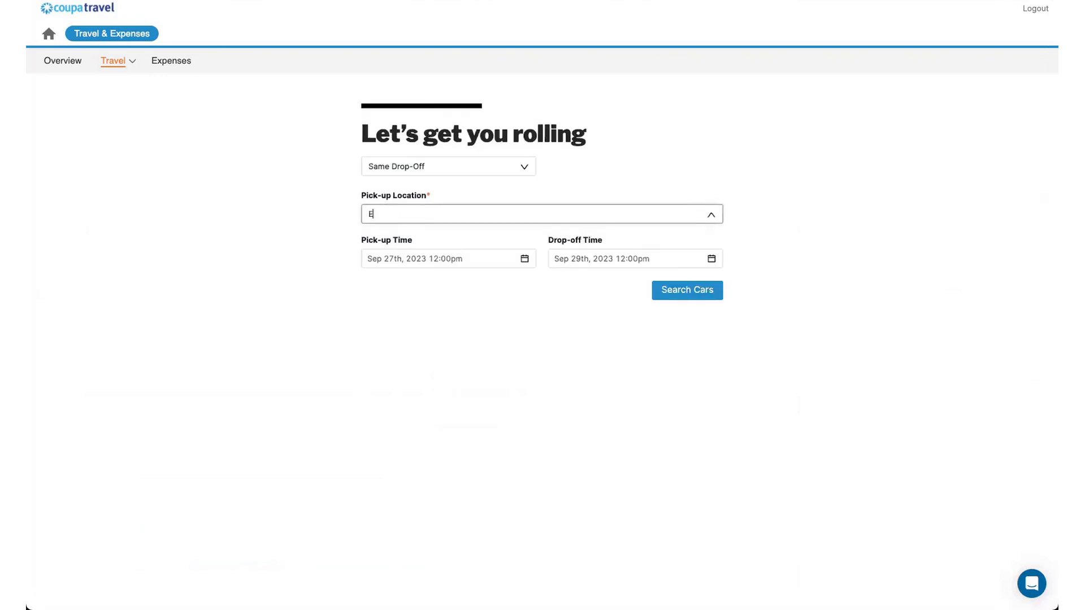
pyautogui.write('WR')
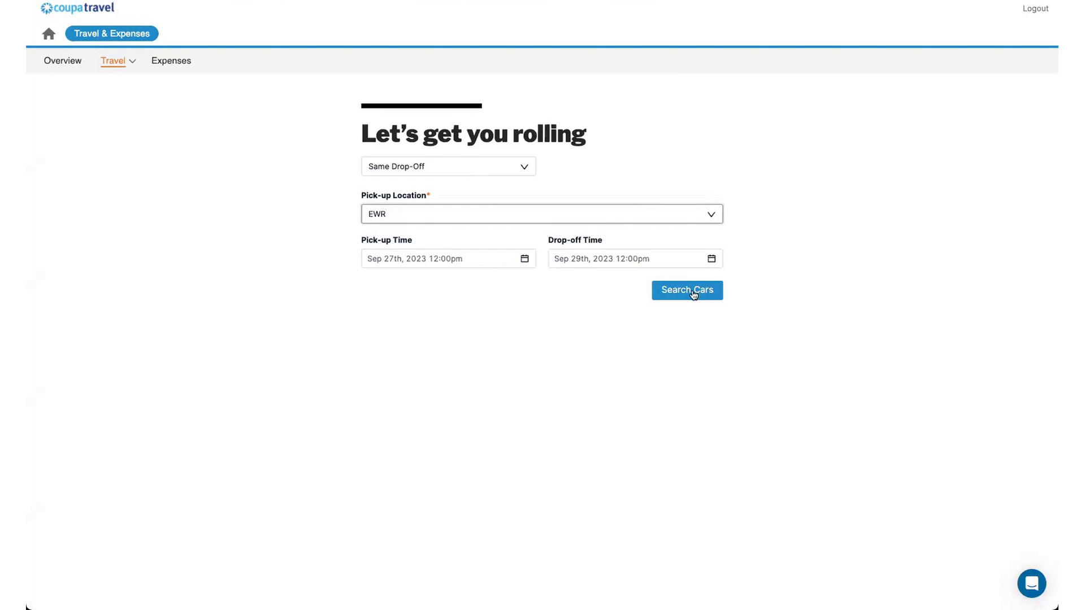
pyautogui.click(686, 290)
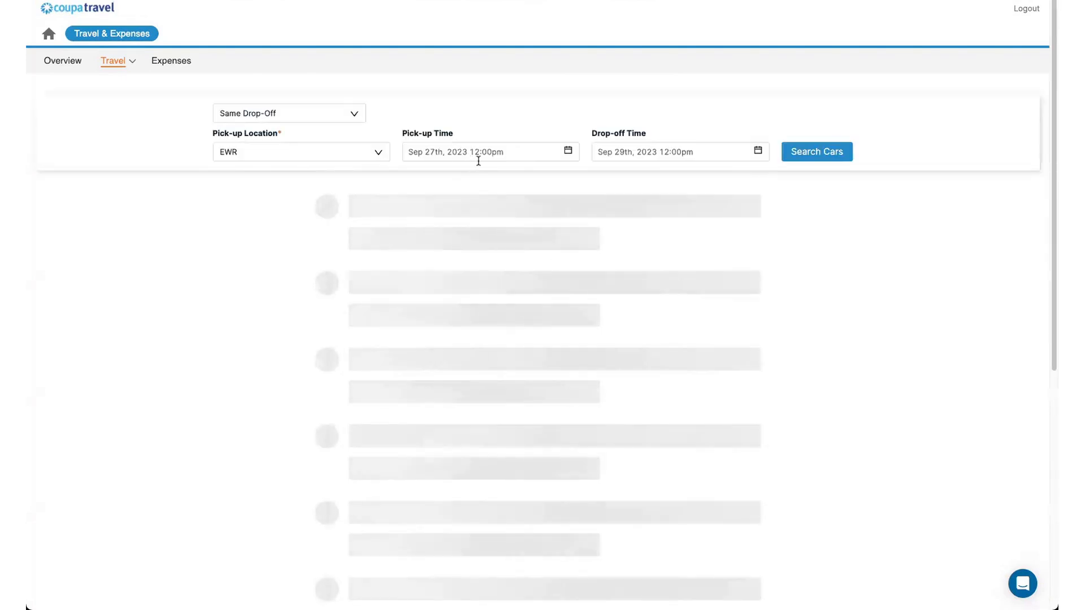
# Browse the EWR car results toward the Economy 2-4 Door Enterprise option at $40/day
pyautogui.click(816, 152)
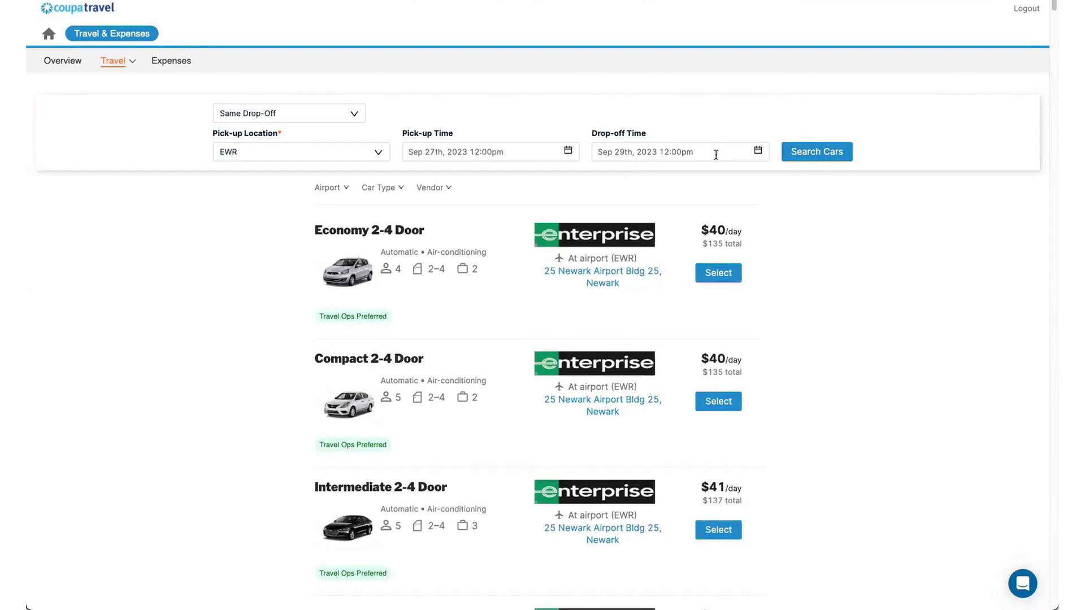
pyautogui.moveTo(328, 331)
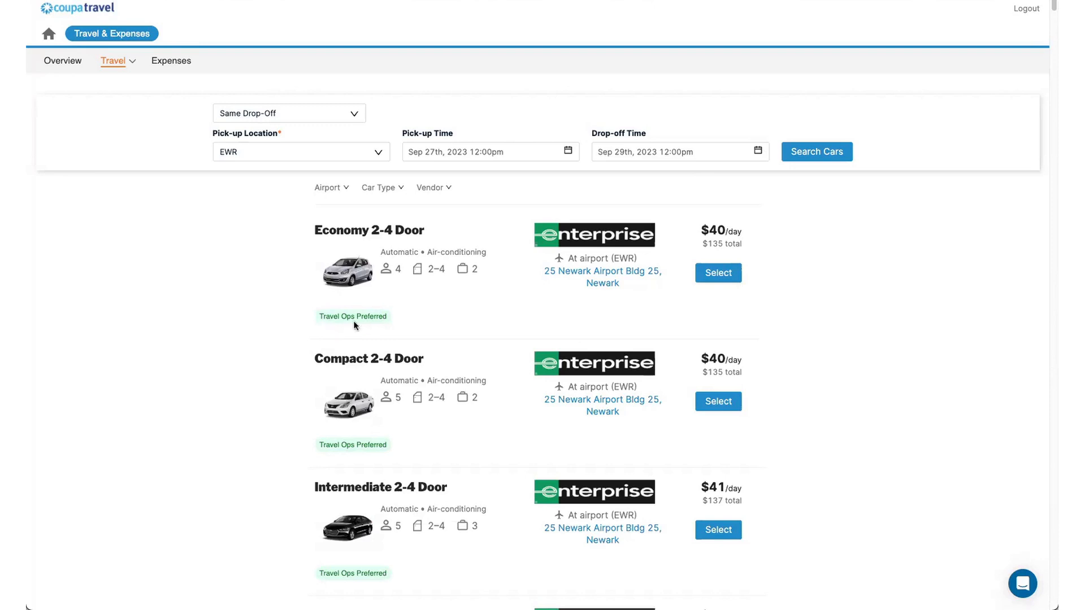
pyautogui.moveTo(359, 326)
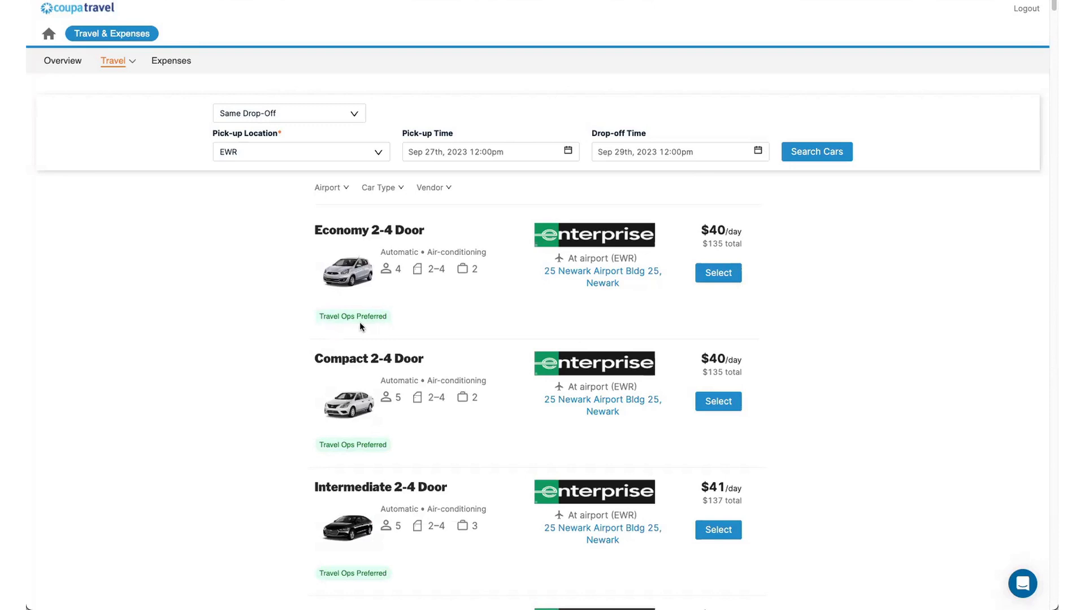
pyautogui.moveTo(378, 327)
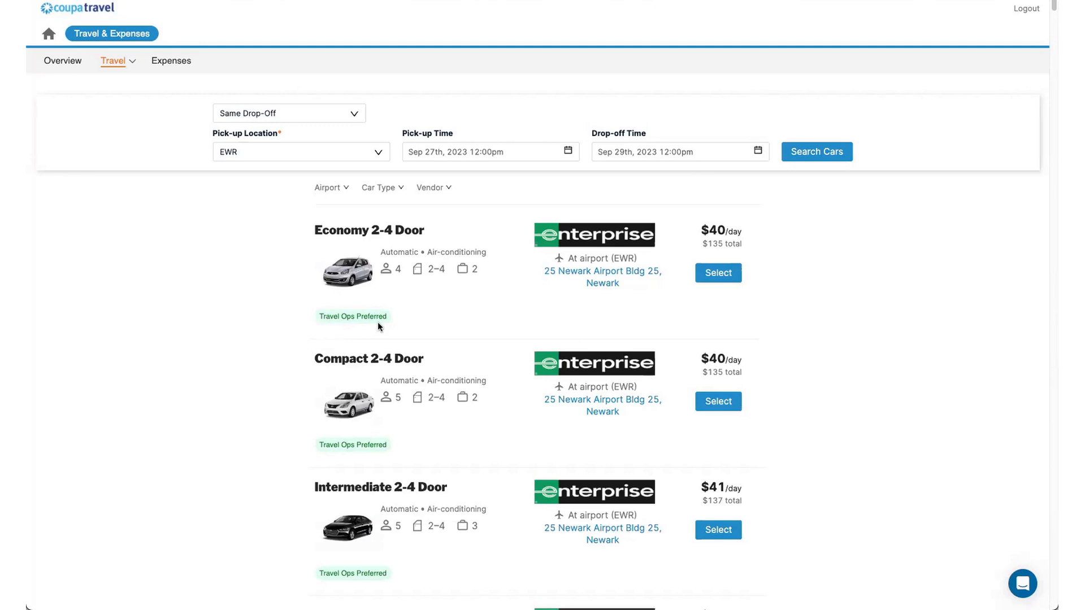
pyautogui.moveTo(682, 302)
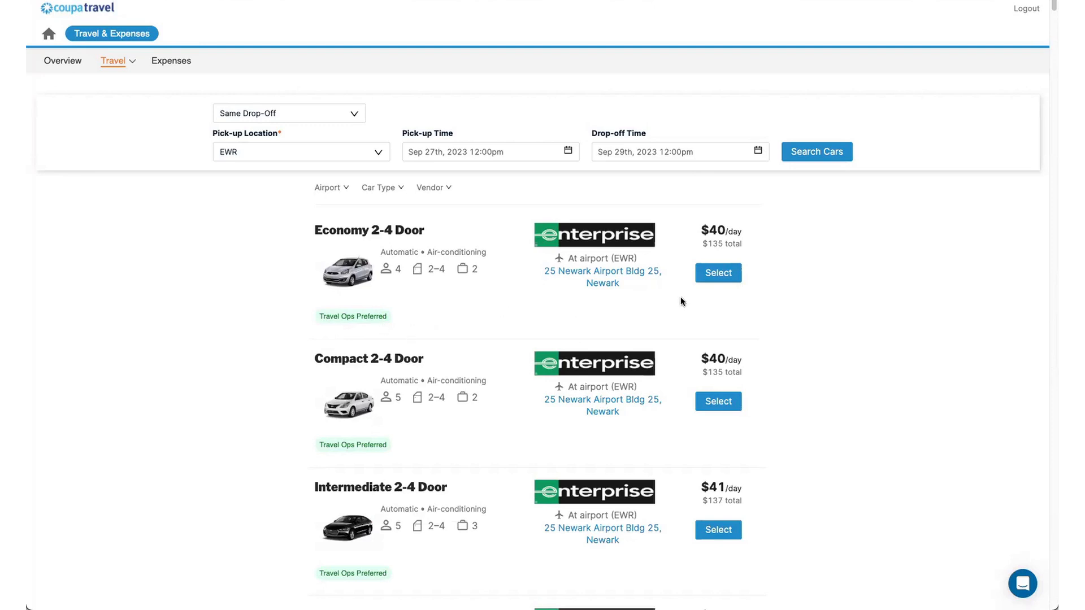
pyautogui.moveTo(508, 388)
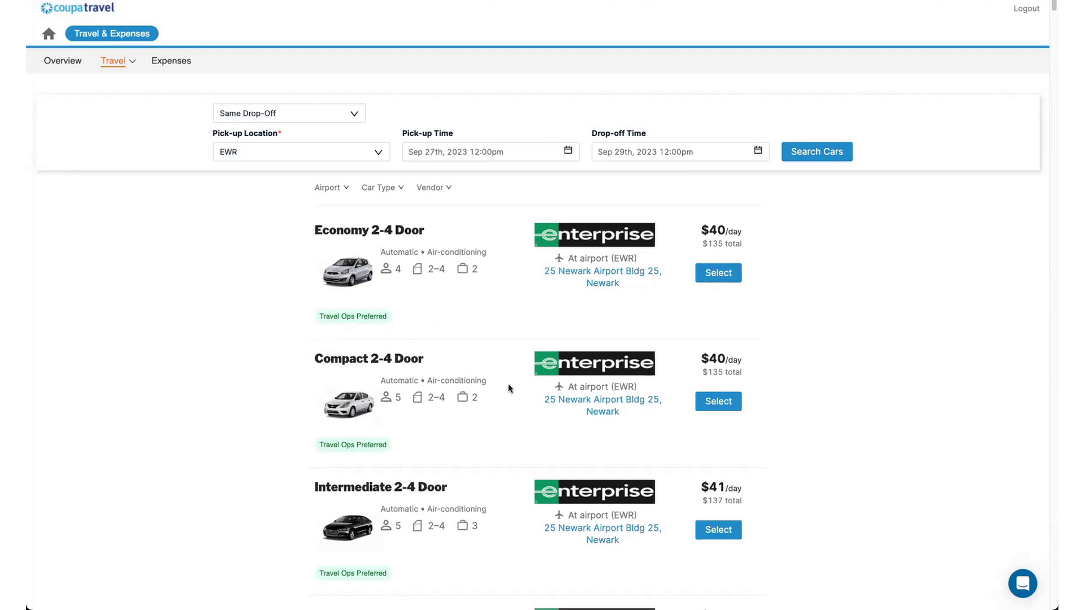
pyautogui.scroll(-3)
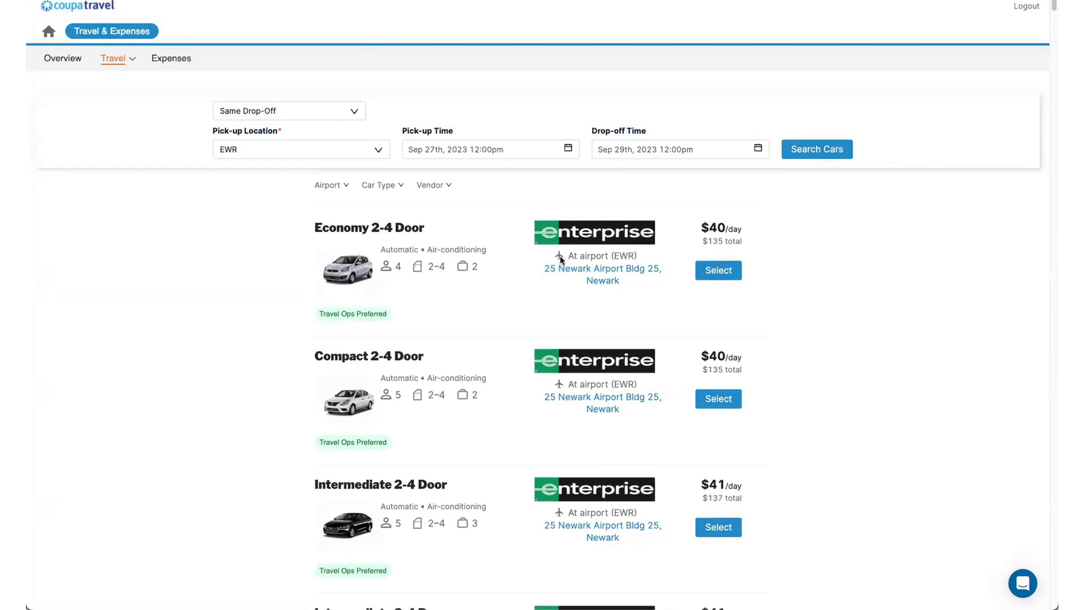
pyautogui.moveTo(565, 258)
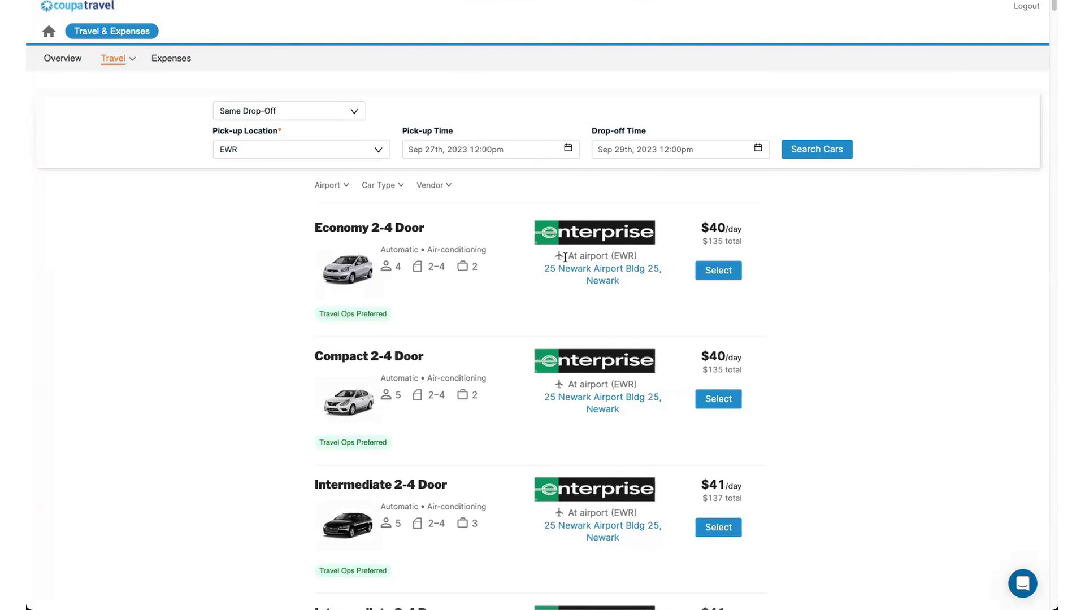
pyautogui.moveTo(569, 258)
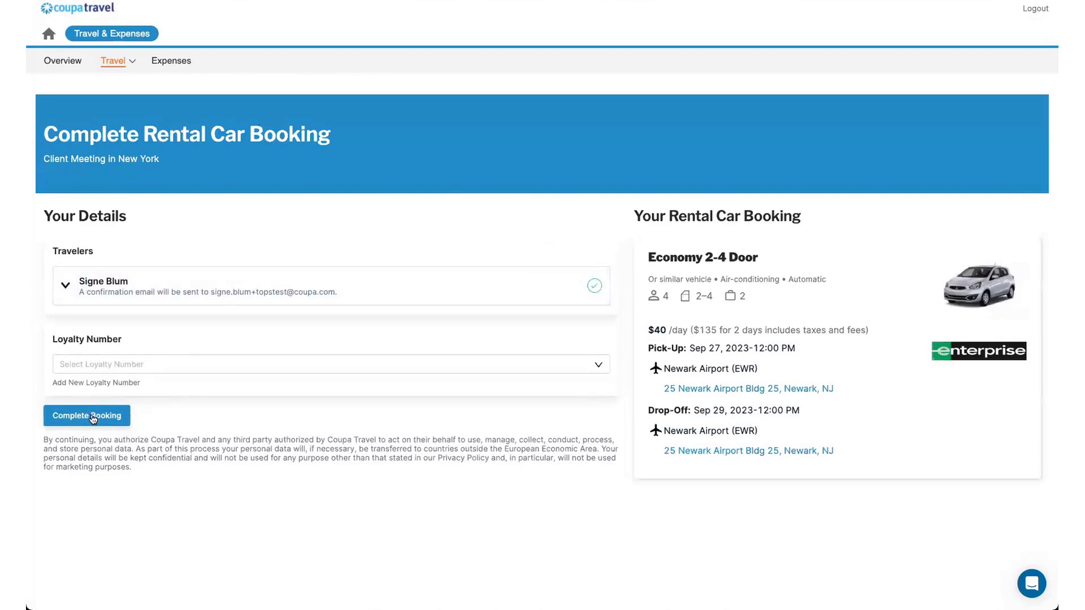
pyautogui.click(1030, 583)
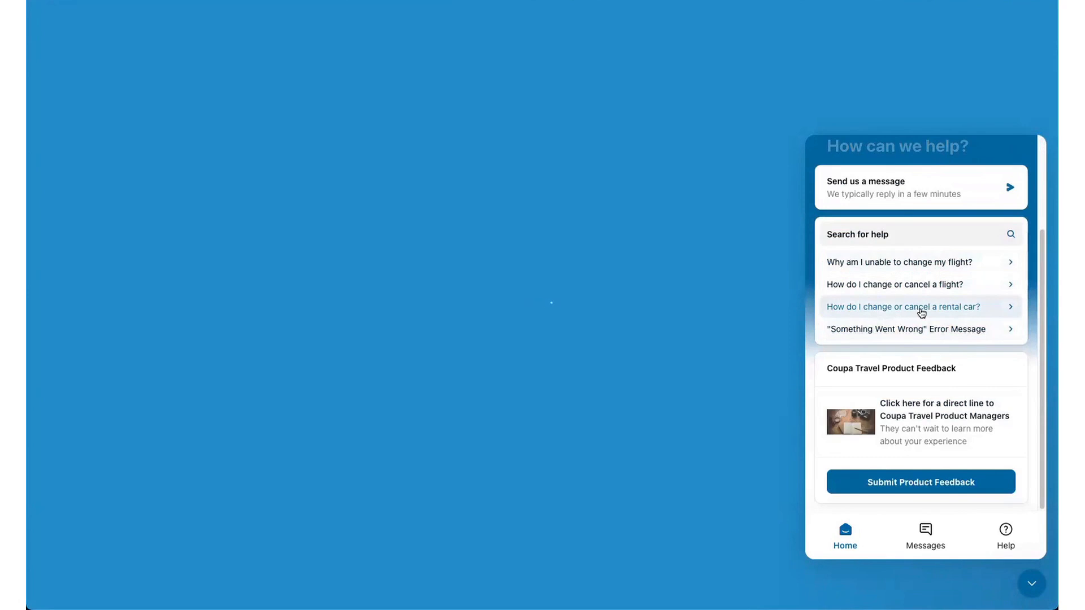
# From the rental car change/cancel help, start a new support message showing chat hours
pyautogui.click(902, 307)
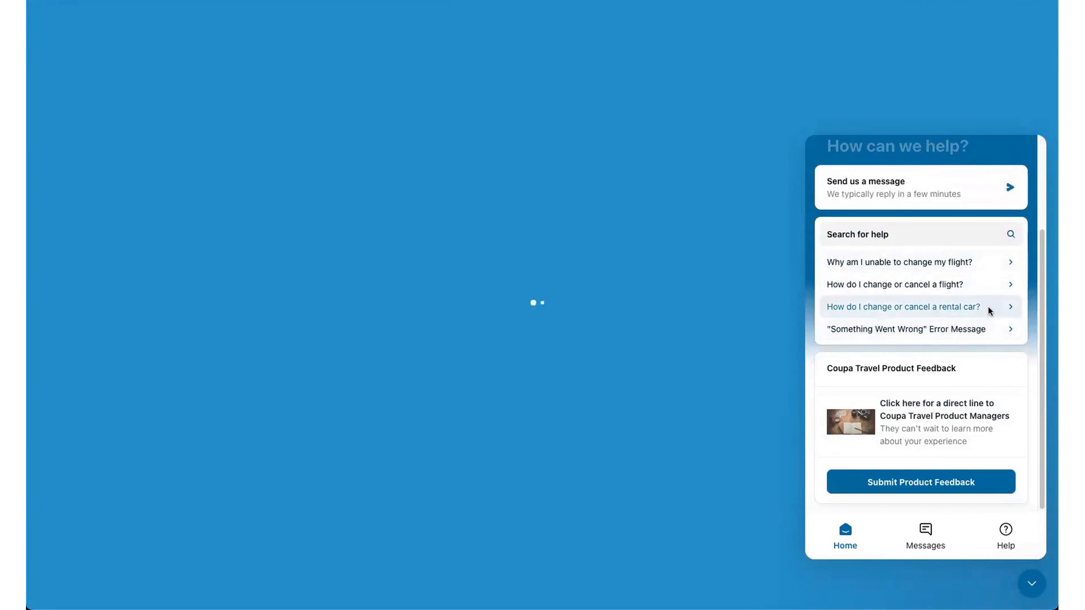
pyautogui.click(903, 306)
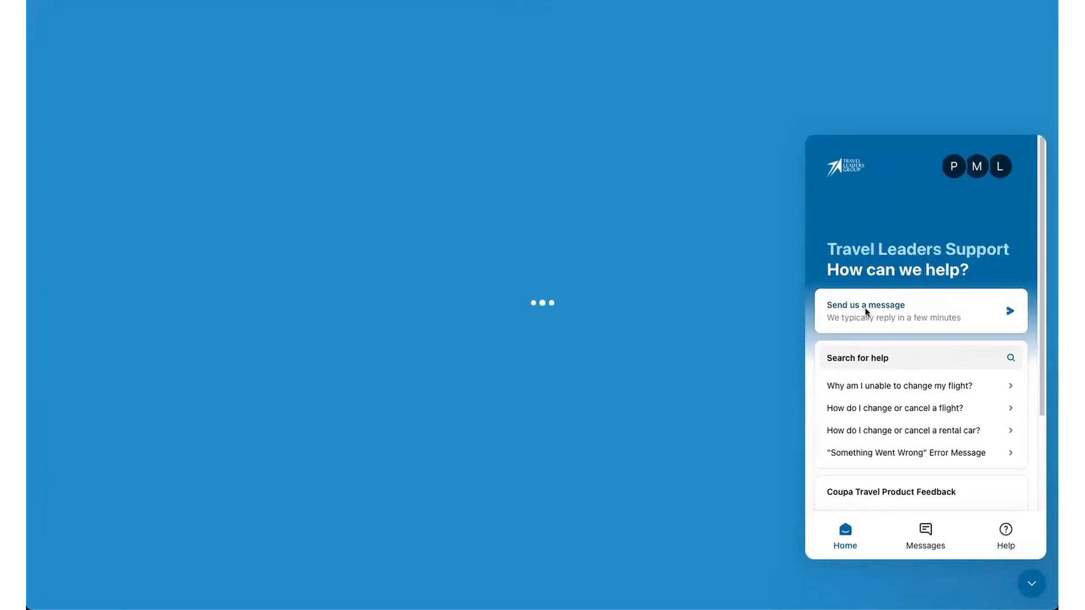
pyautogui.click(921, 310)
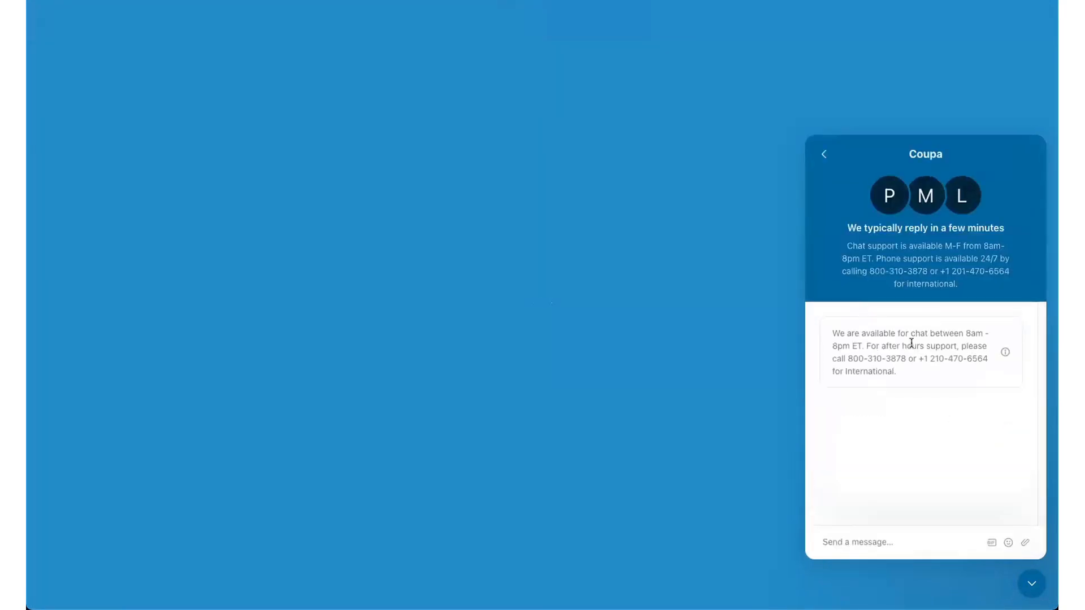